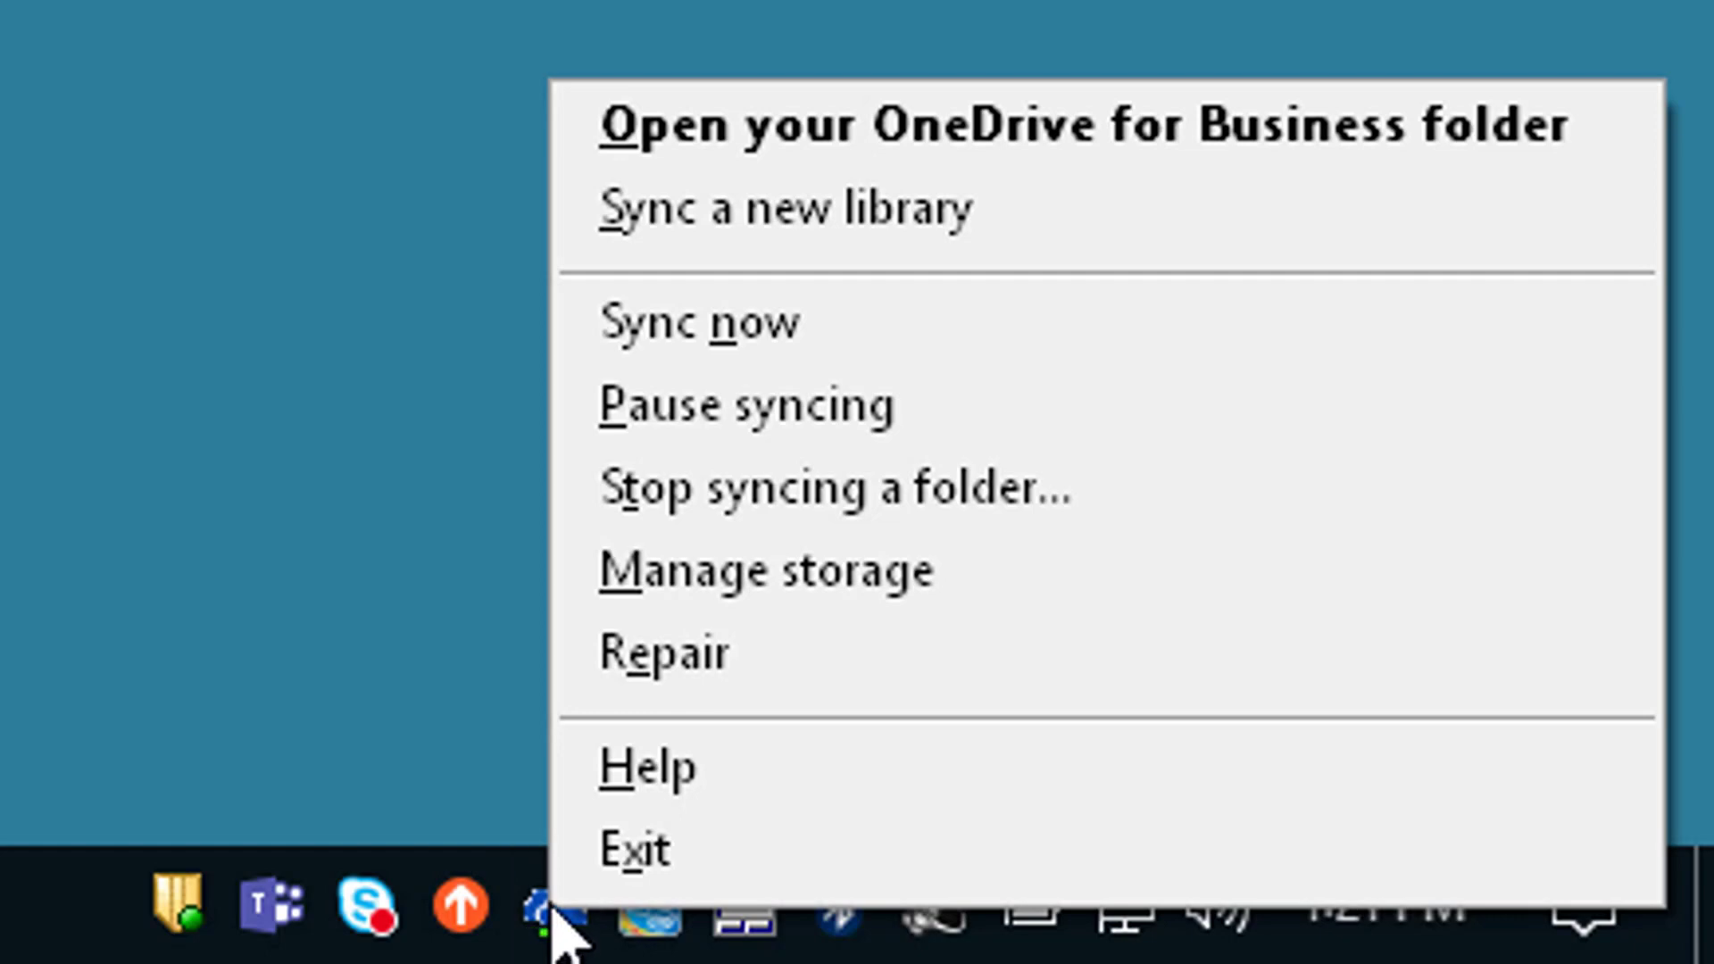
pyautogui.moveTo(773, 147)
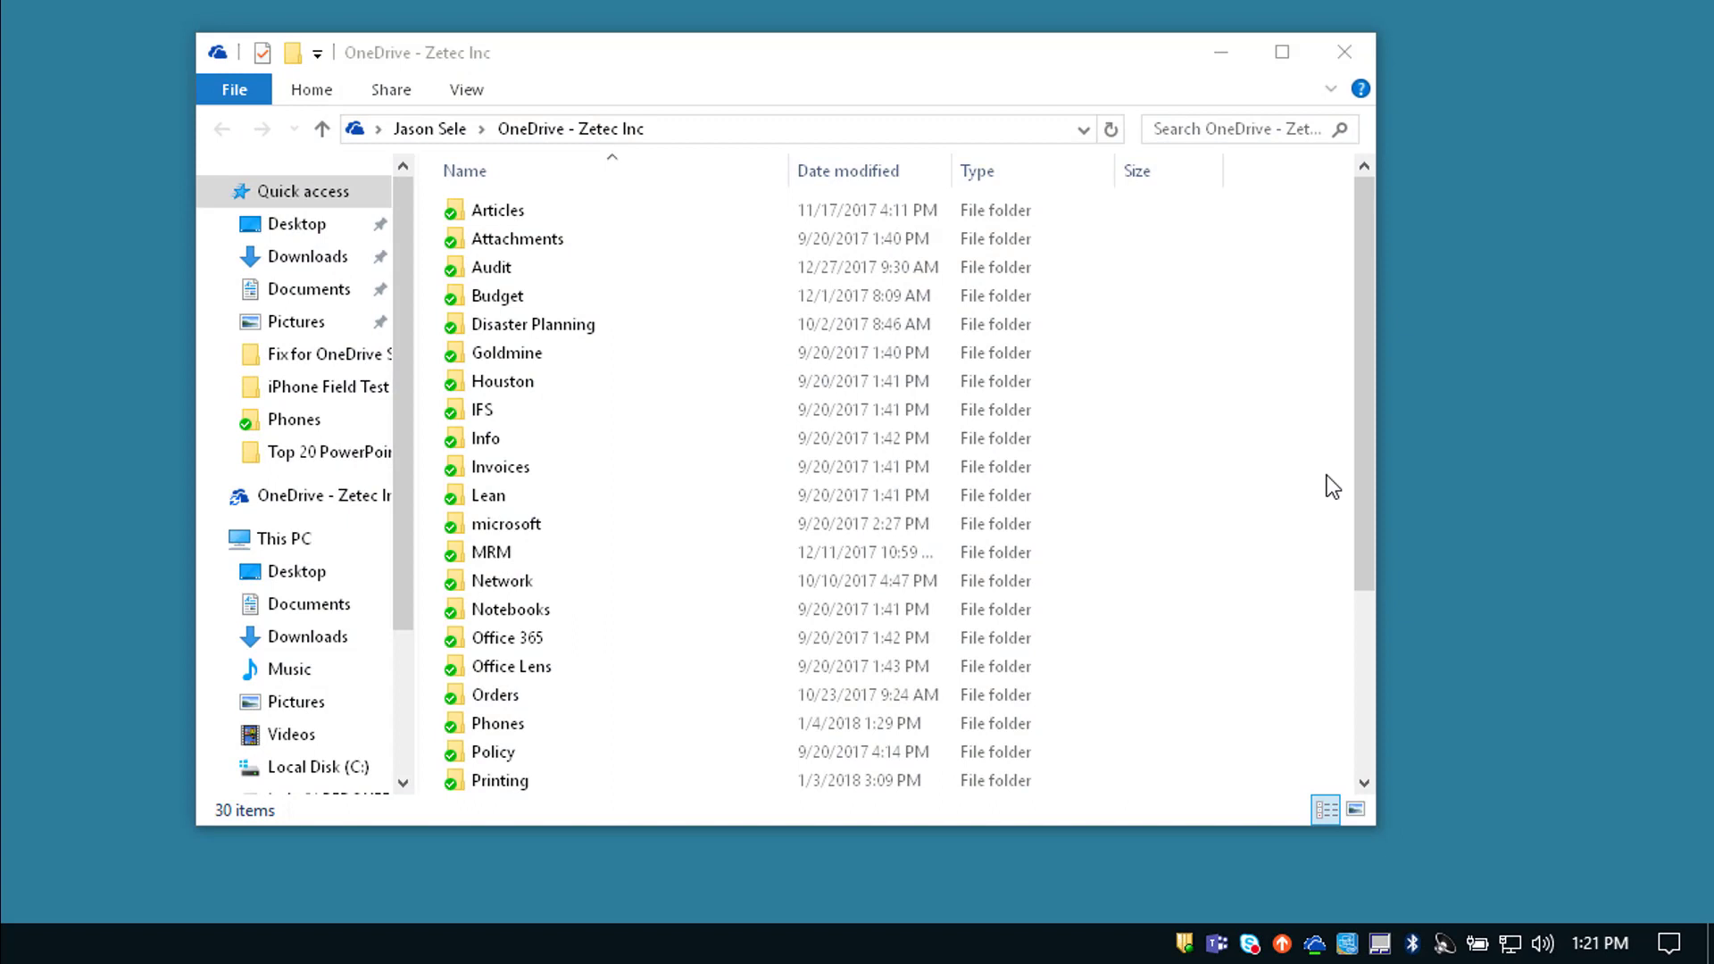
# - Scroll through the synced OneDrive - Zetec Inc folders and select the still-syncing Projects folder
pyautogui.scroll(-3)
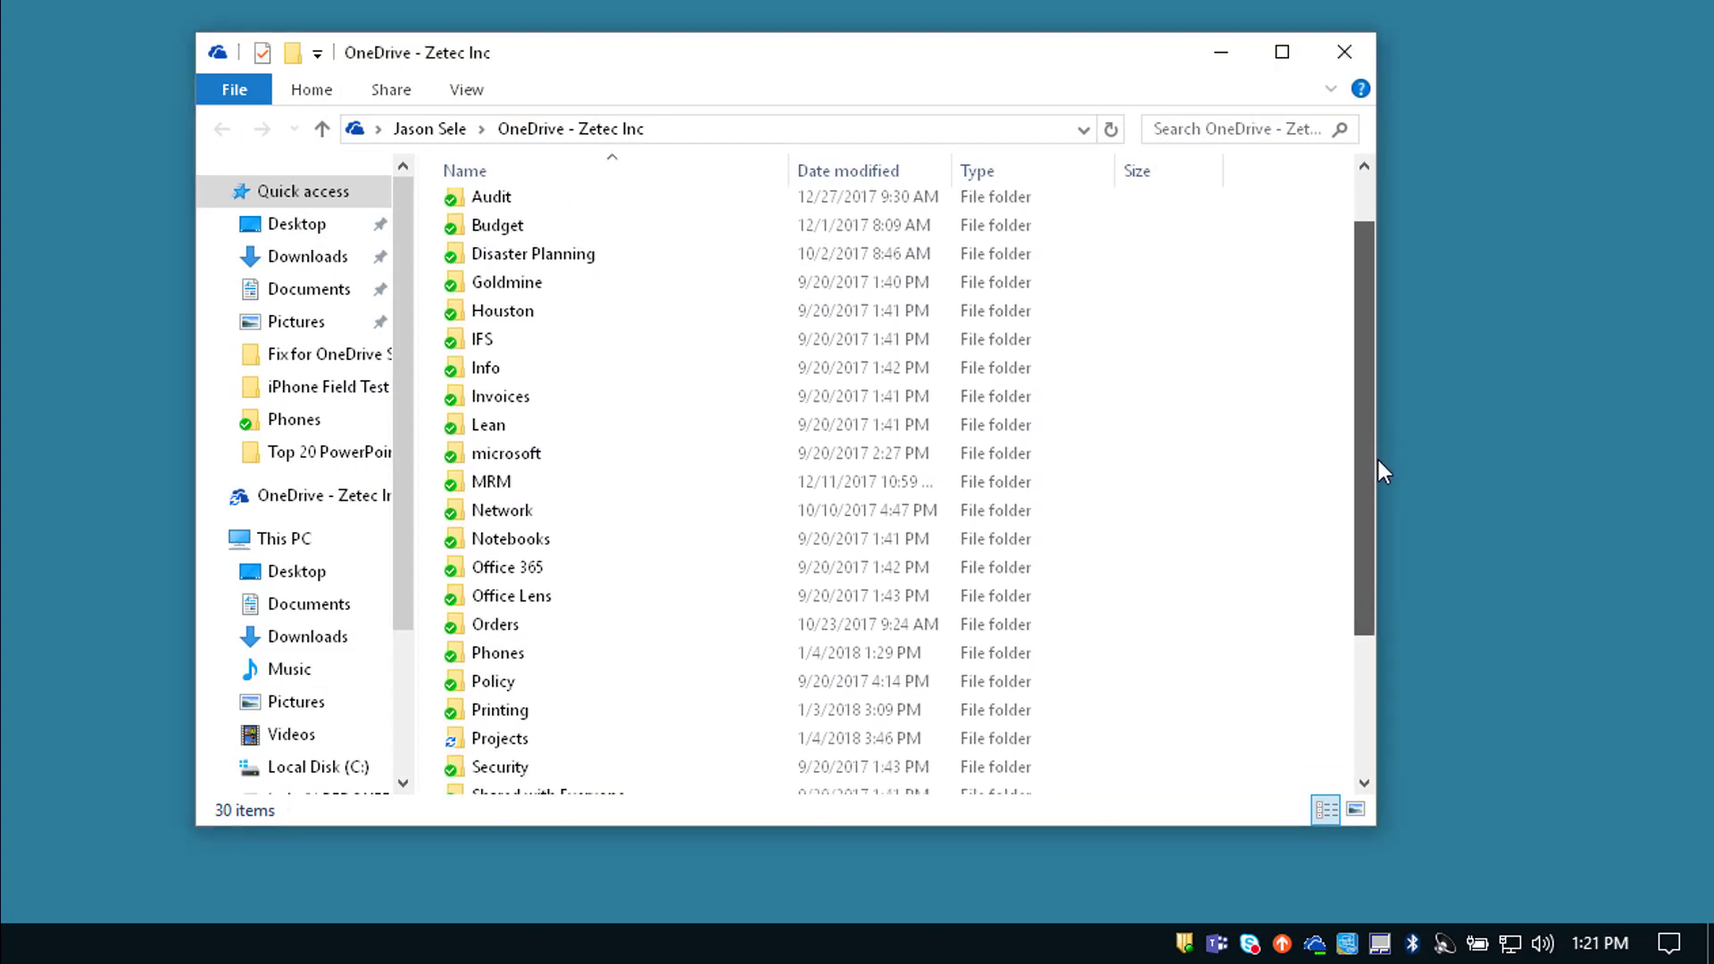
pyautogui.scroll(-3)
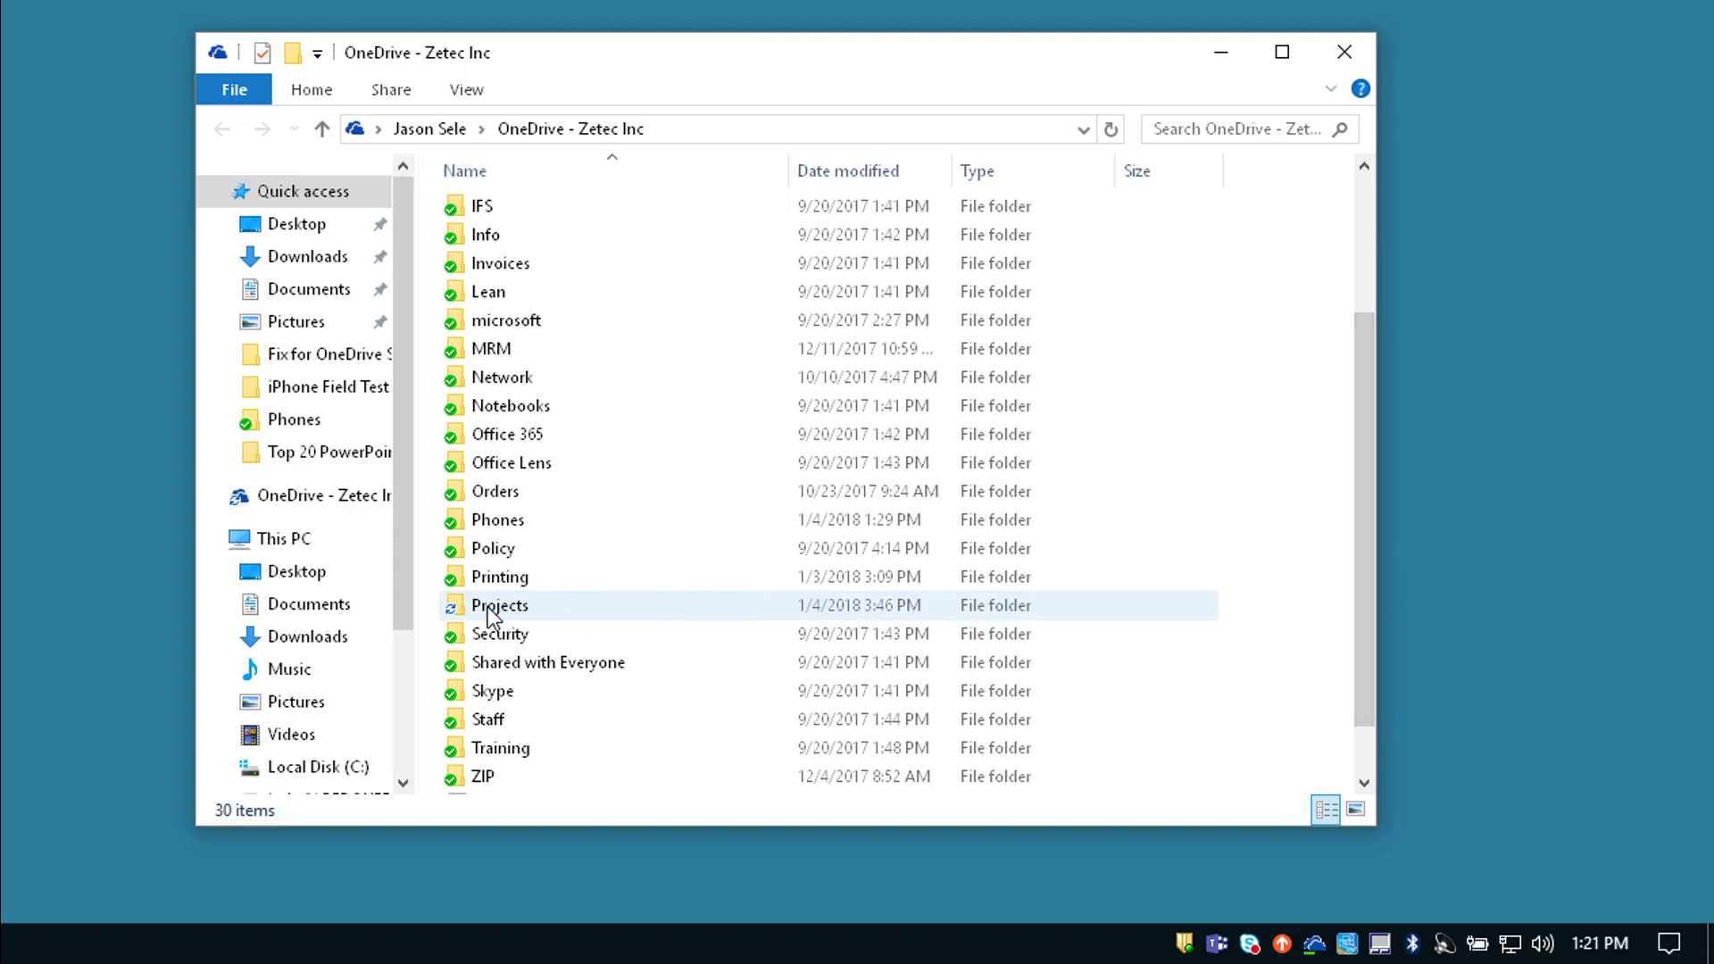
pyautogui.moveTo(459, 618)
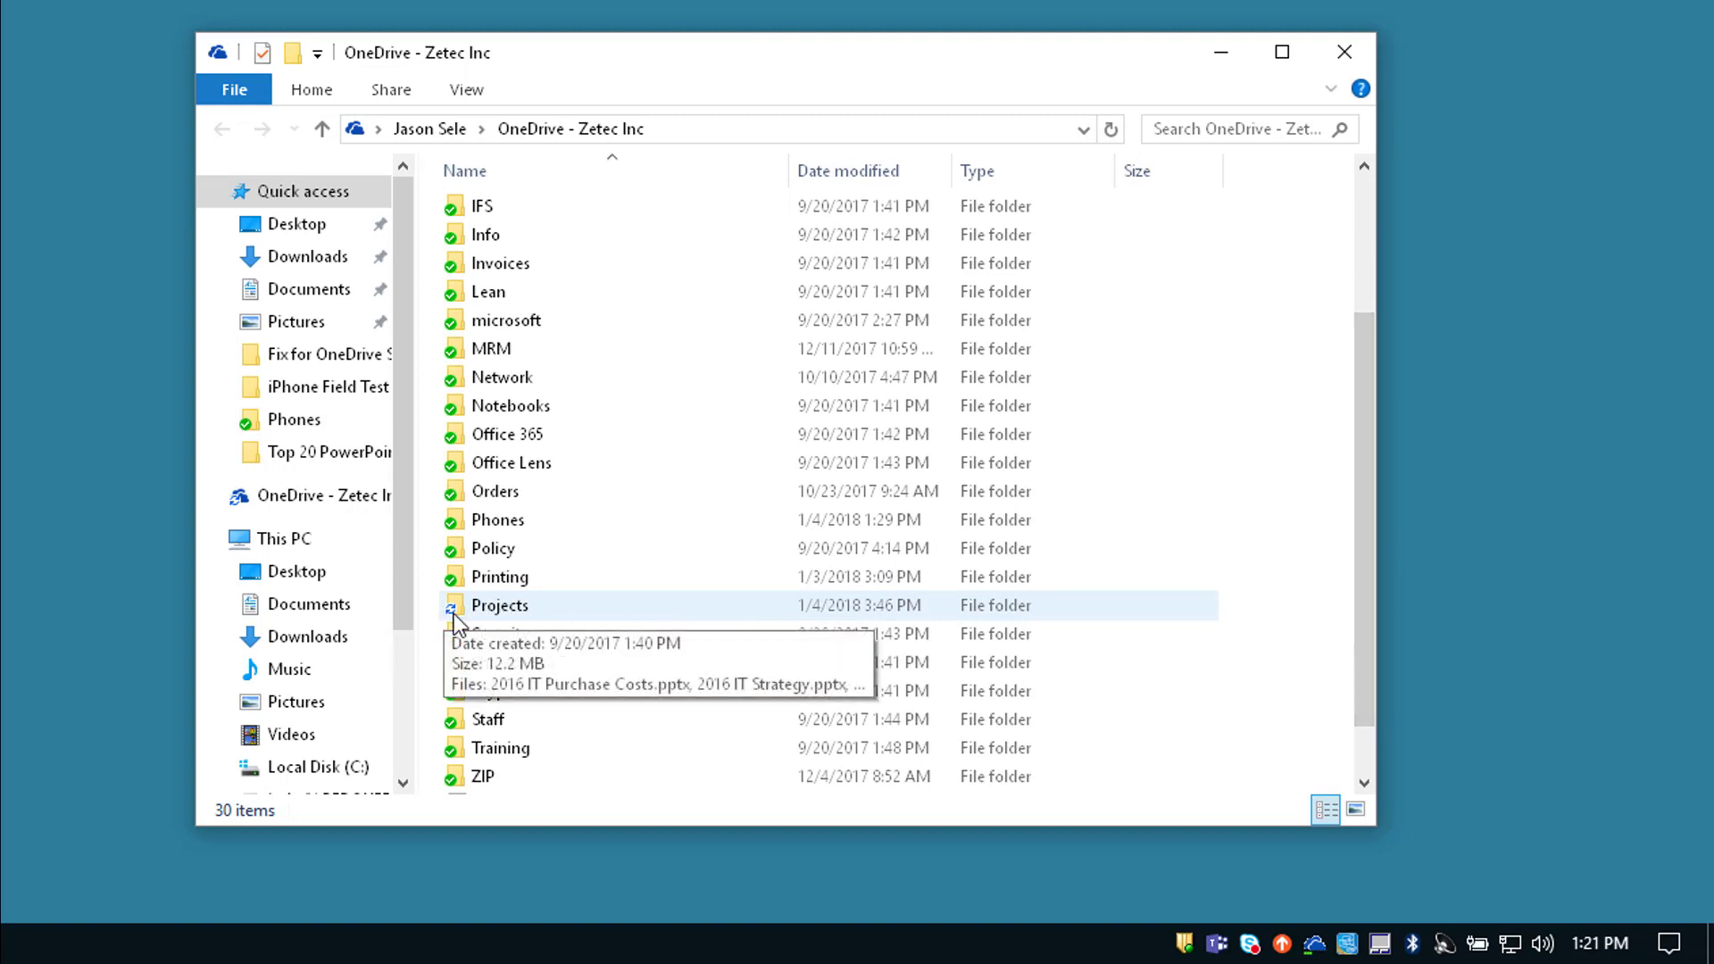
pyautogui.click(500, 605)
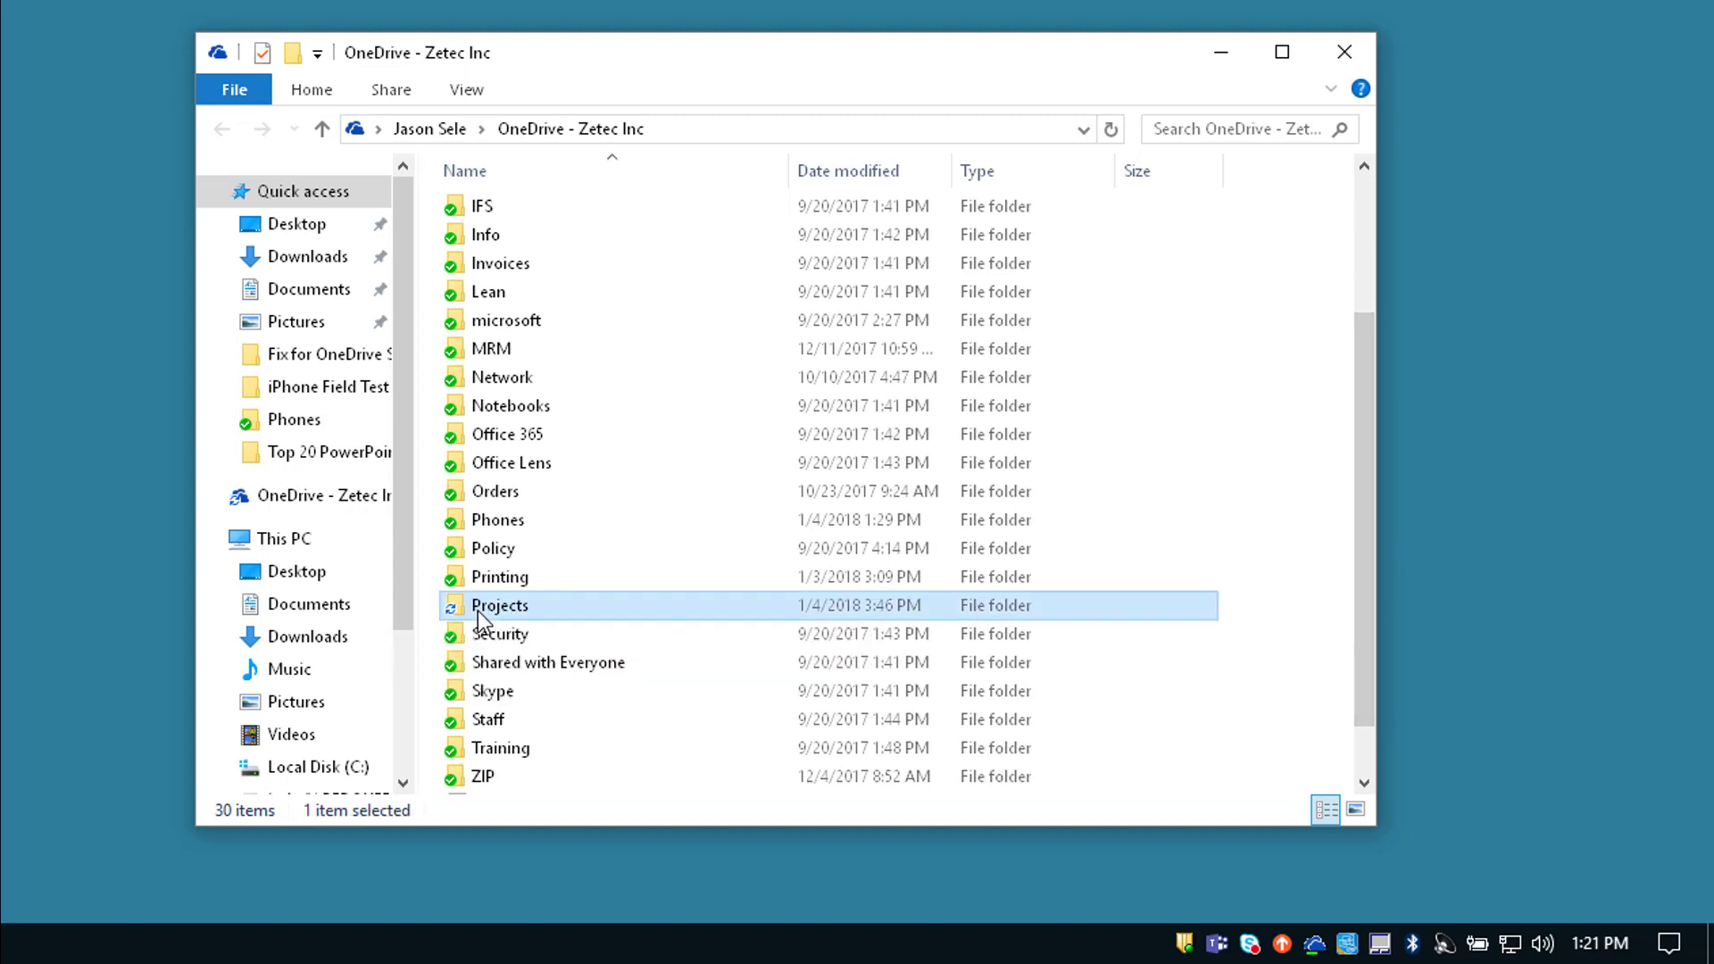
# - Move 2018 Project List.docx from Projects to the desktop, then move it back into Projects
pyautogui.doubleClick(500, 605)
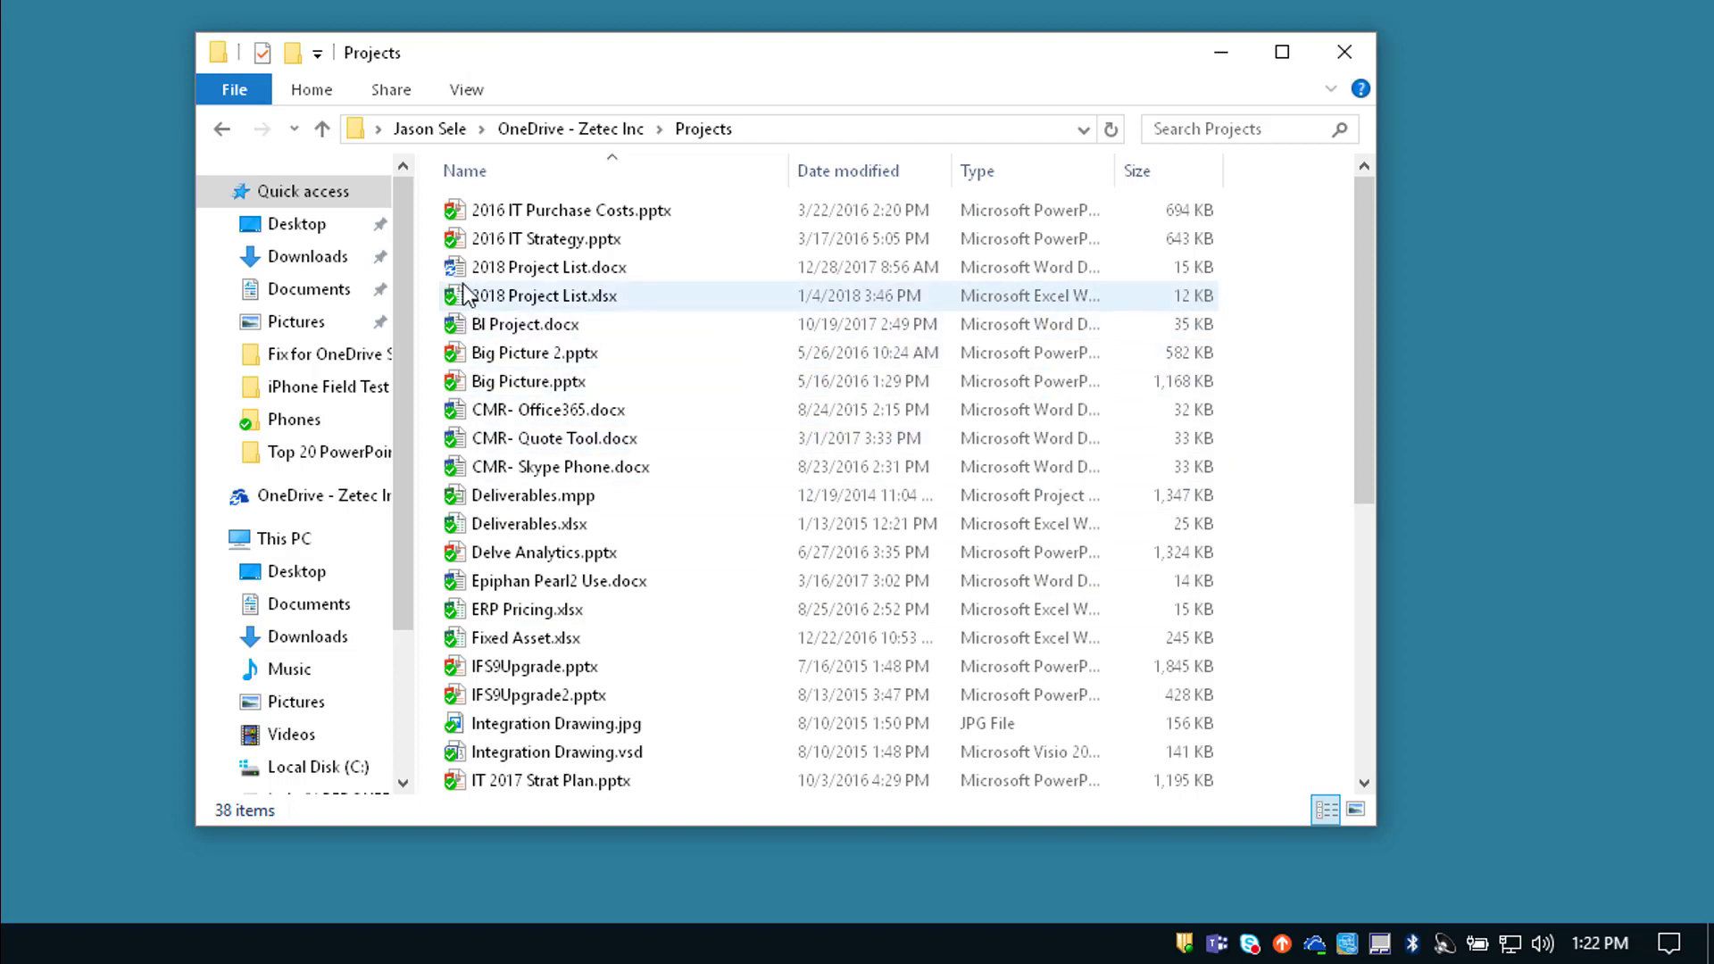
pyautogui.moveTo(501, 268)
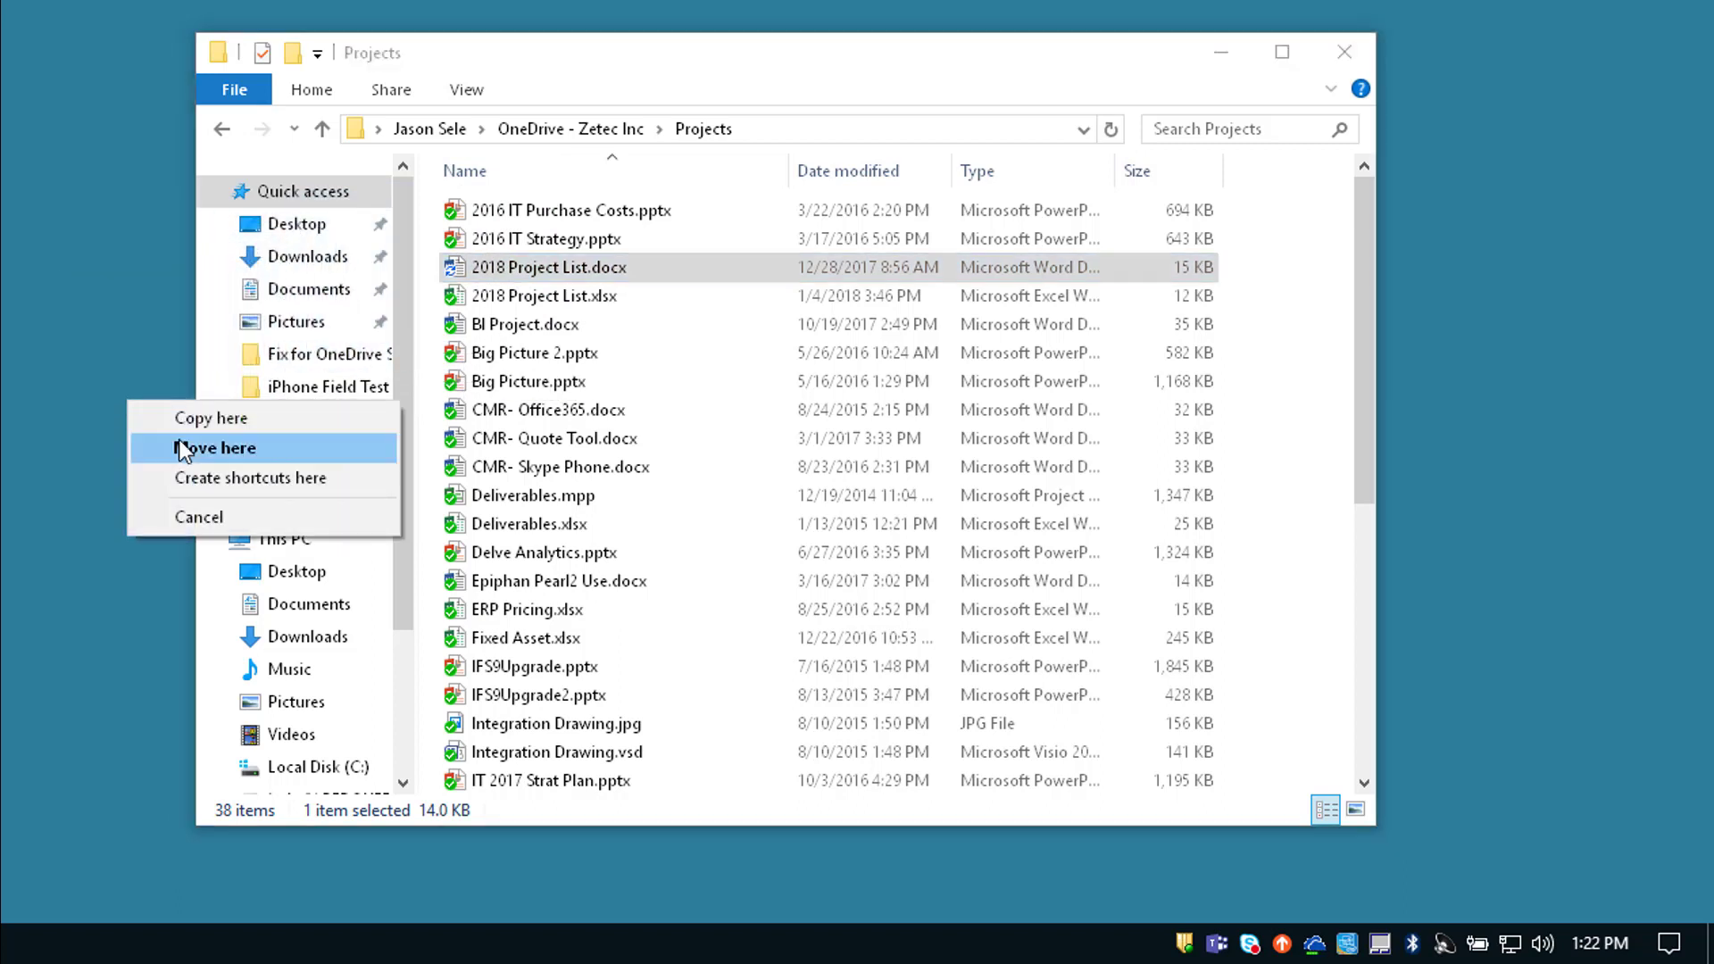
pyautogui.click(218, 448)
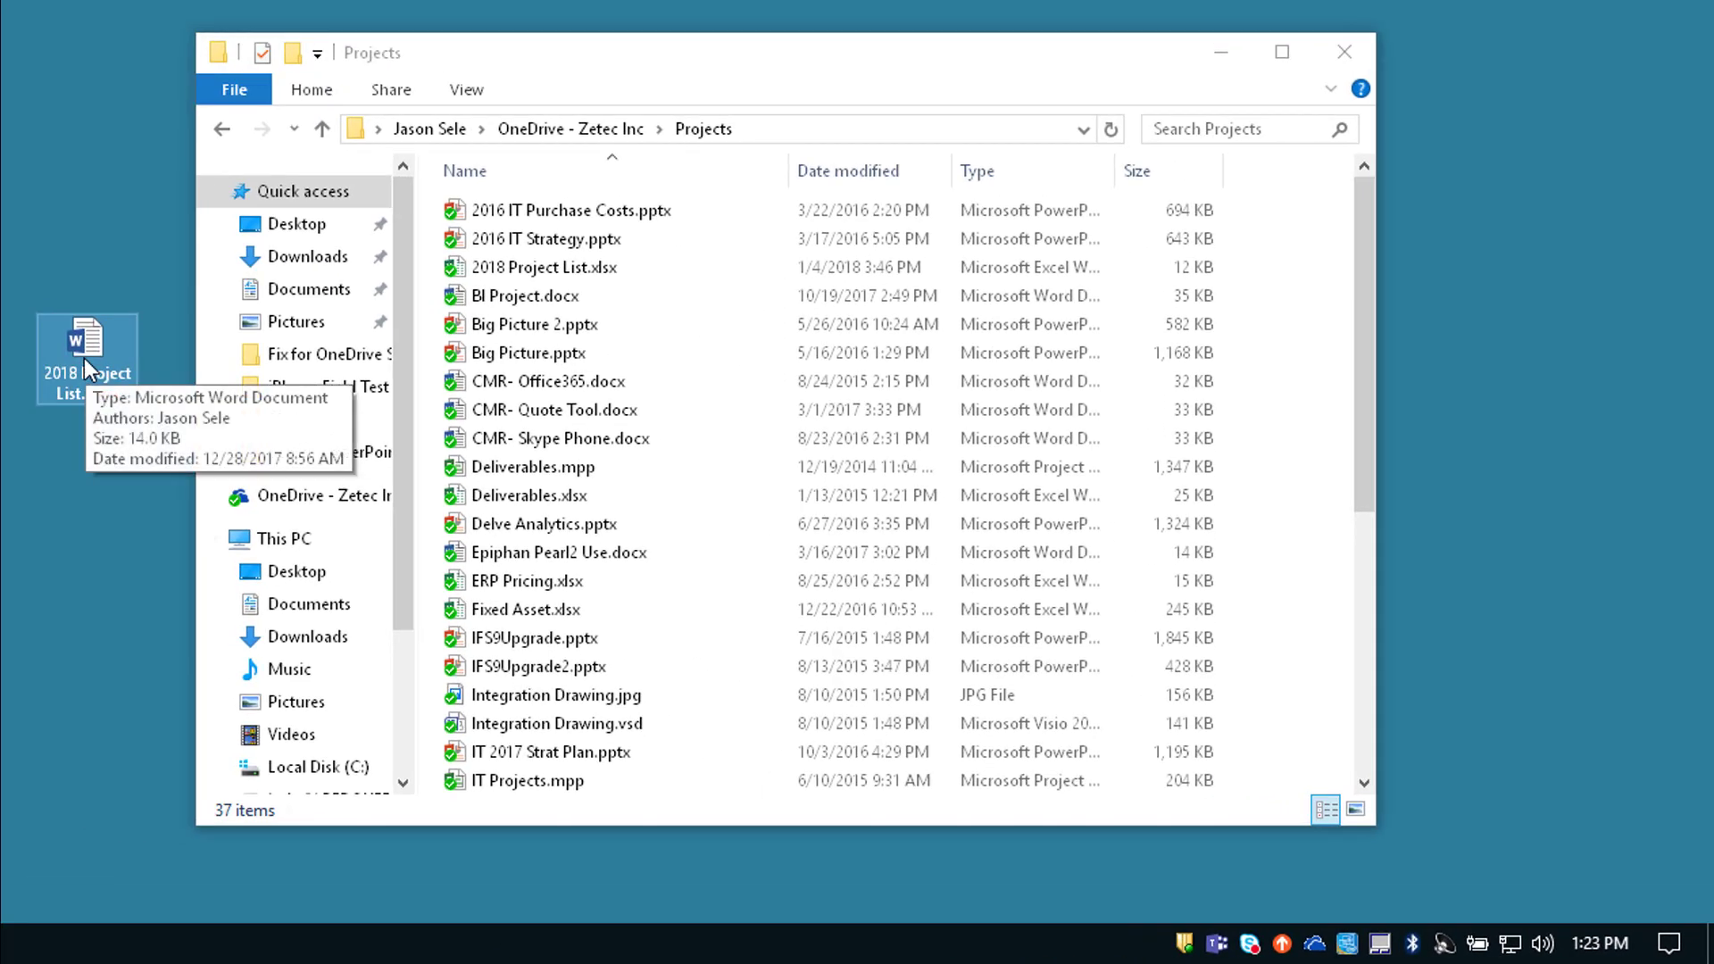
pyautogui.moveTo(87, 339); pyautogui.dragTo(711, 300)
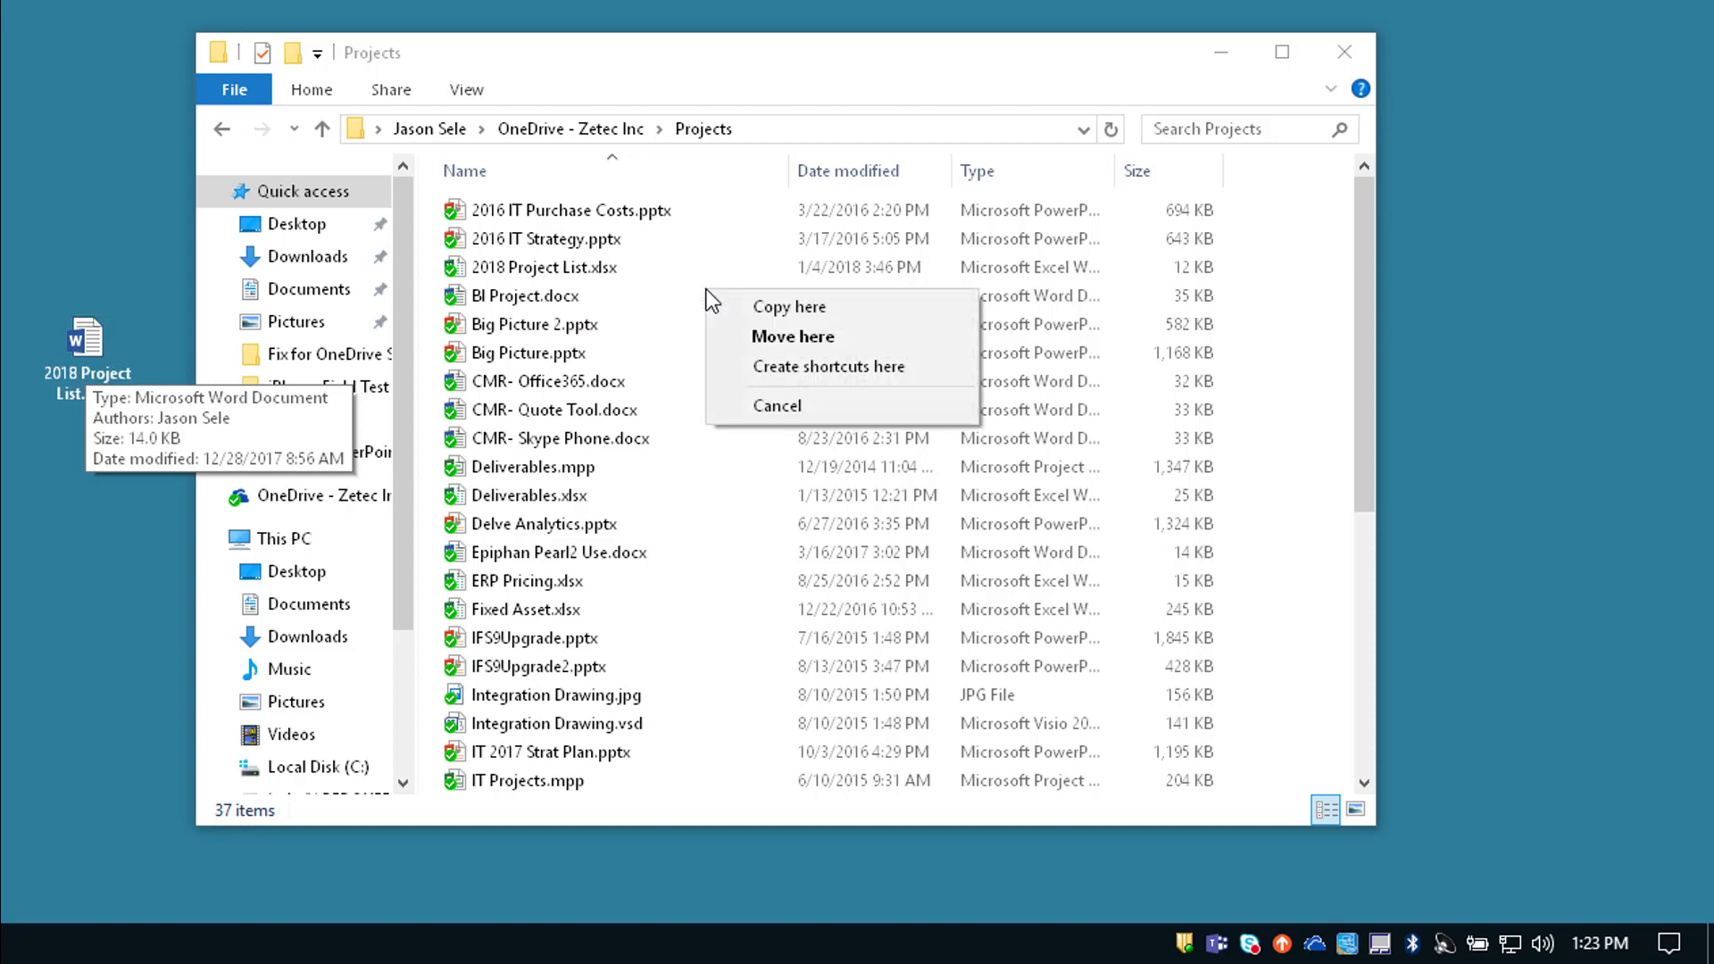
pyautogui.click(793, 336)
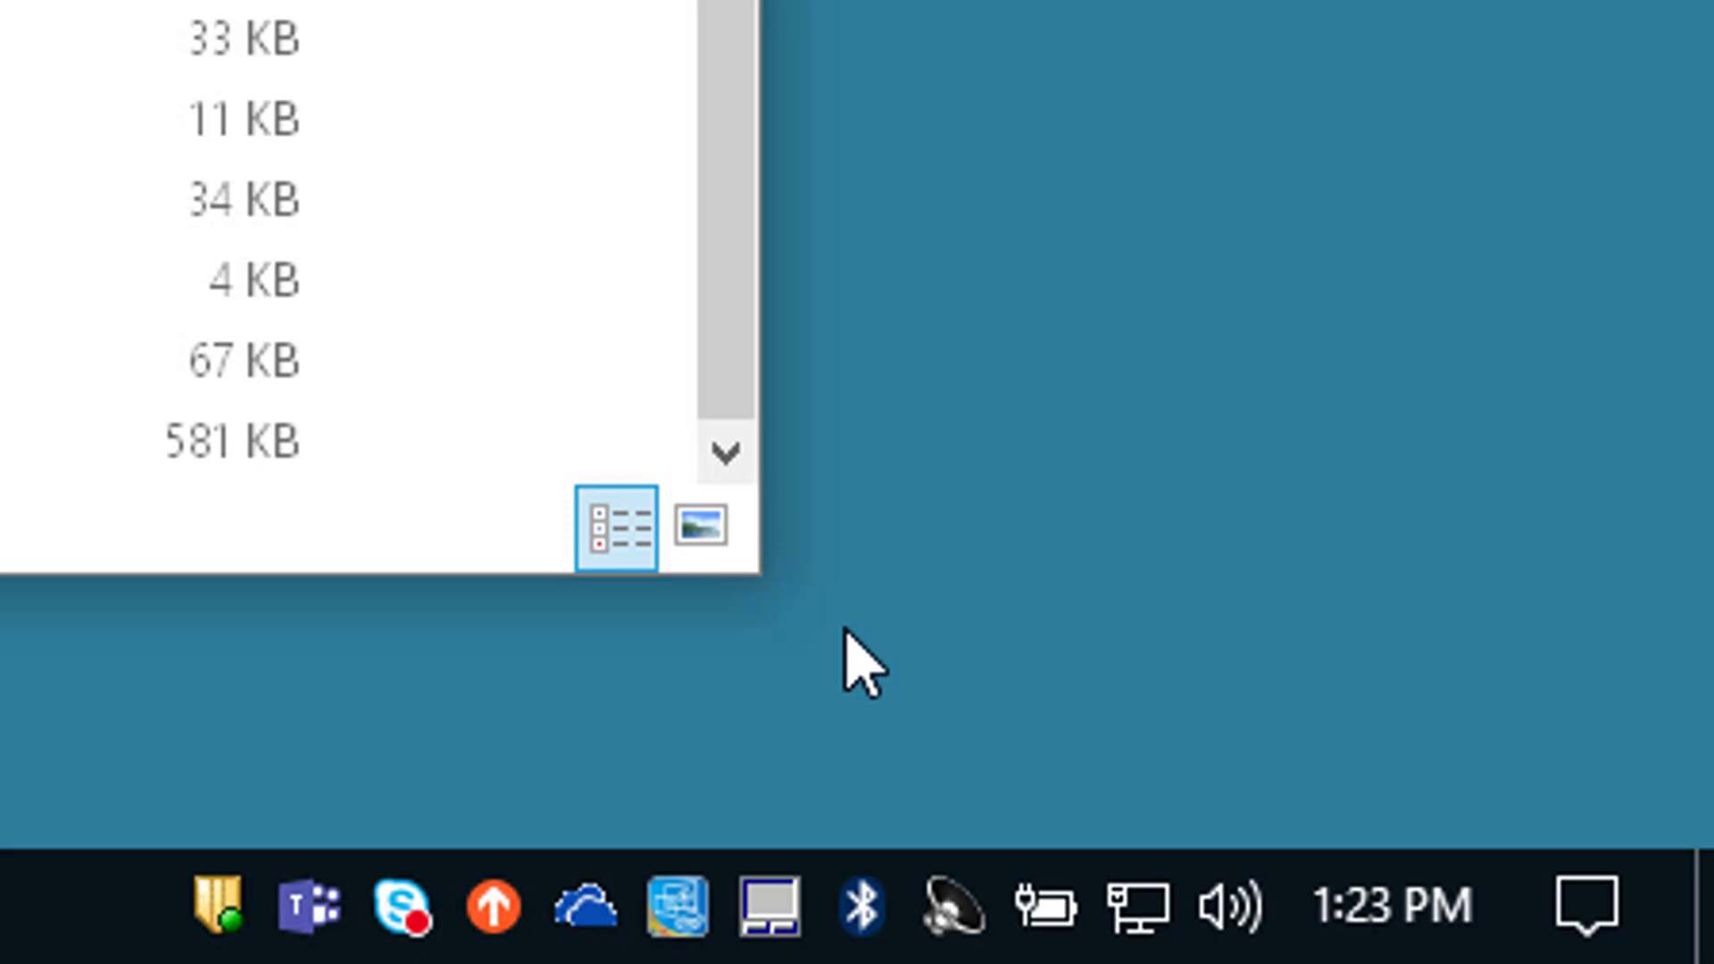
pyautogui.moveTo(582, 909)
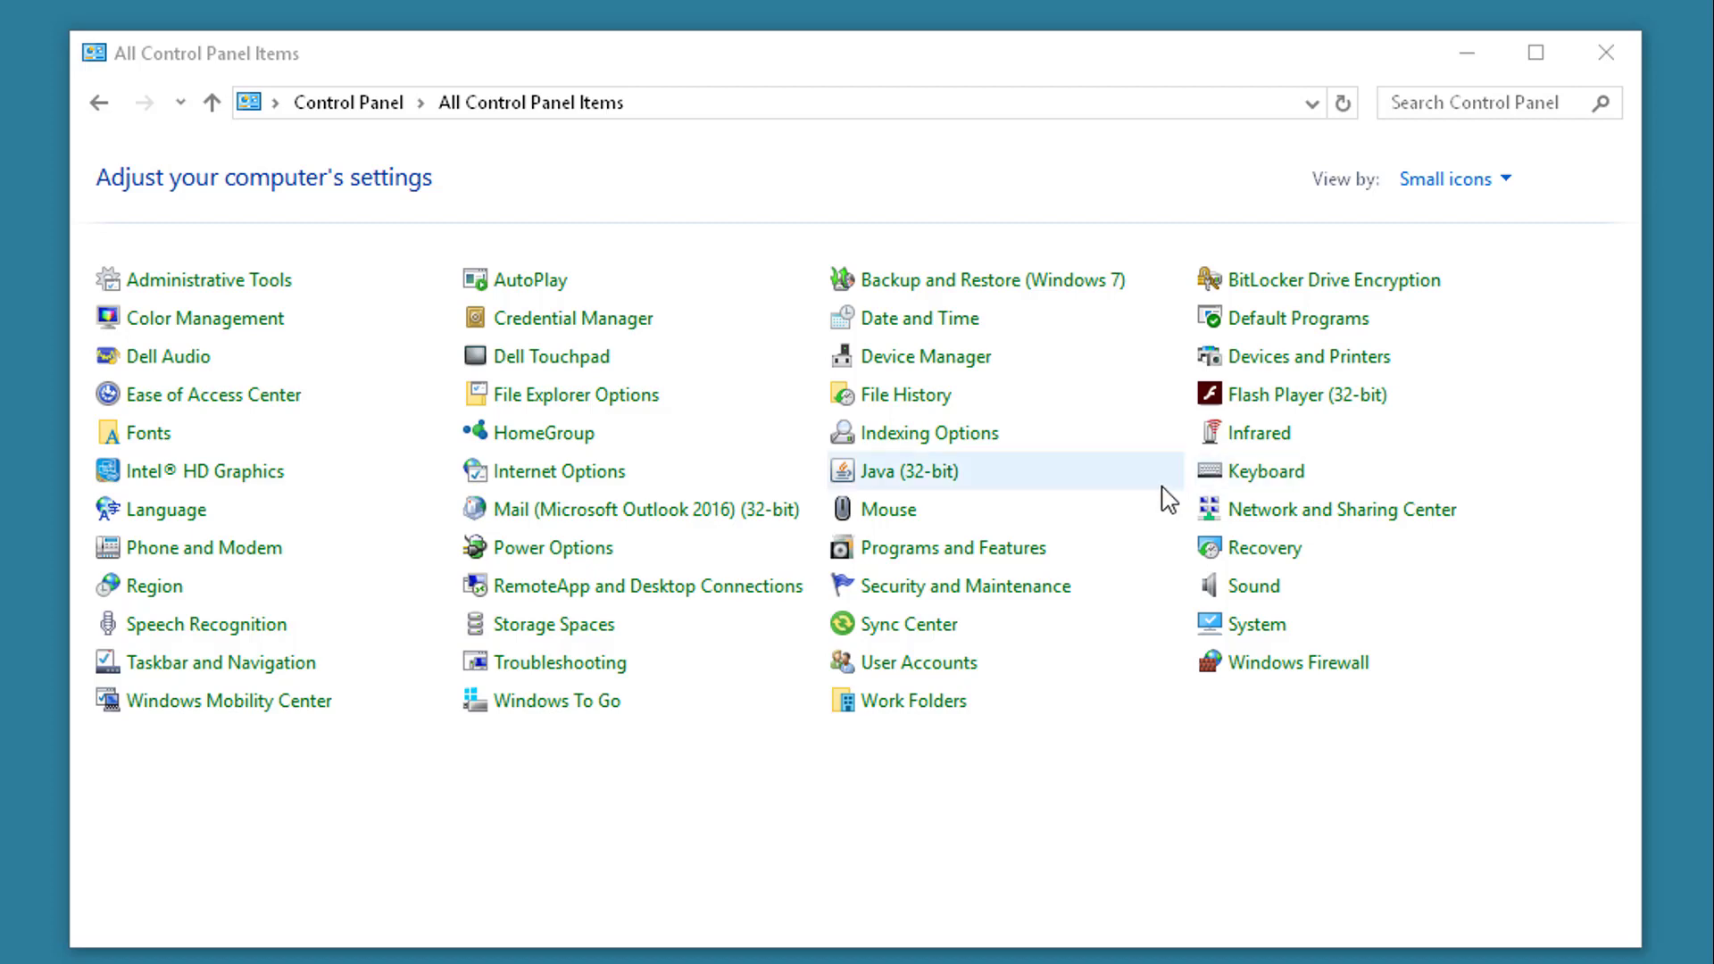
pyautogui.moveTo(893, 562)
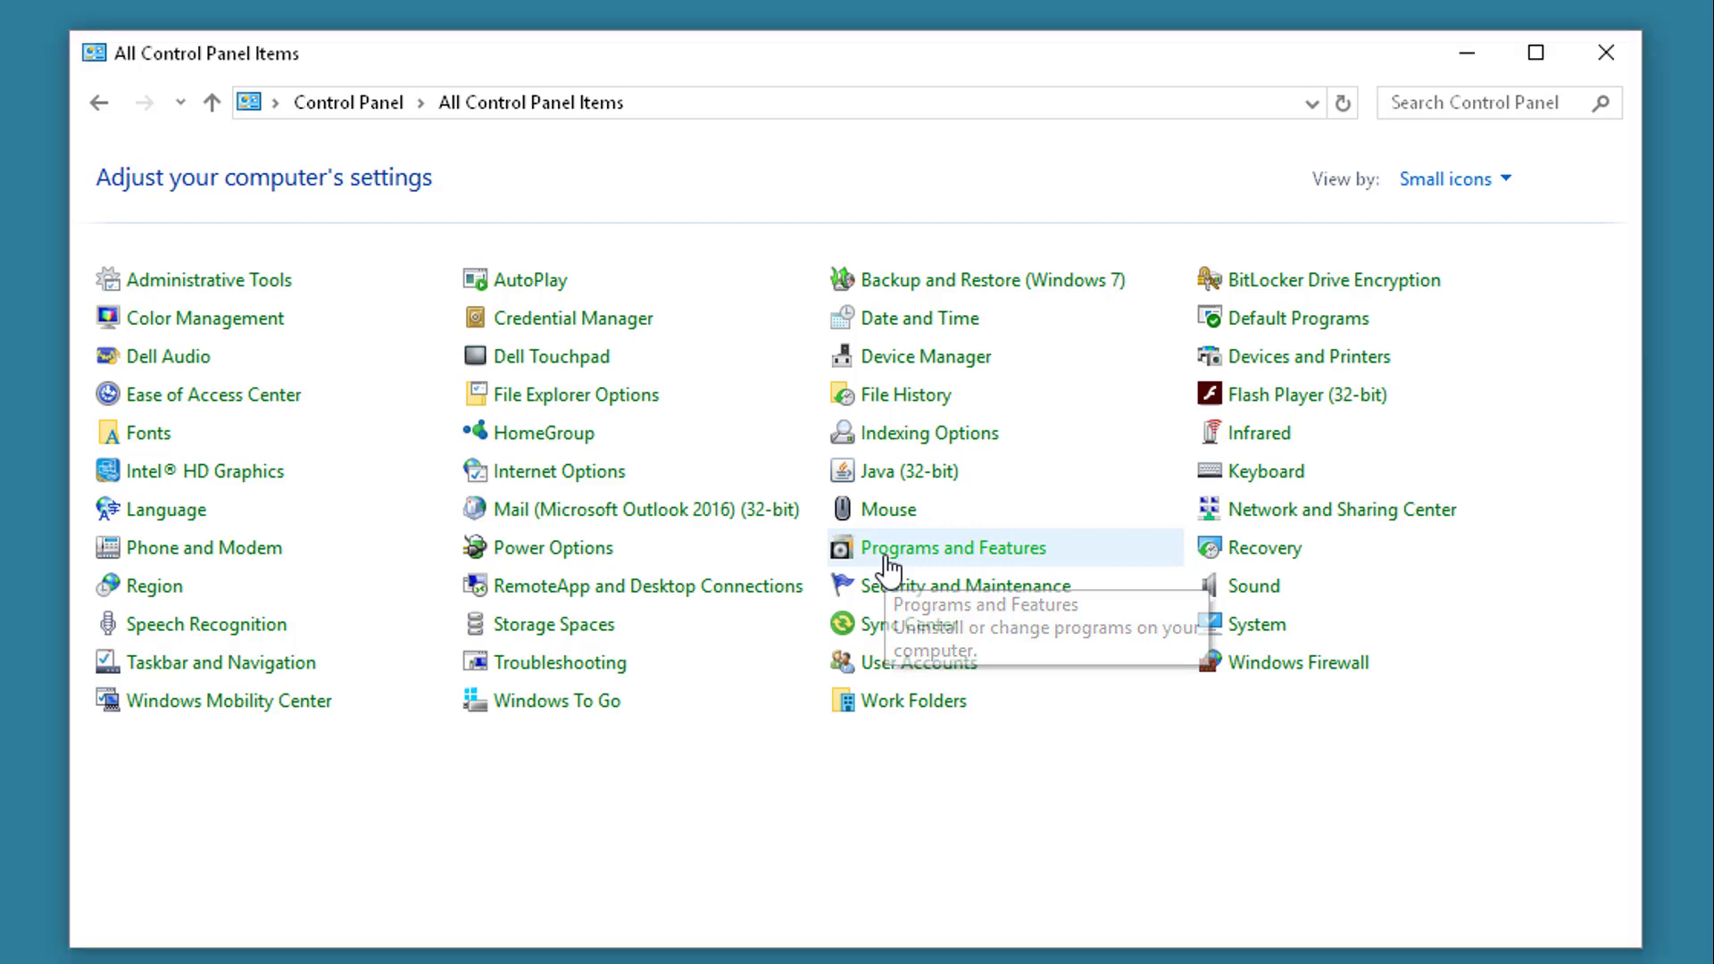
# - In Programs and Features, select Microsoft Office 365 ProPlus and choose Change to reach its repair options
pyautogui.click(939, 548)
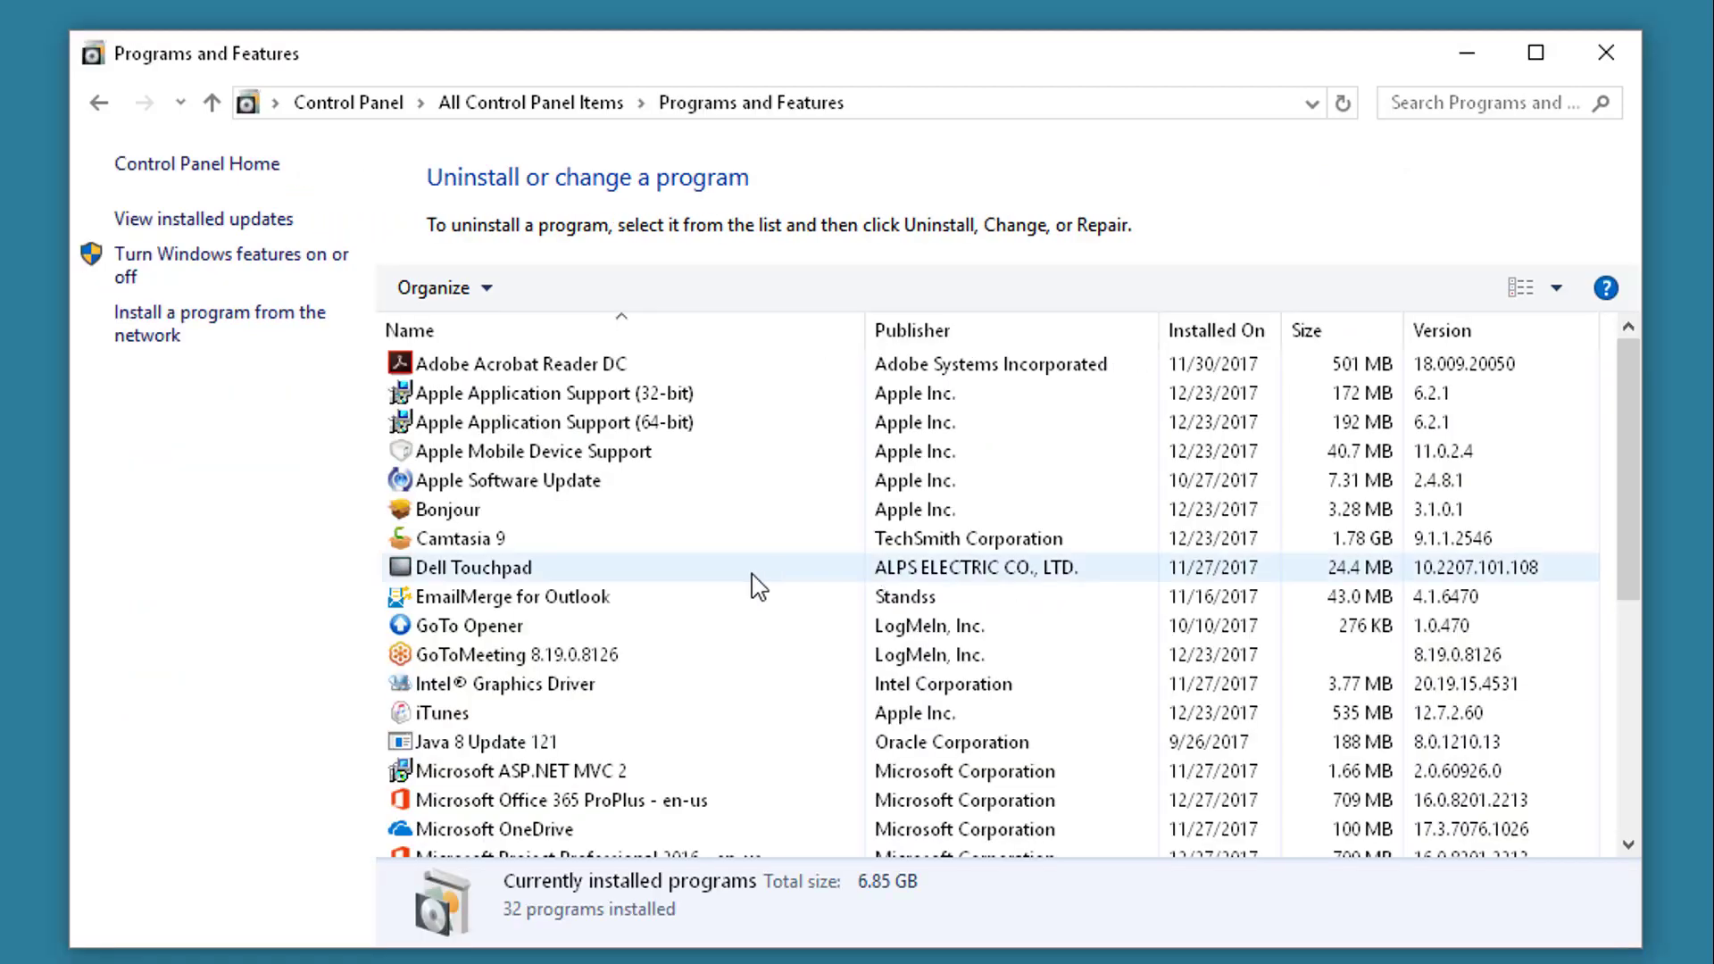
pyautogui.scroll(-3)
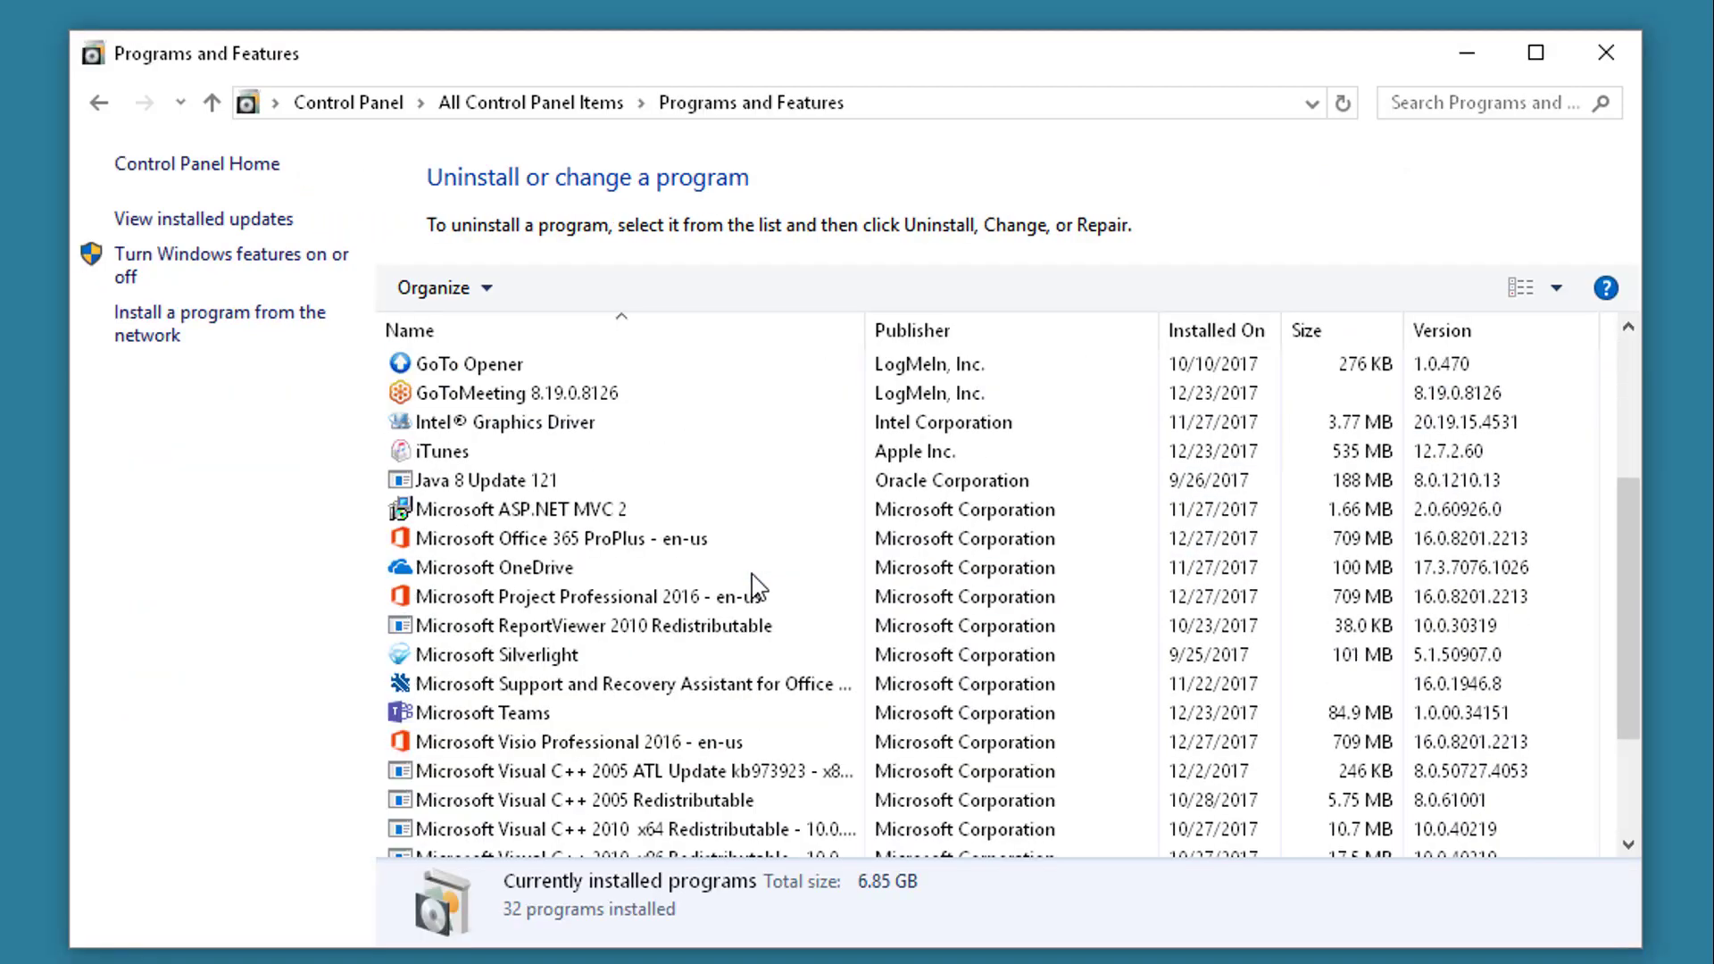
pyautogui.click(561, 539)
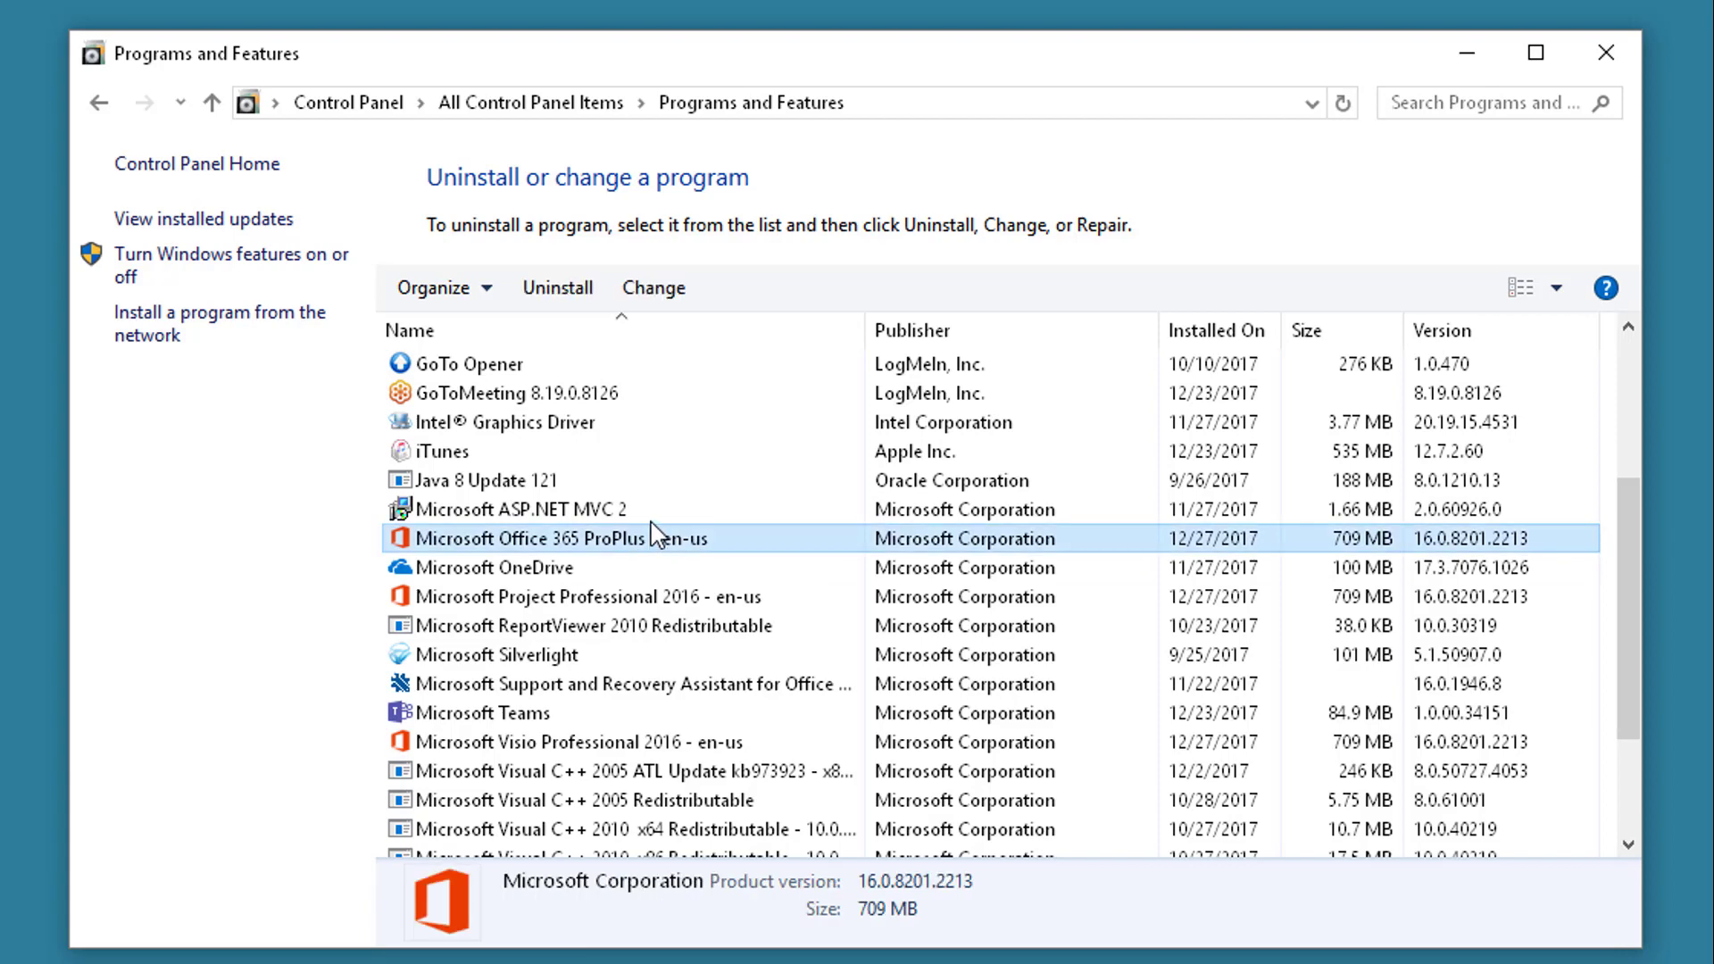
pyautogui.click(654, 287)
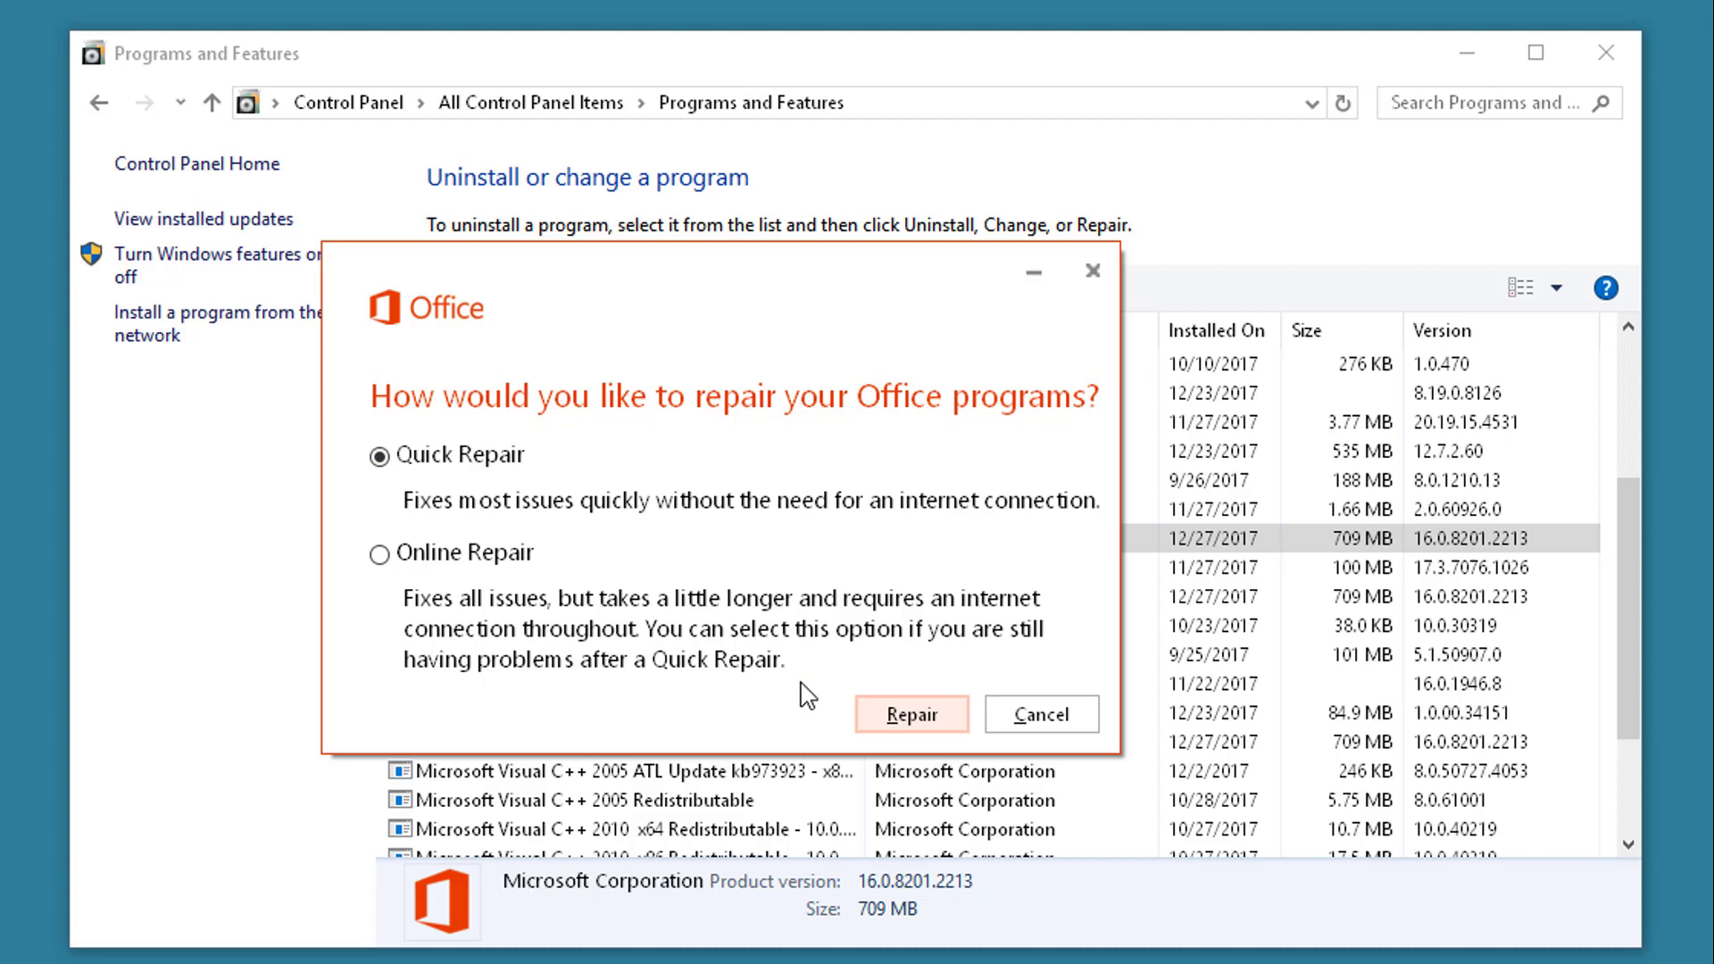
# - Run a Quick Repair of Office, letting Skype for Business close, and close the window when done
pyautogui.click(919, 714)
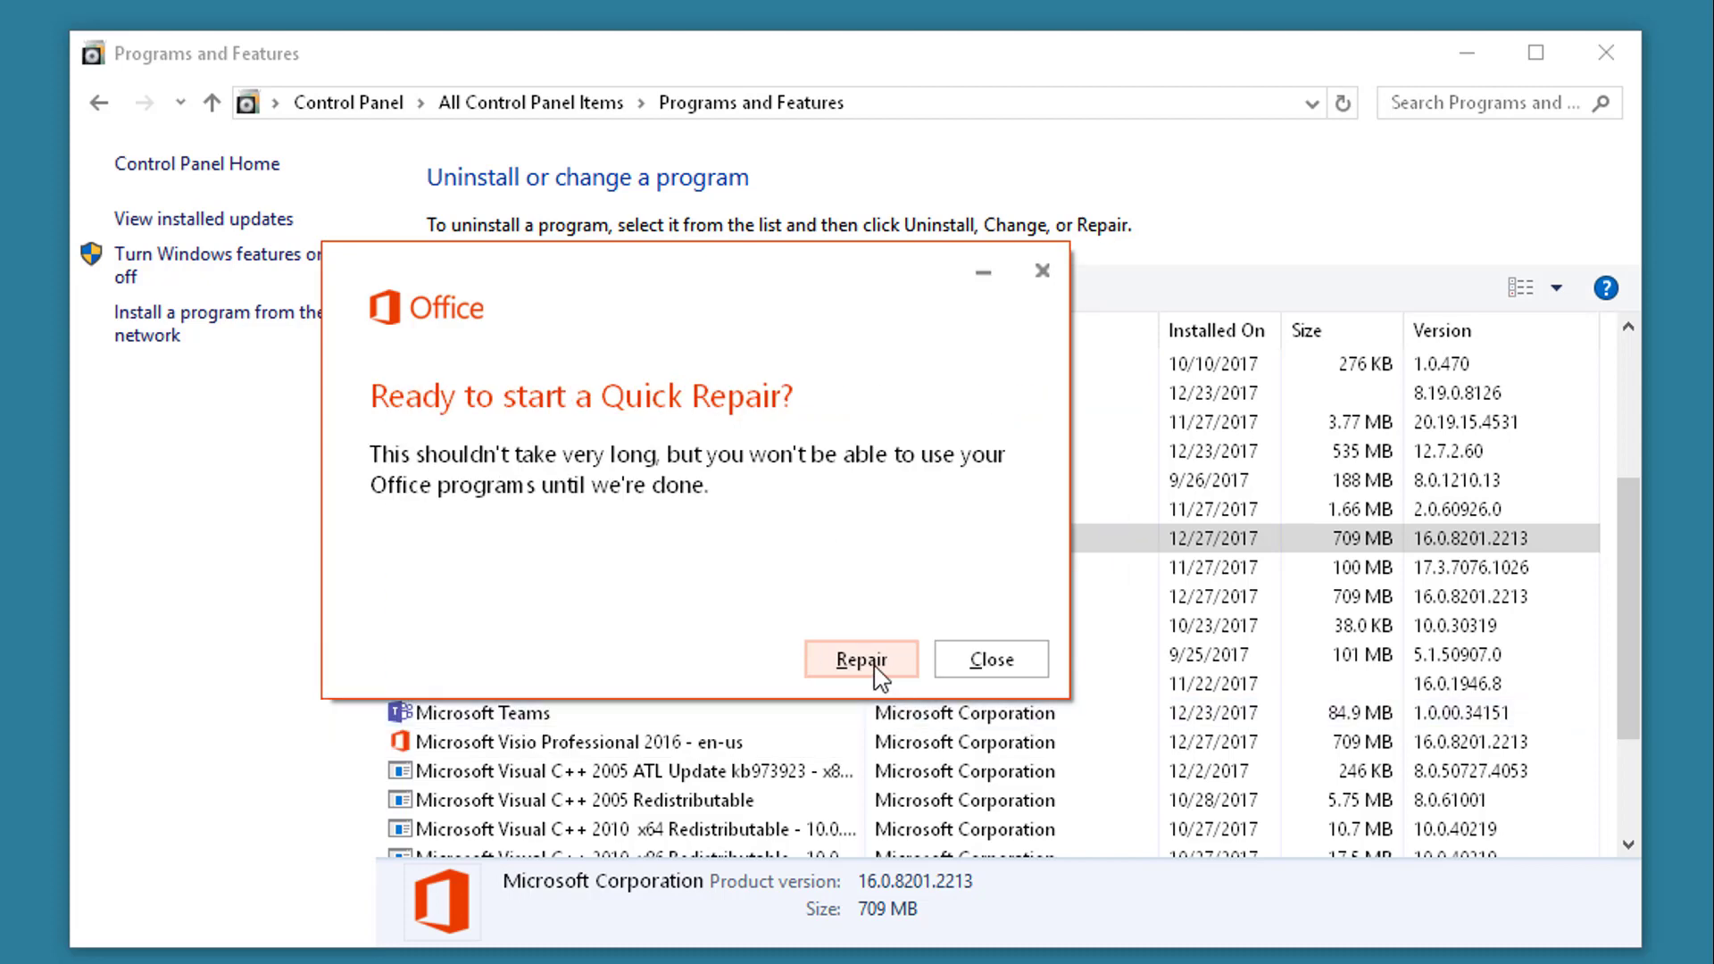
pyautogui.click(862, 659)
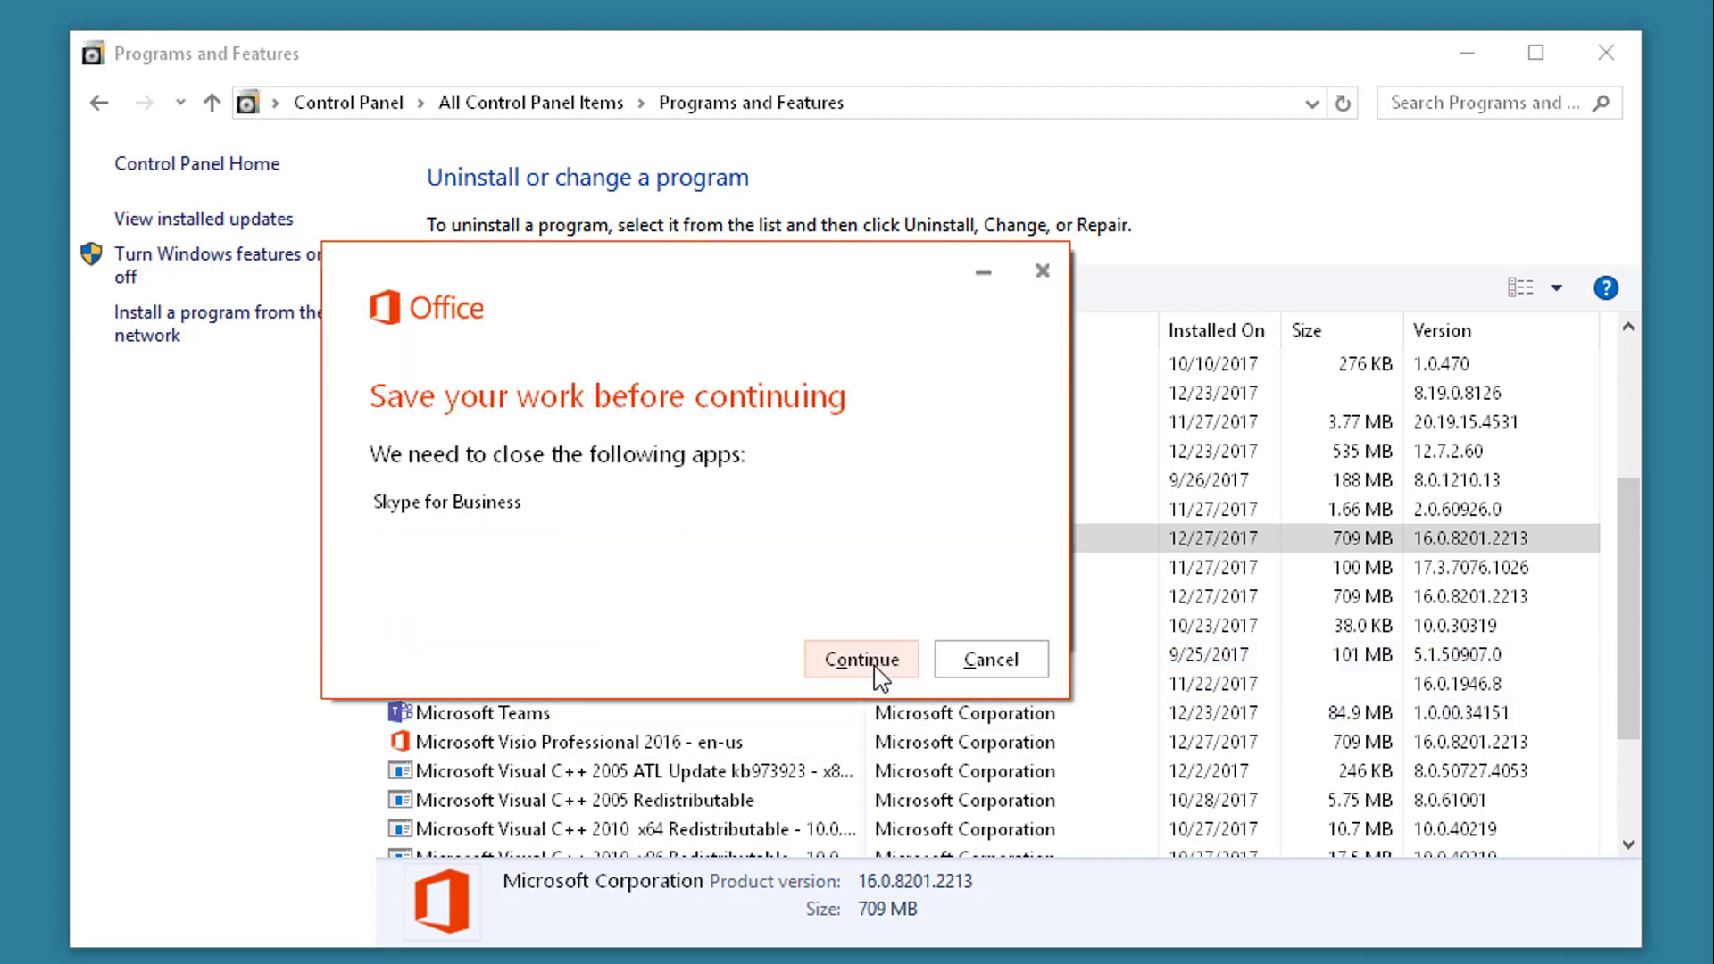
pyautogui.click(862, 659)
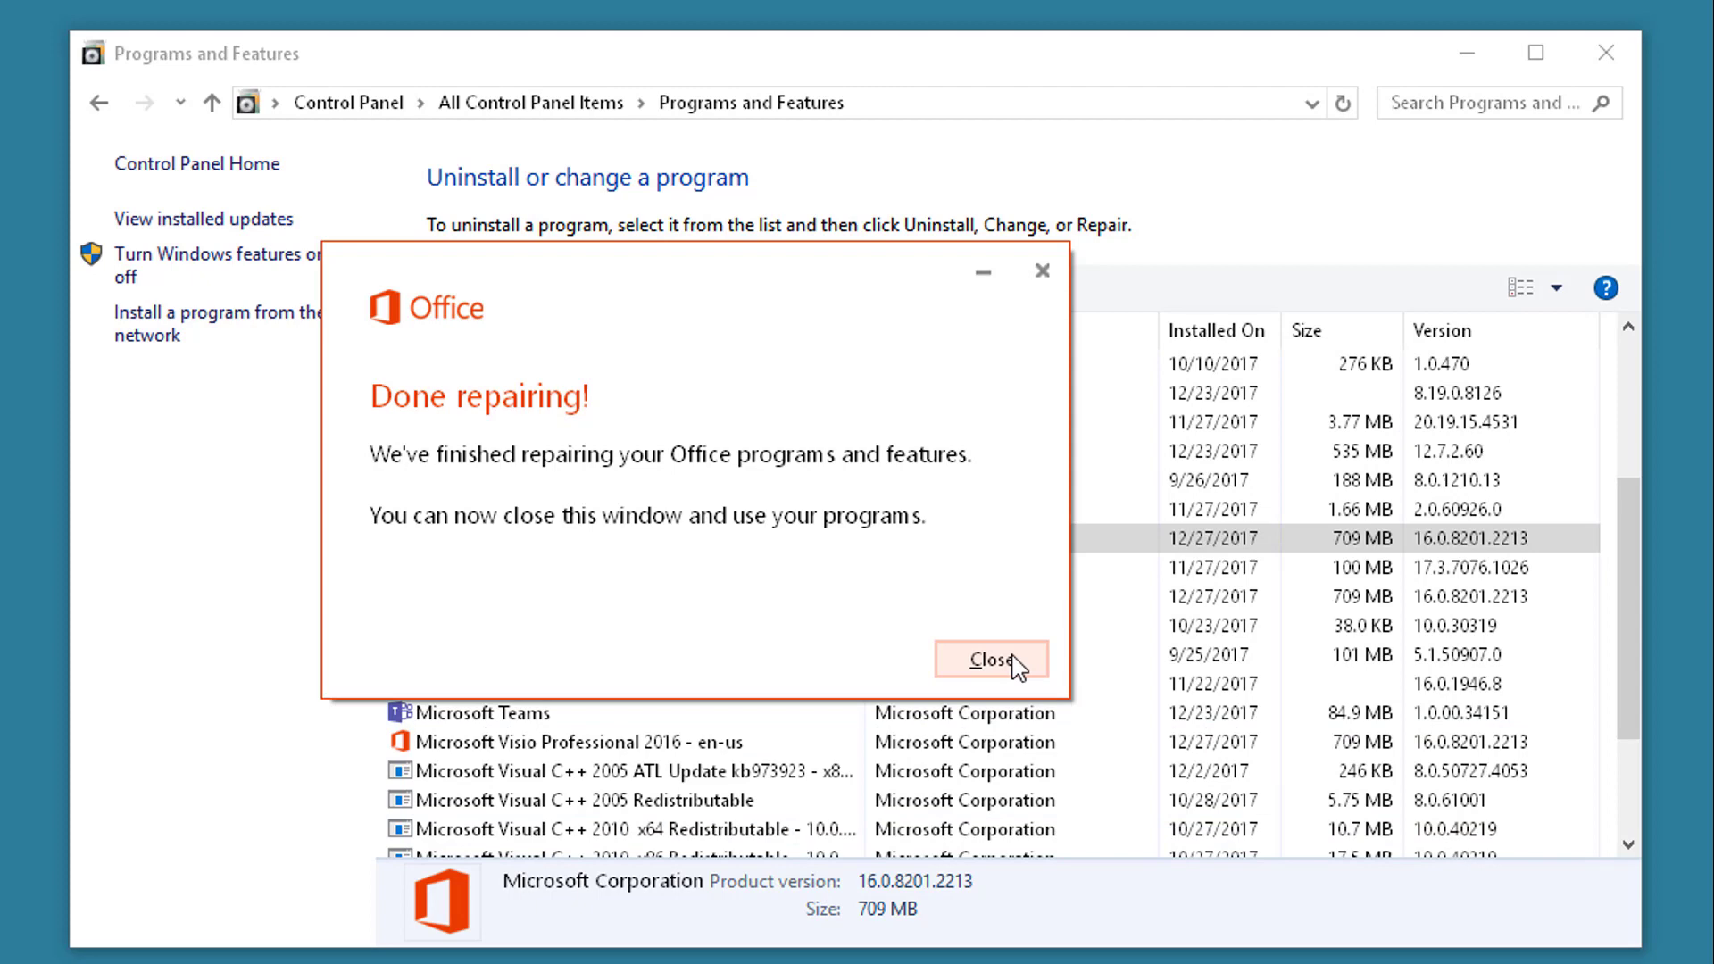
pyautogui.click(996, 657)
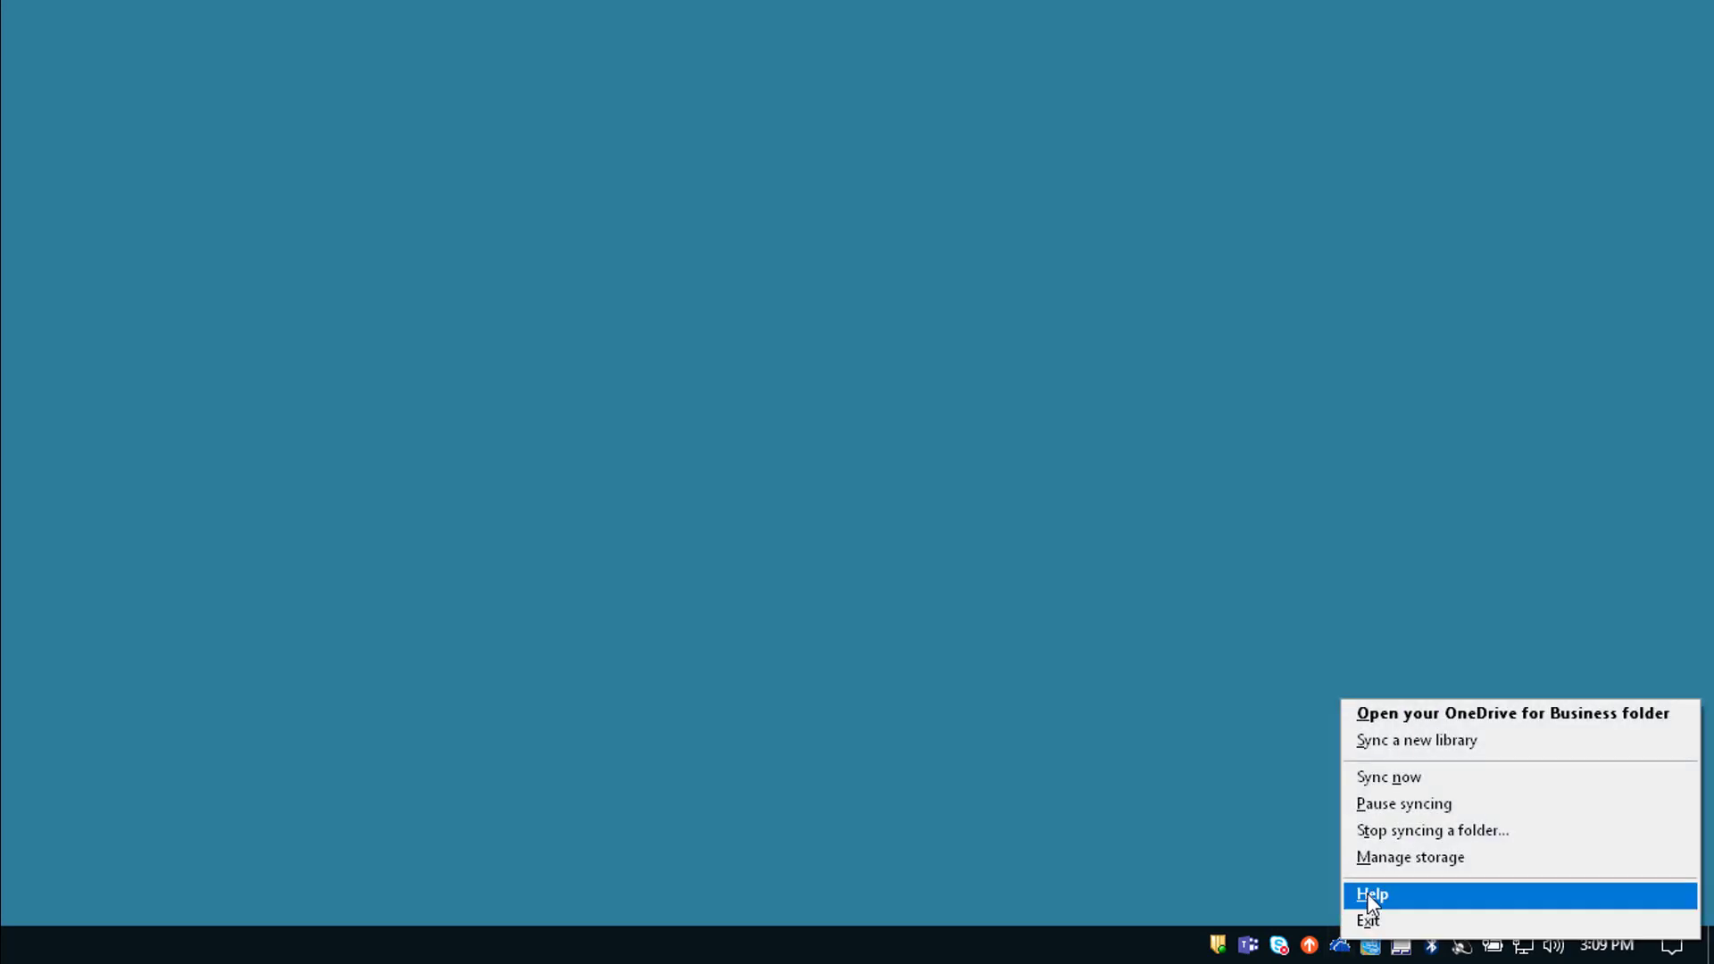
# - Stop syncing the OneDrive - Zetec Inc library, confirming while keeping downloaded files on the PC
pyautogui.click(1432, 830)
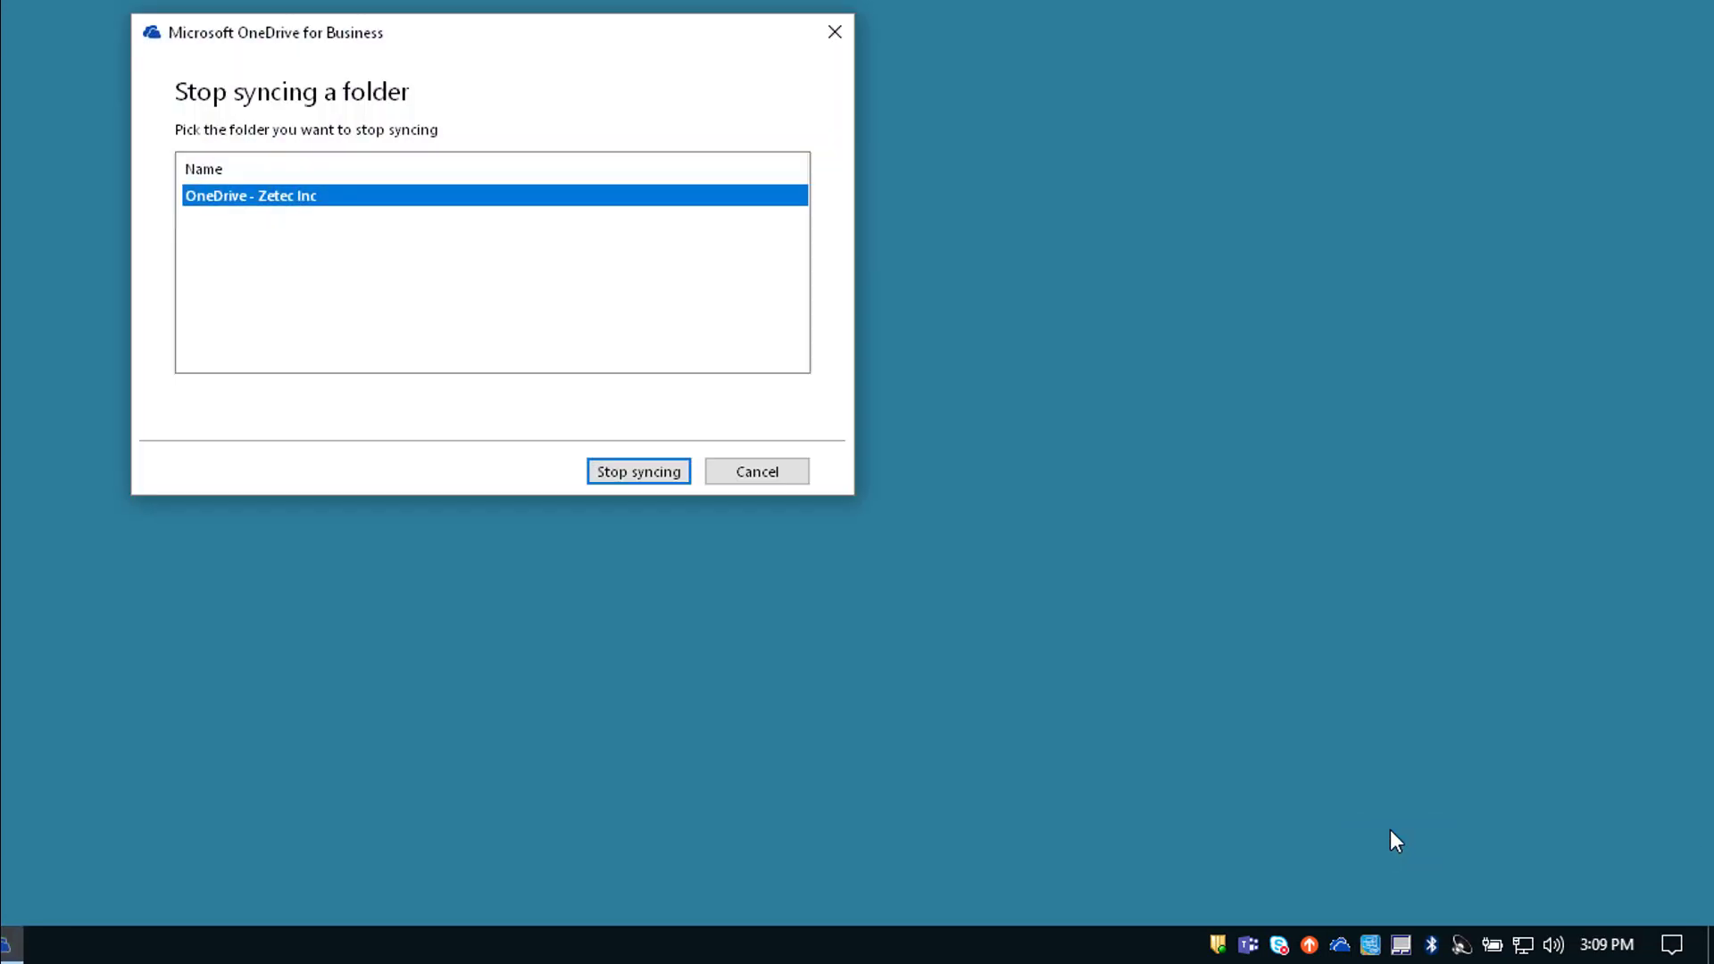
pyautogui.click(640, 471)
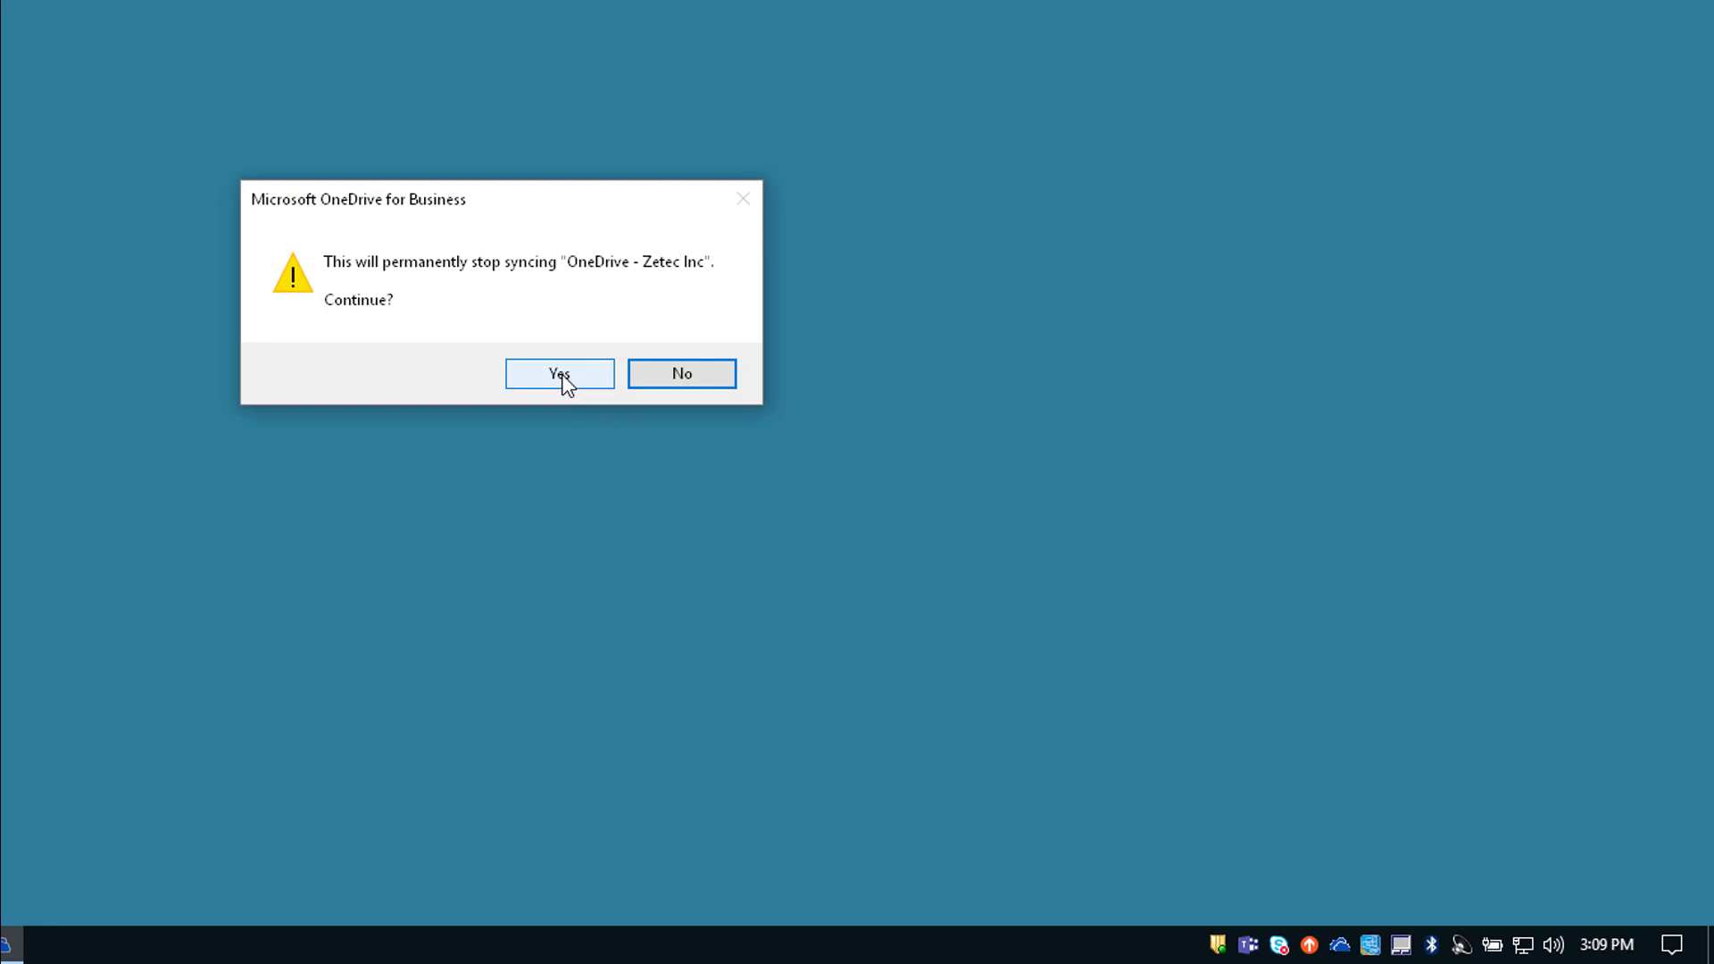
pyautogui.click(561, 373)
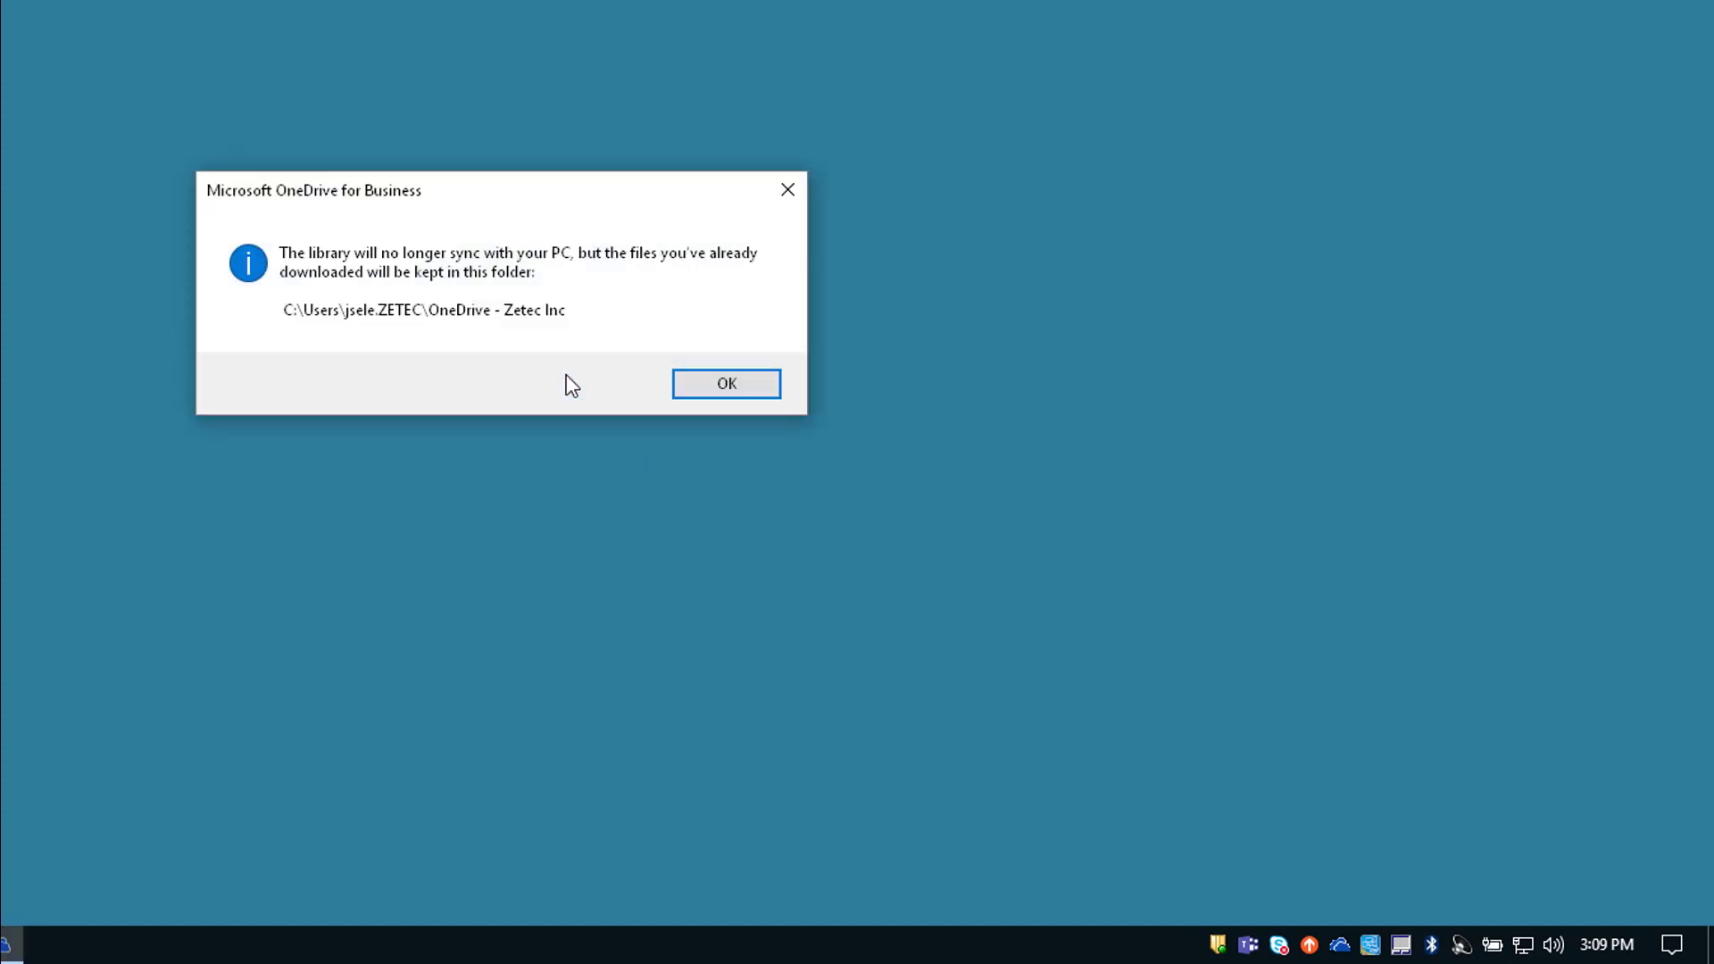
pyautogui.click(725, 384)
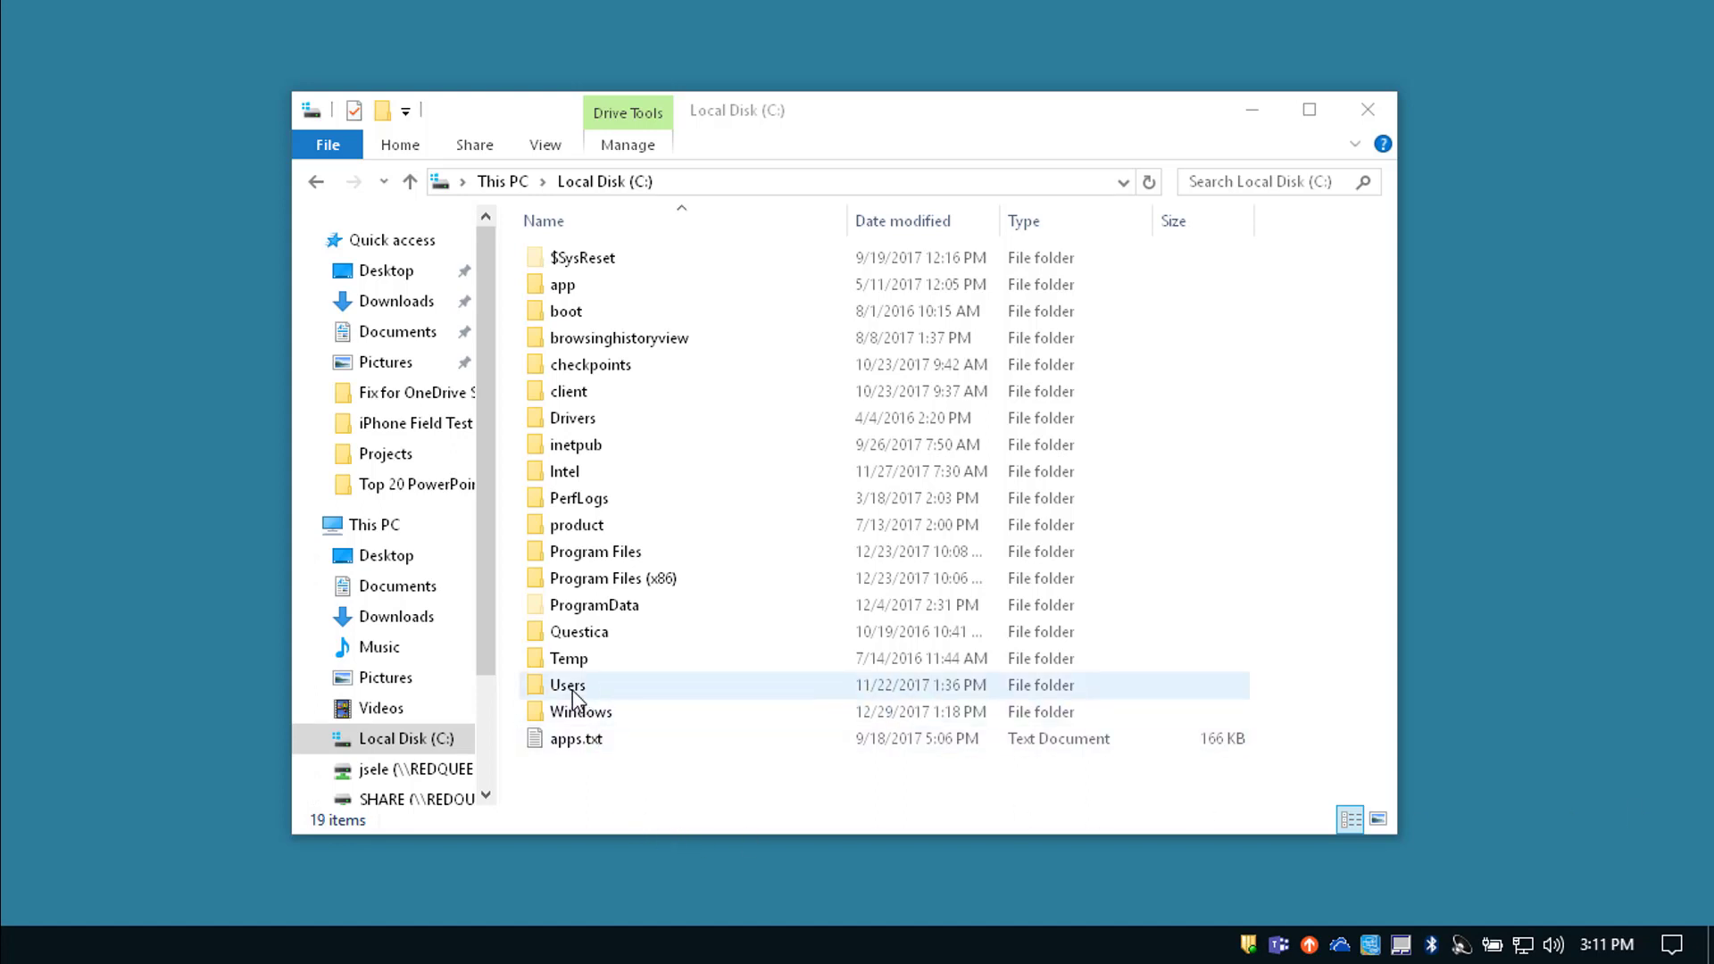
# - Navigate into the user's profile folder and check both Unsynced Changes folders are empty
pyautogui.doubleClick(564, 686)
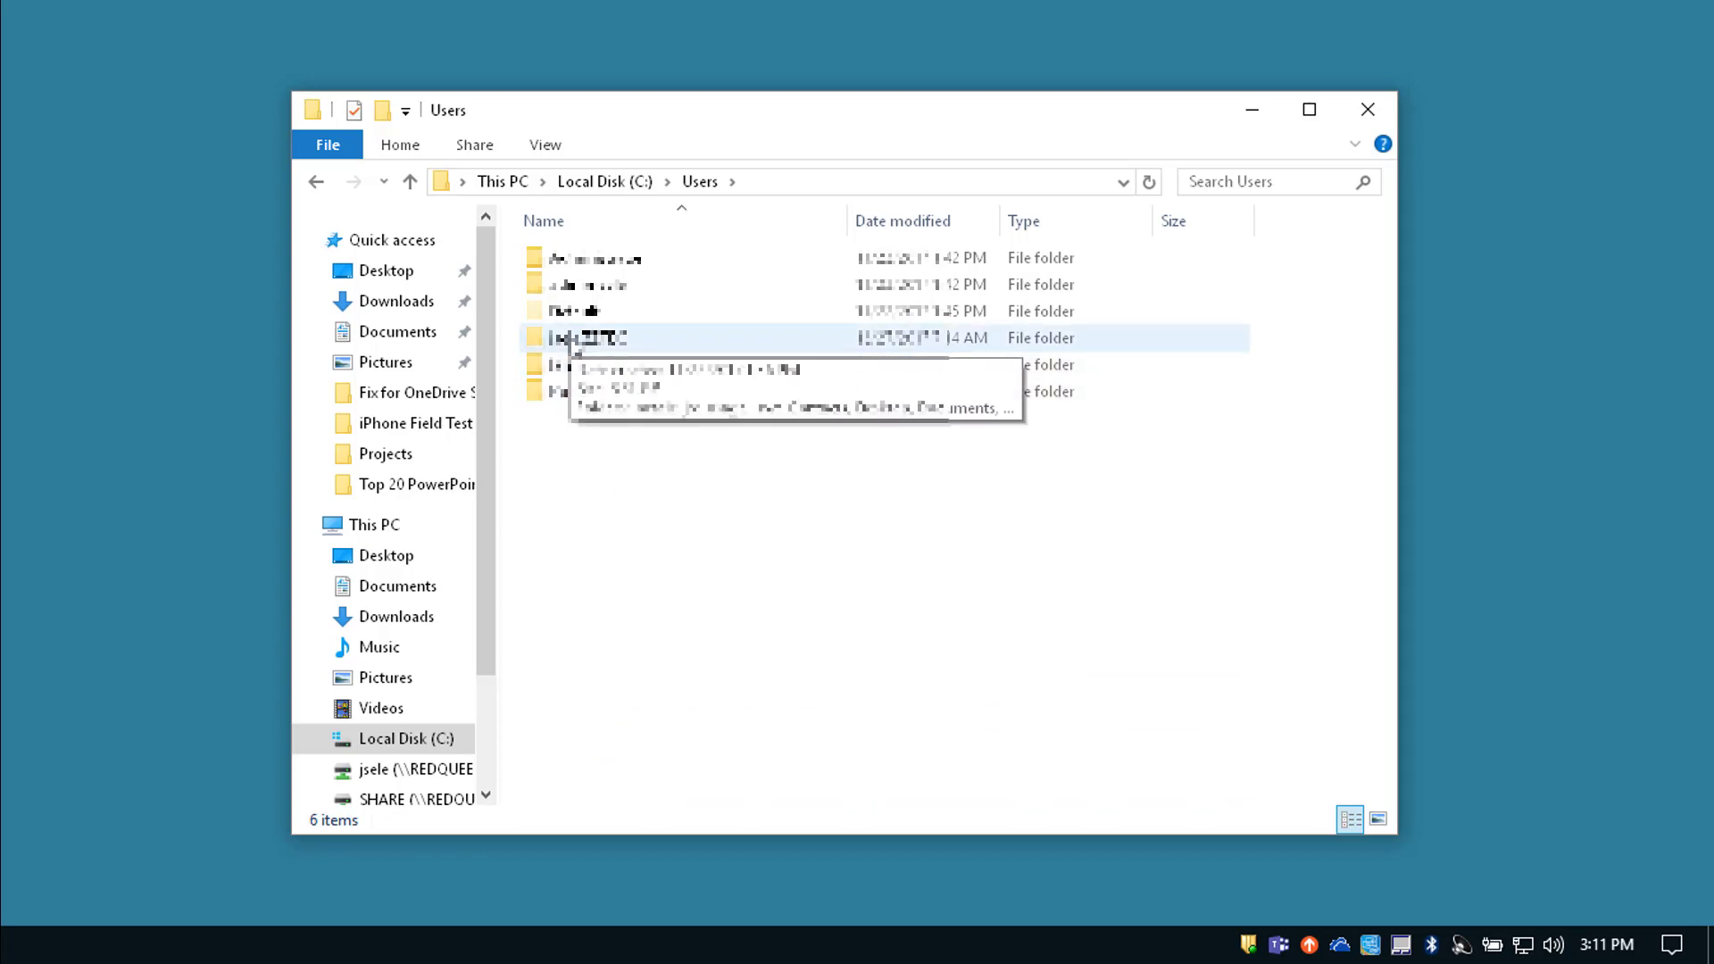
pyautogui.doubleClick(589, 339)
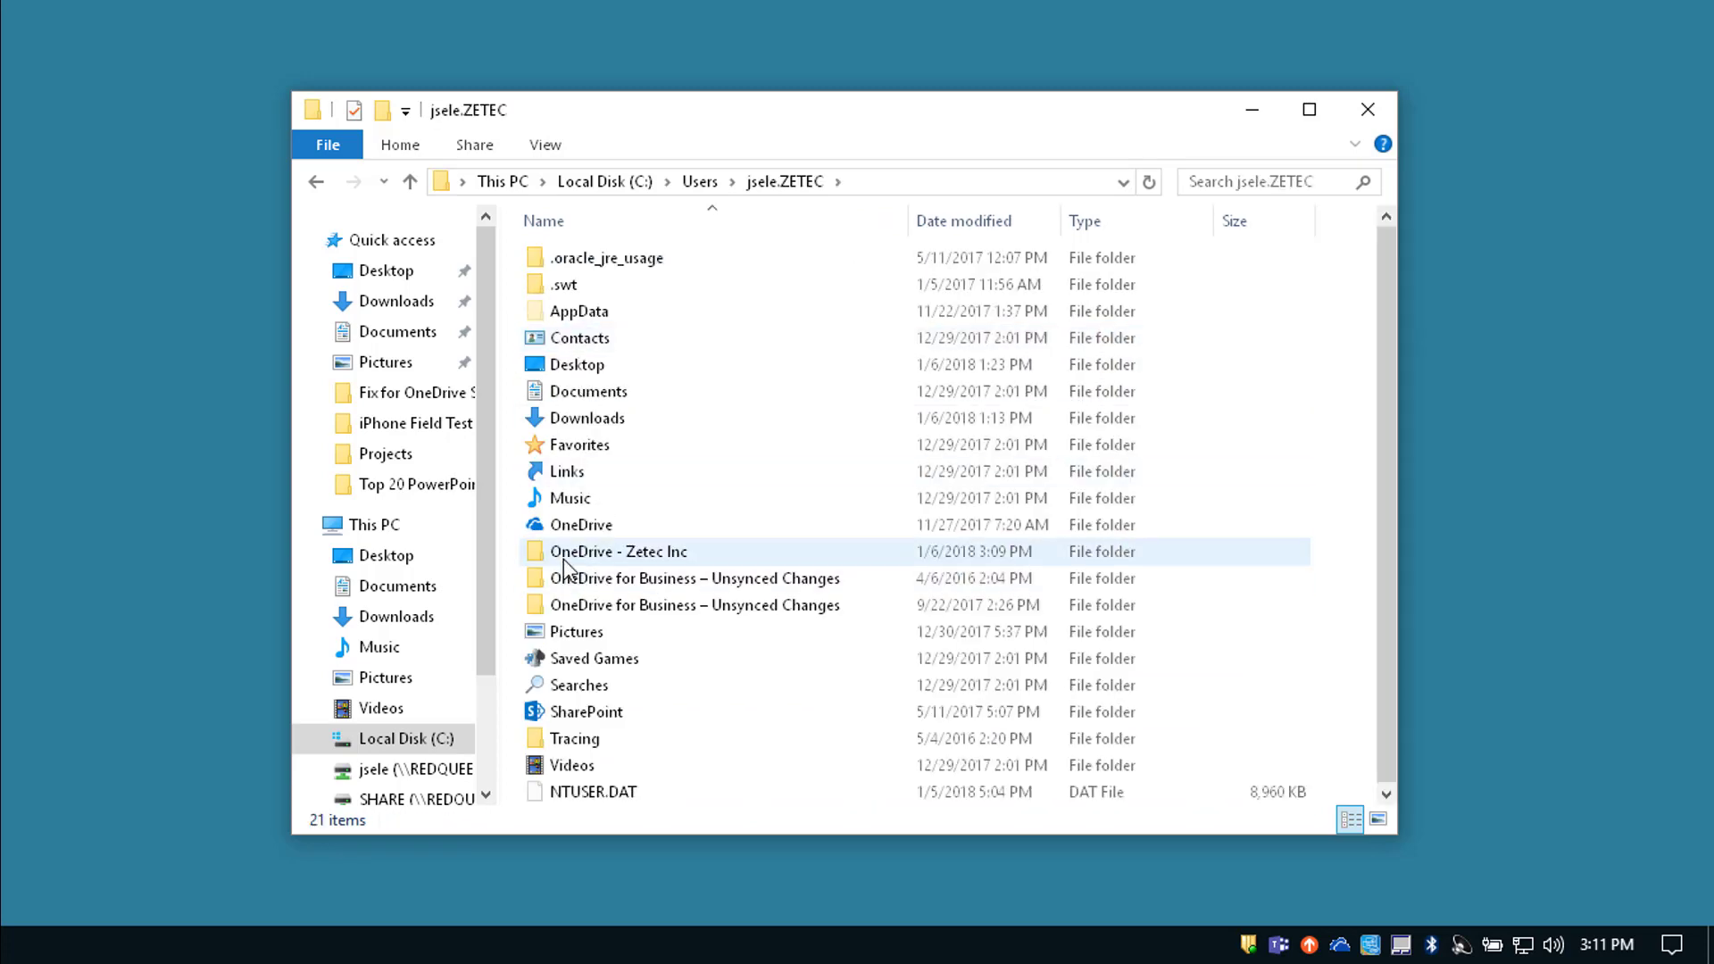
pyautogui.moveTo(589, 606)
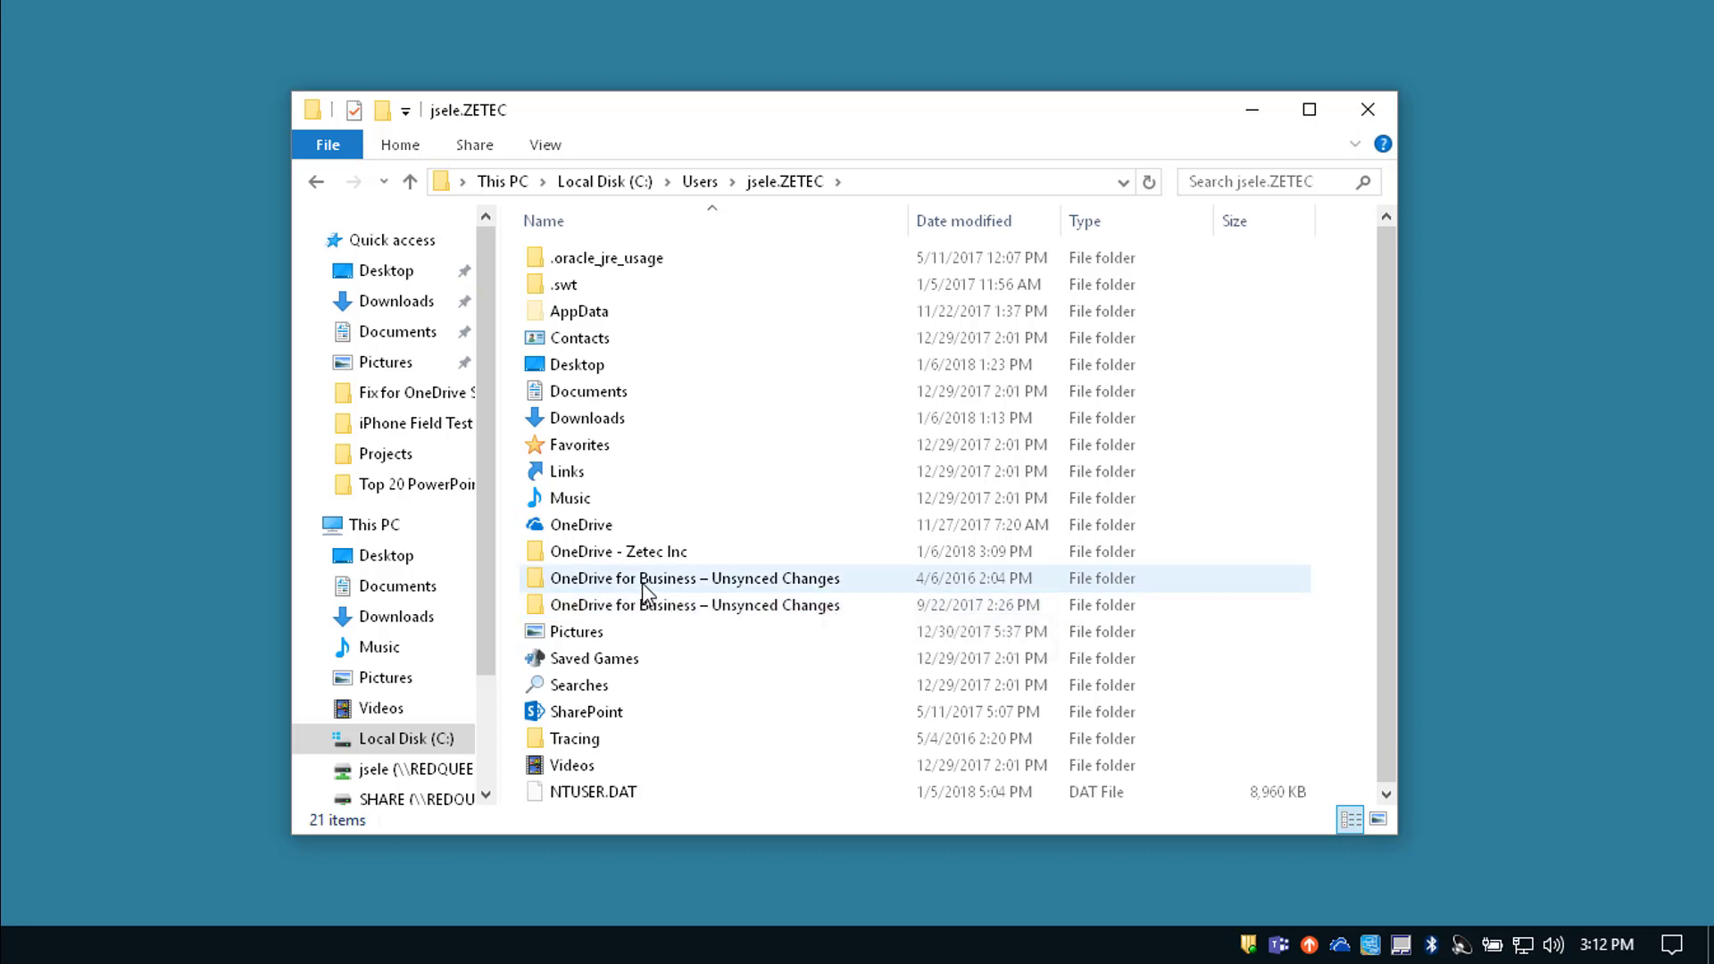
pyautogui.doubleClick(650, 578)
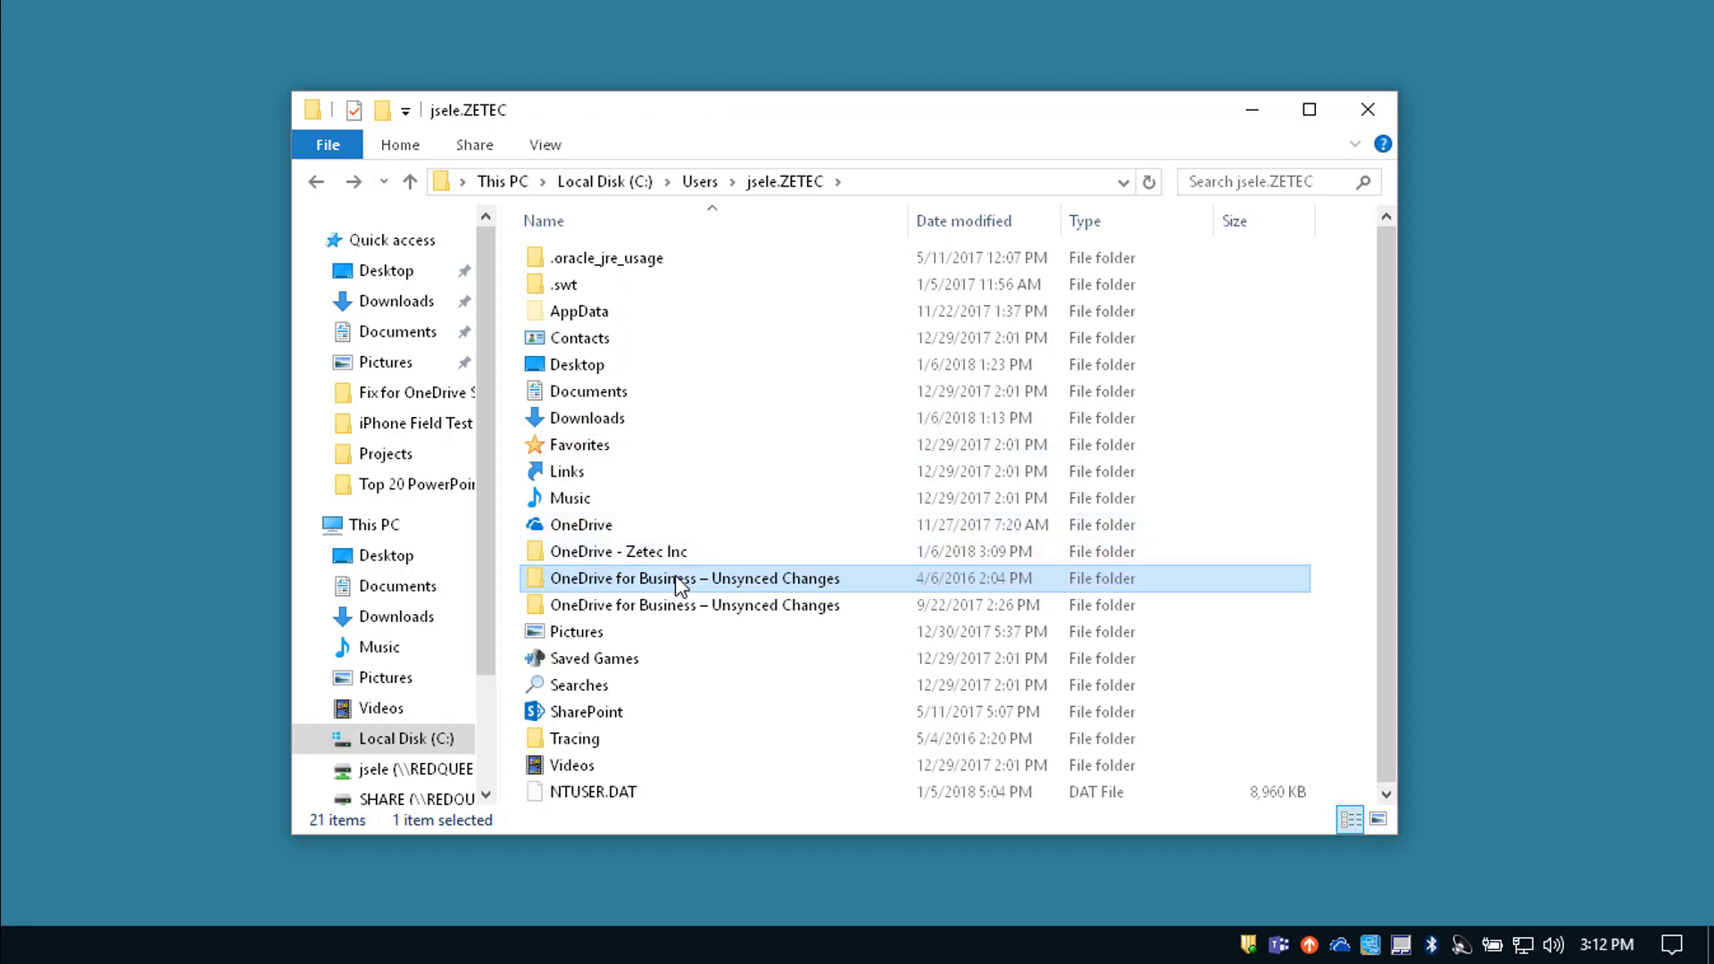
pyautogui.doubleClick(681, 579)
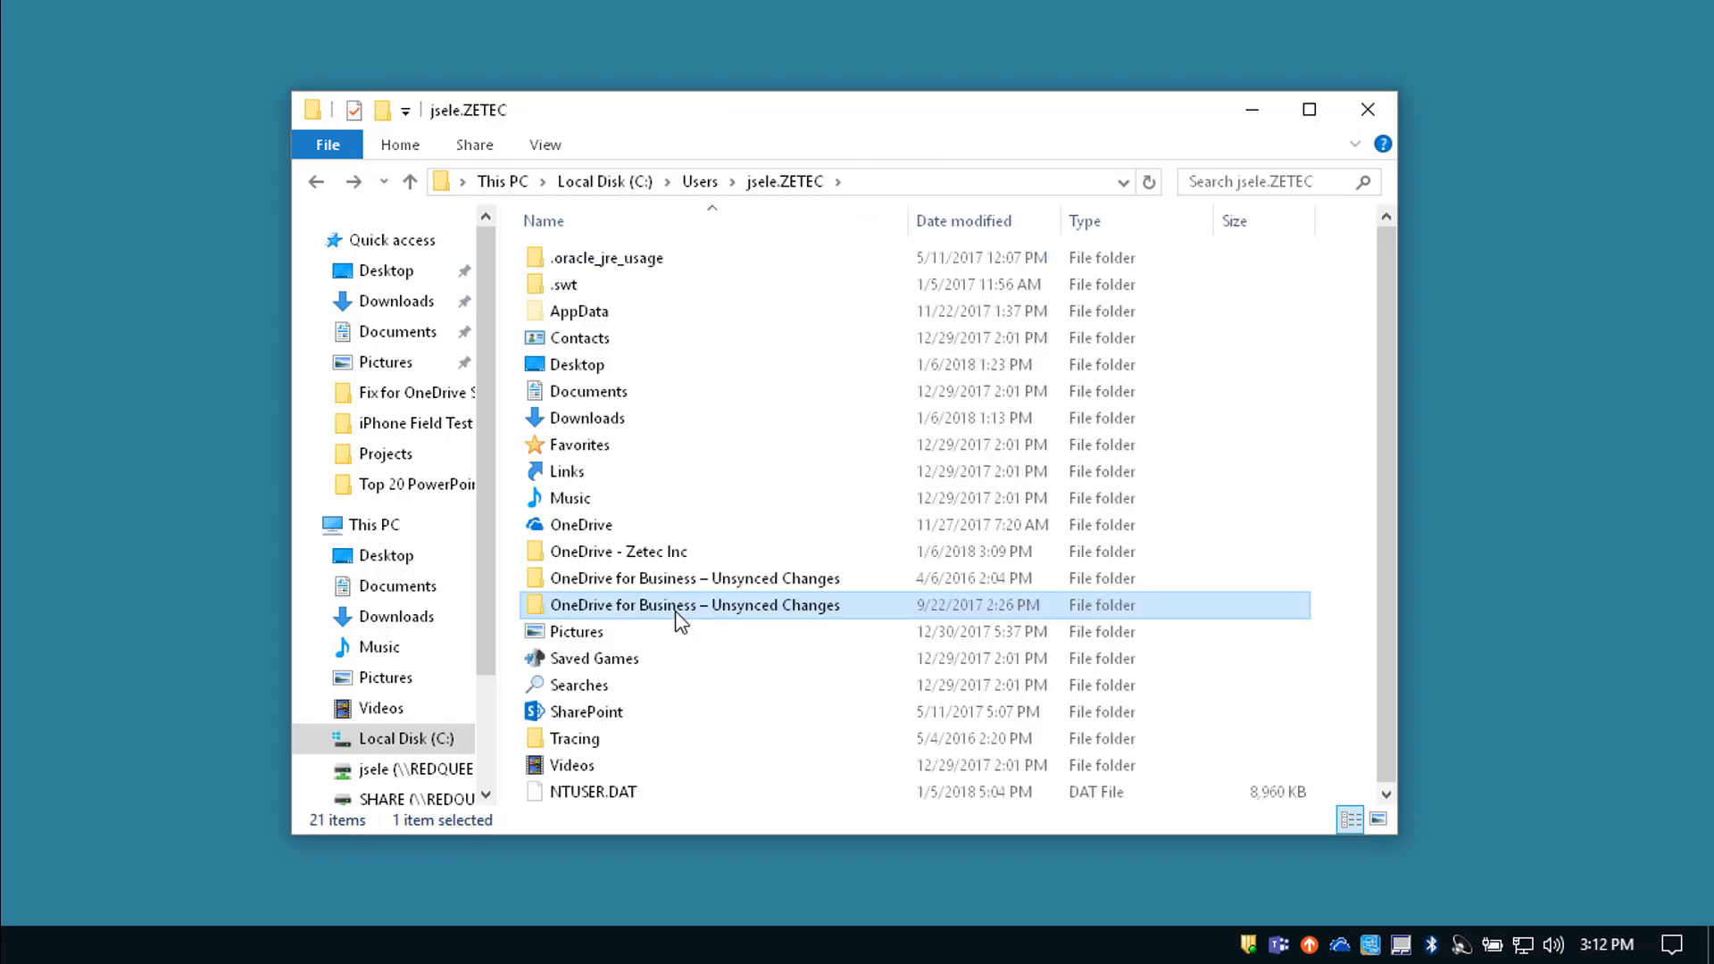
# - Delete both OneDrive for Business – Unsynced Changes folders from the profile folder
pyautogui.rightClick(679, 606)
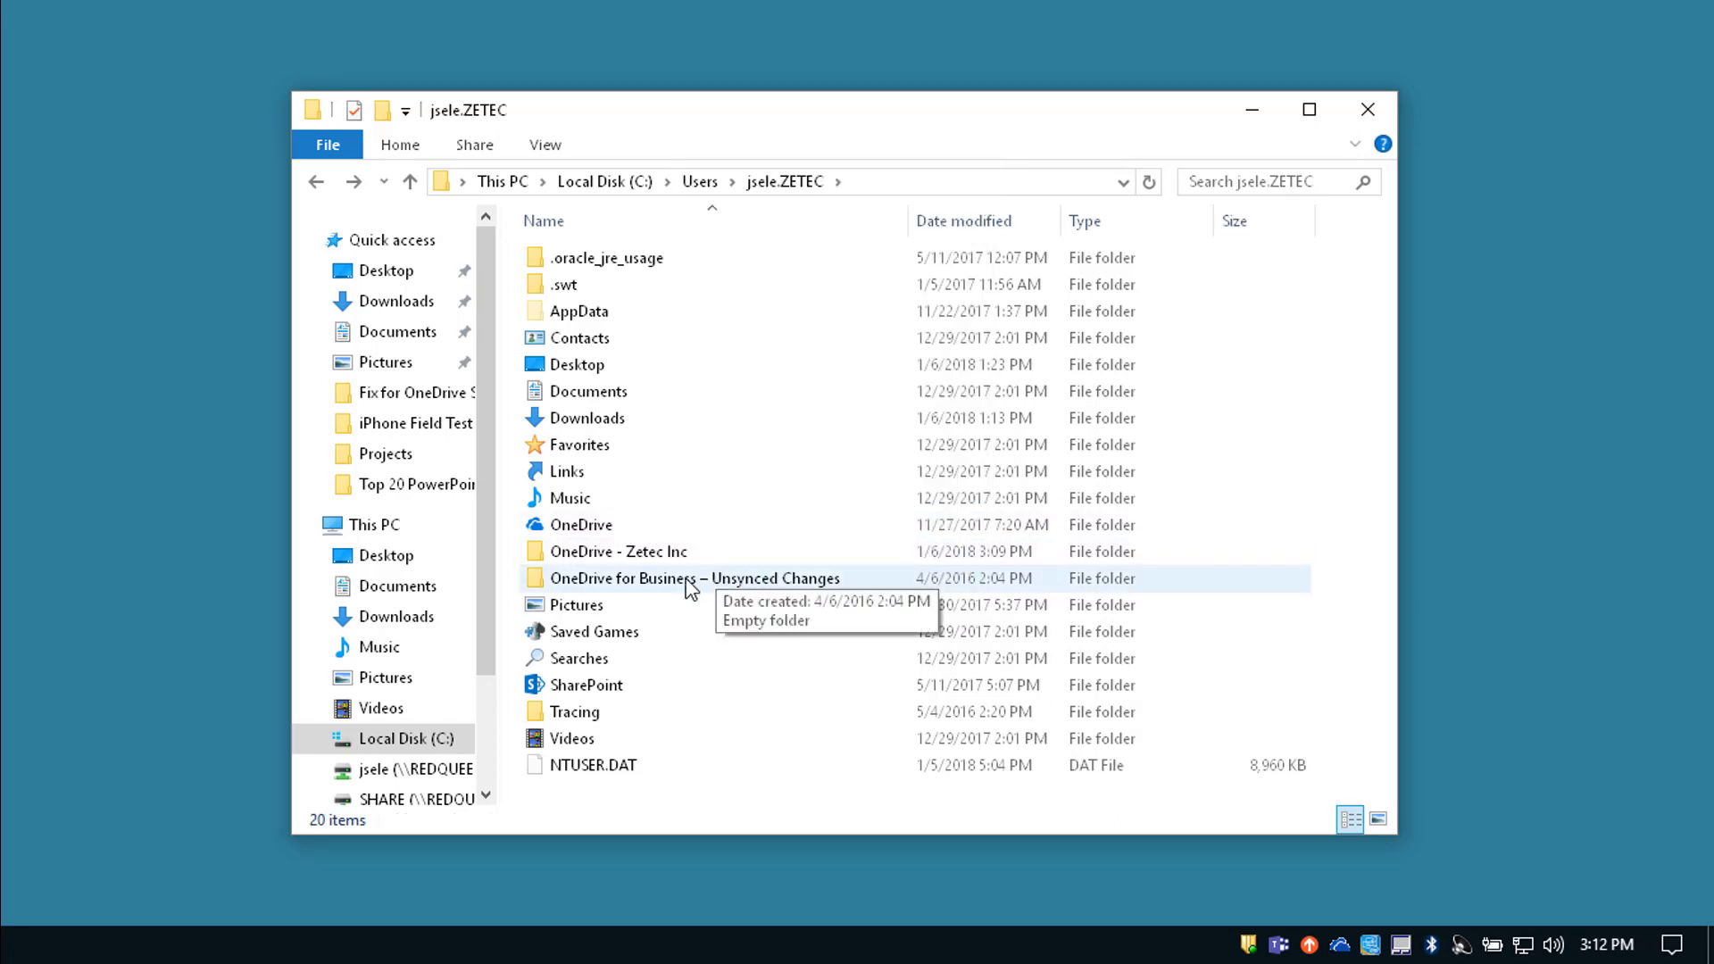
pyautogui.rightClick(689, 578)
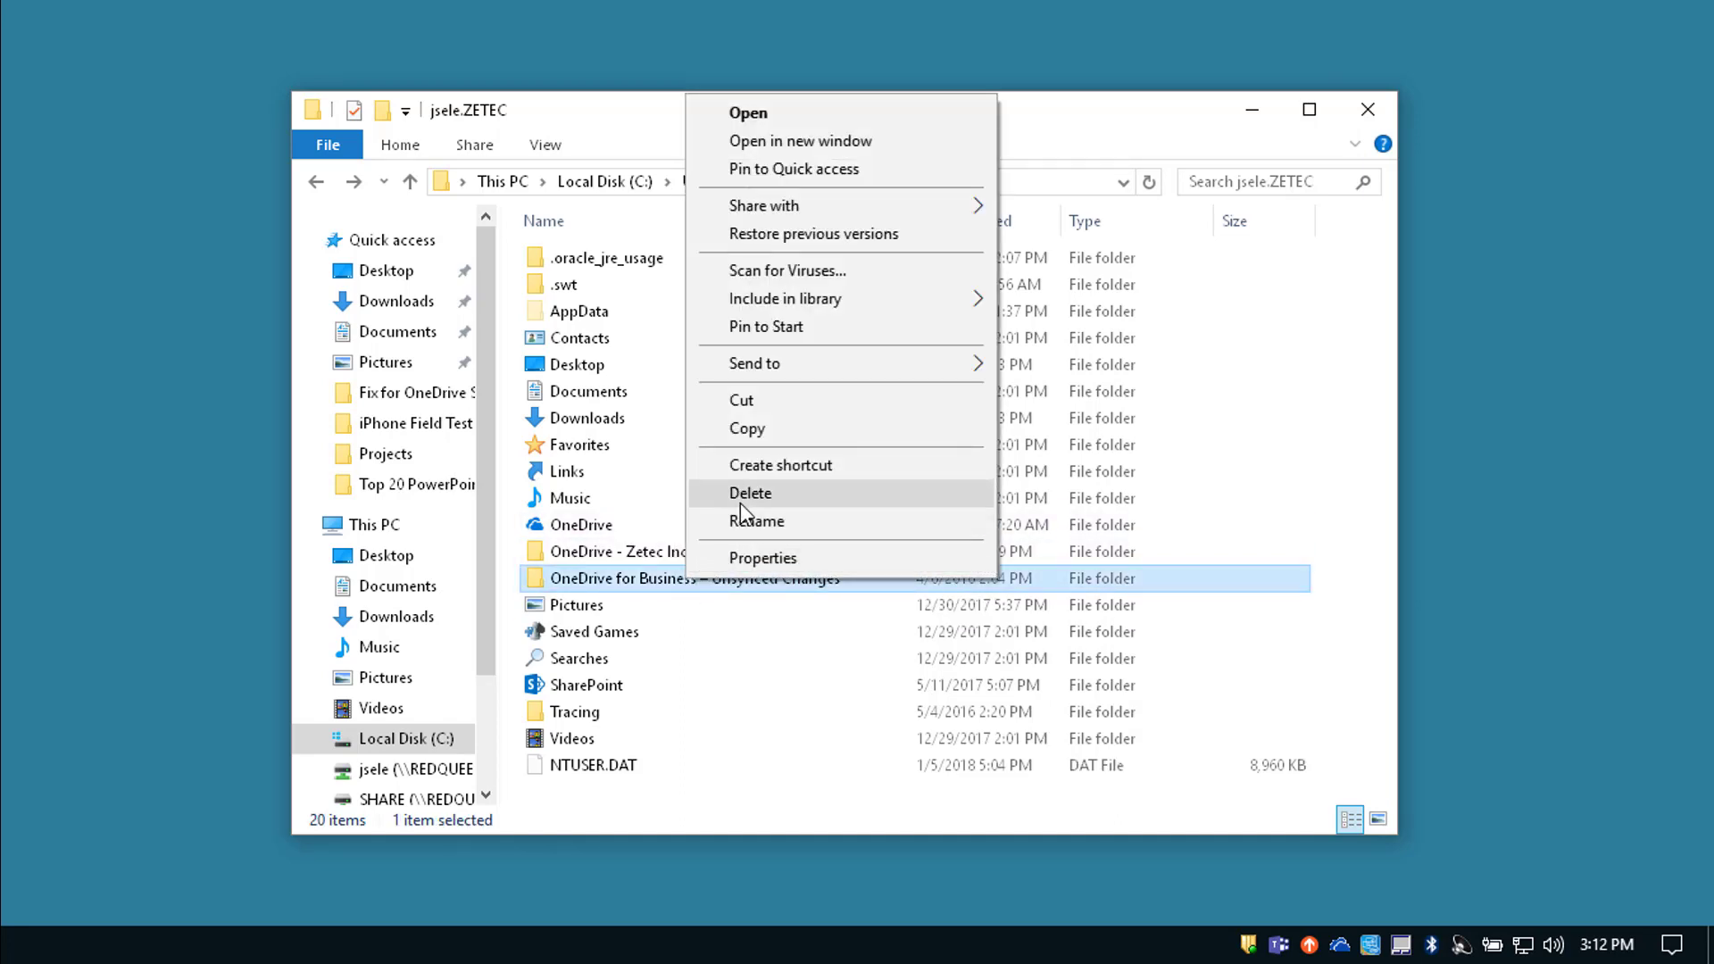
pyautogui.click(750, 493)
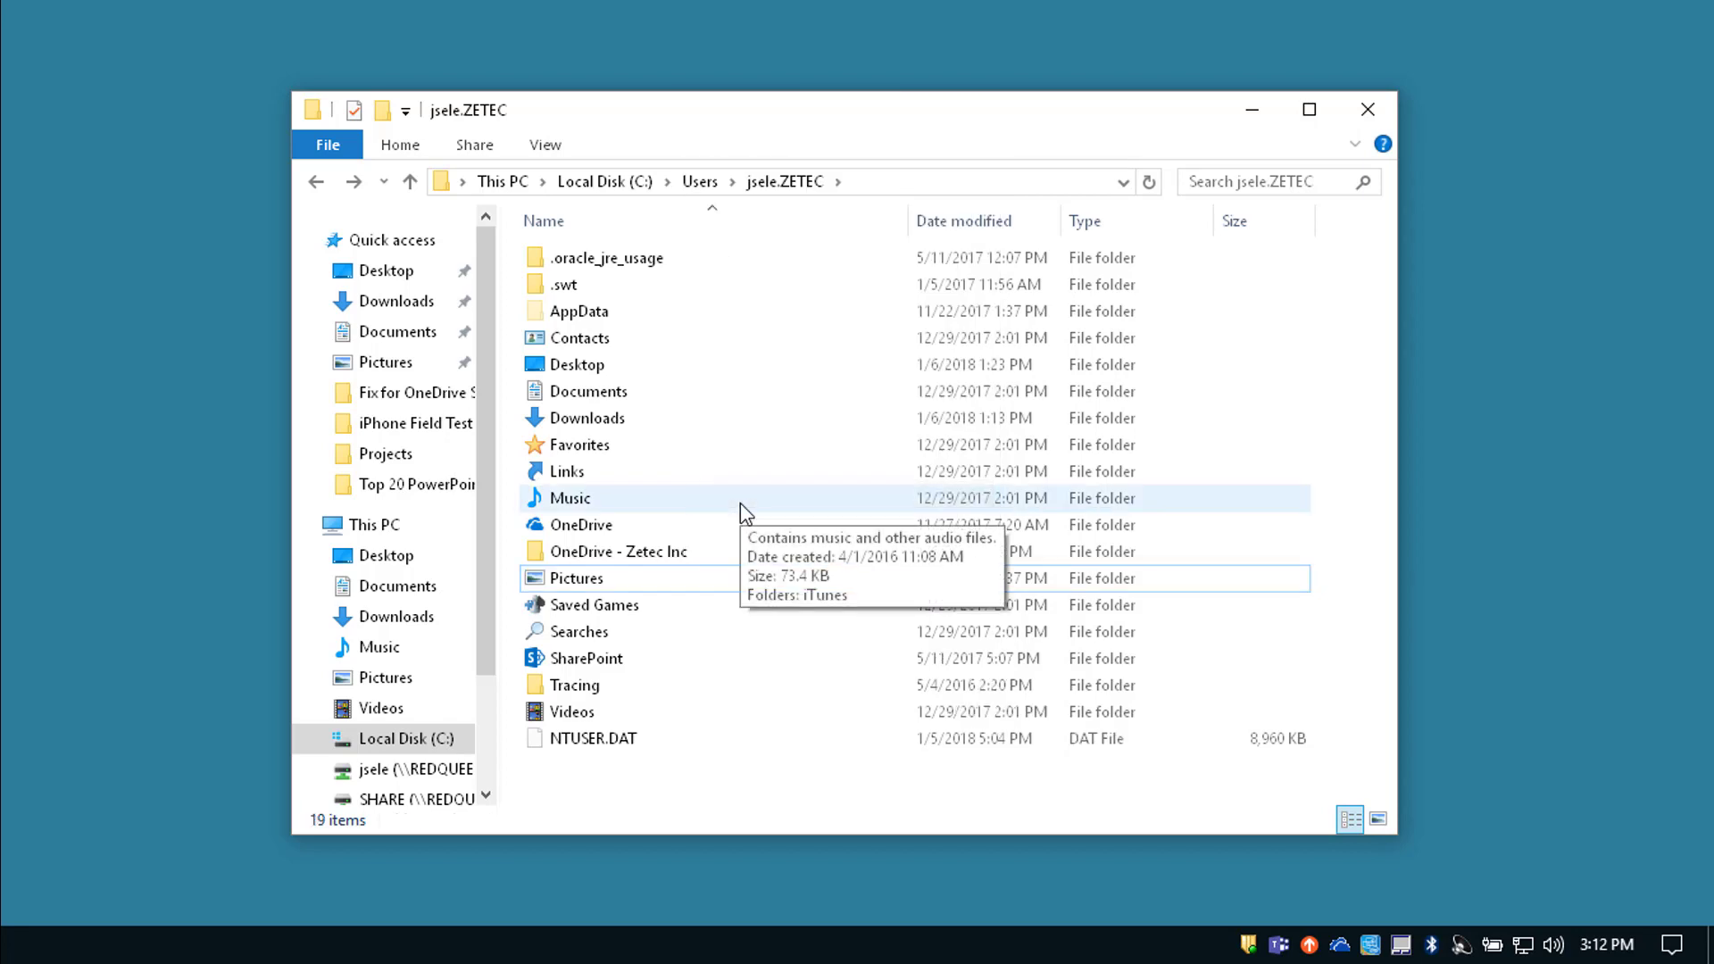
pyautogui.moveTo(593, 552)
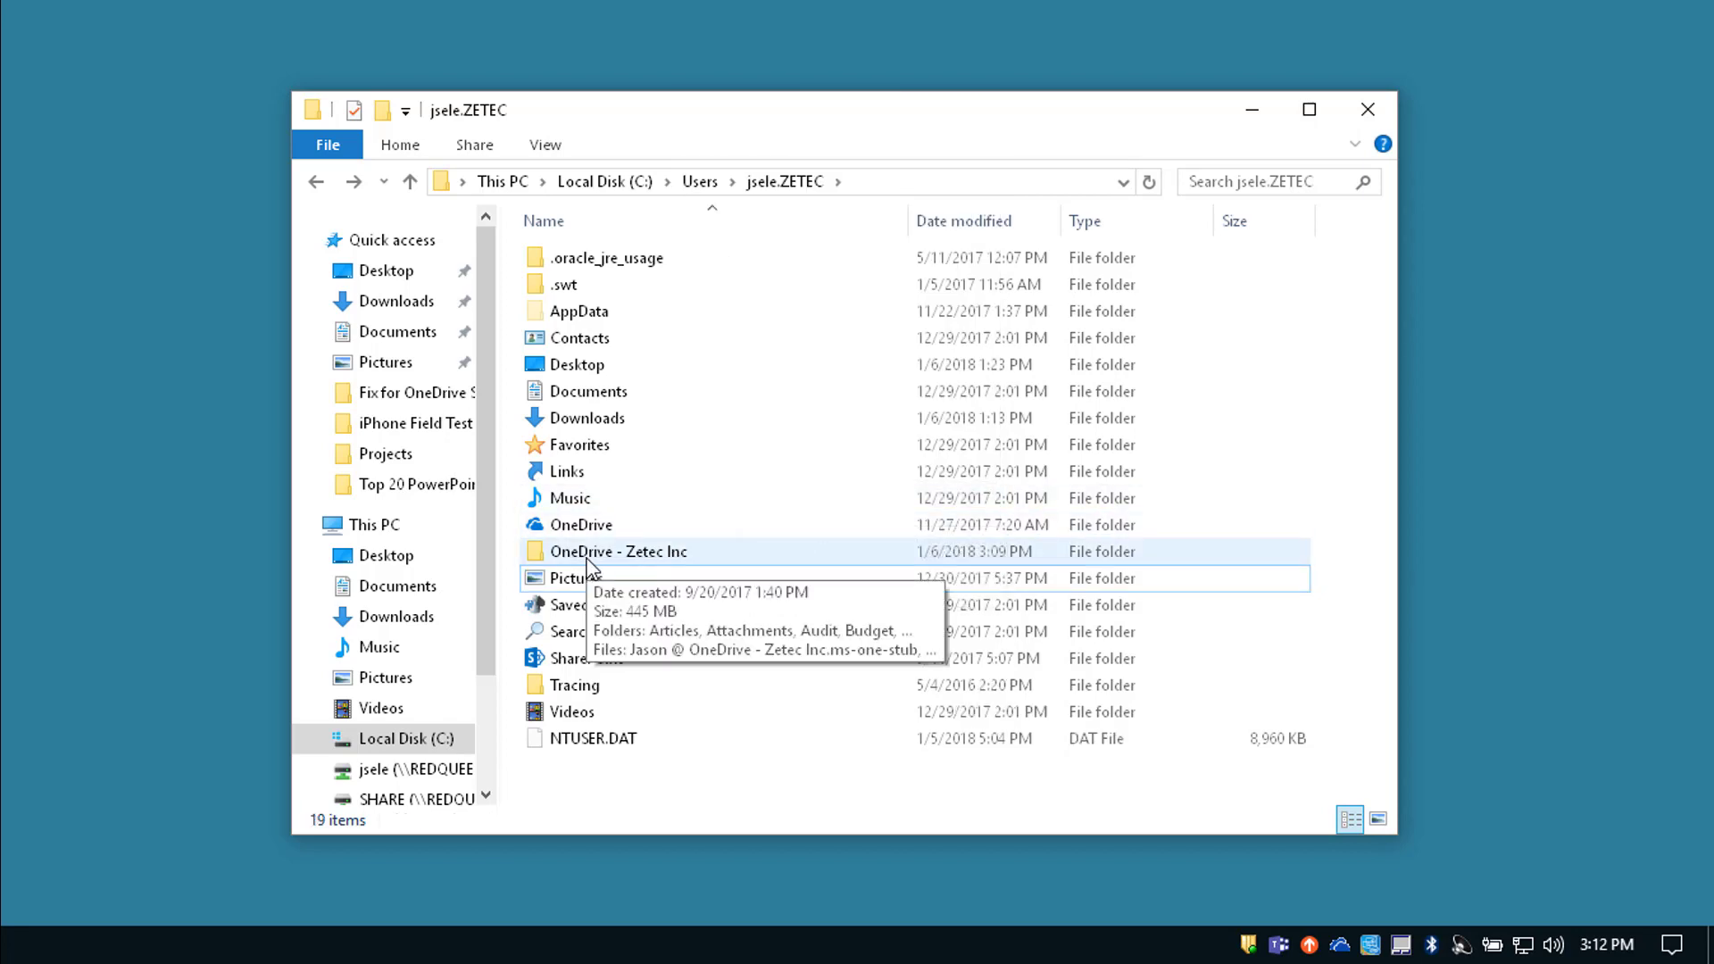
# - Move all 30 items from the OneDrive - Zetec Inc folder to the desktop, leaving it empty
pyautogui.doubleClick(617, 551)
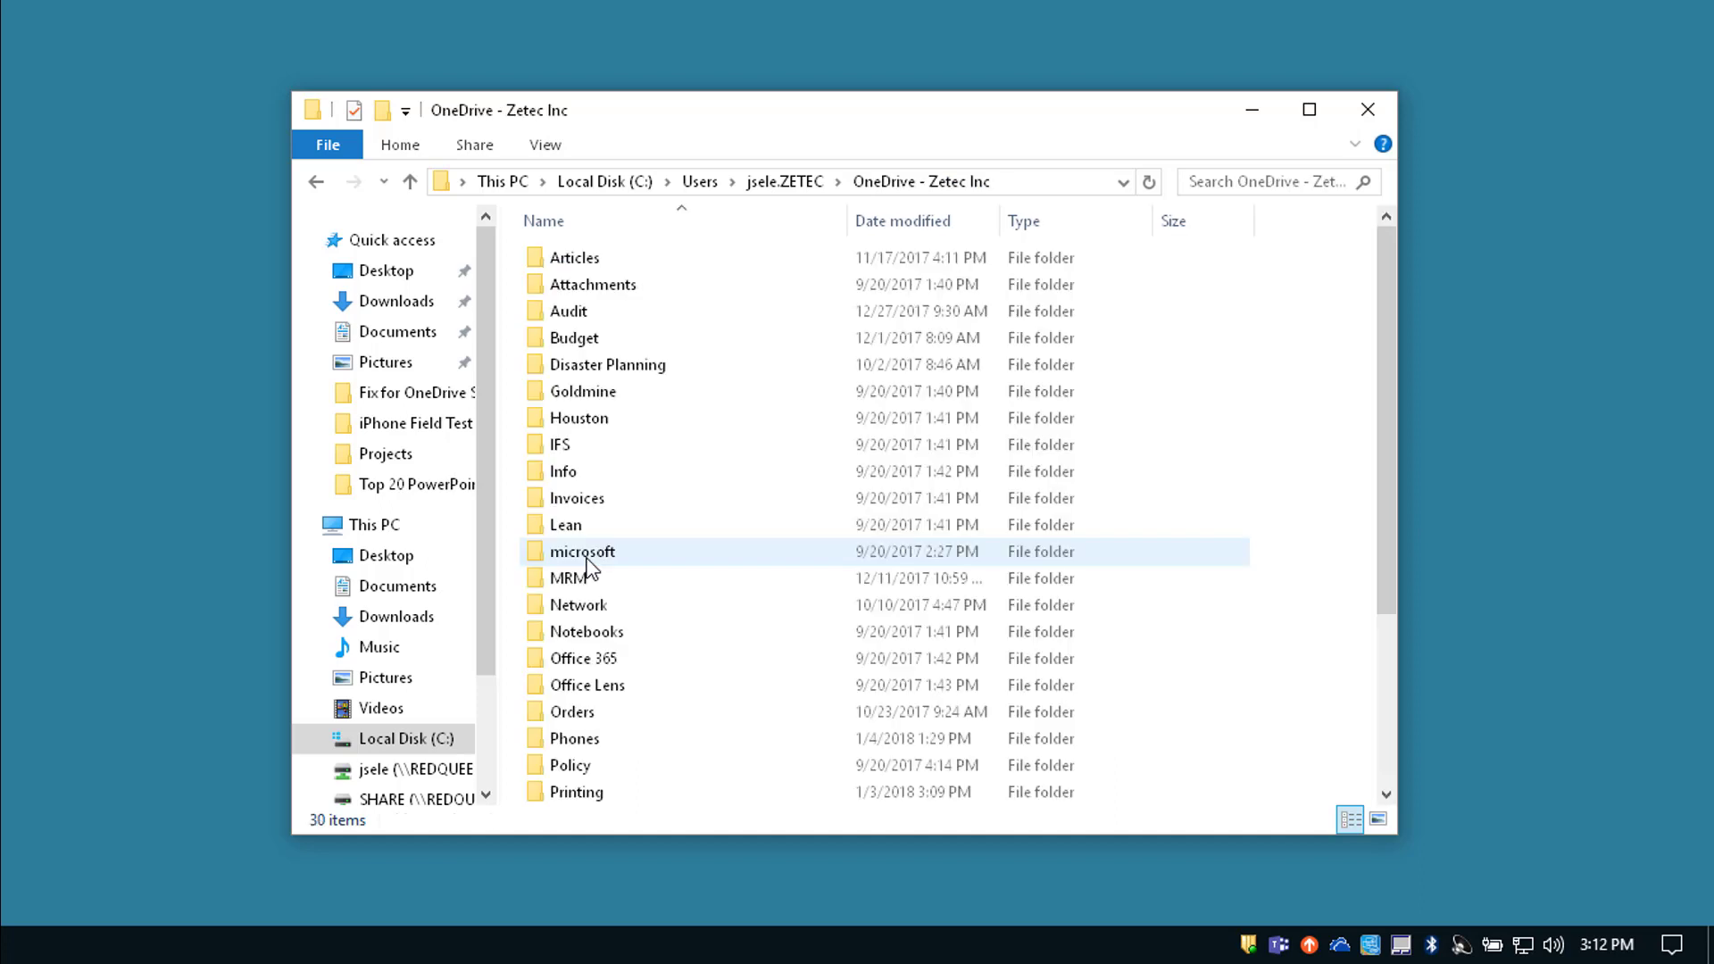
pyautogui.moveTo(609, 663)
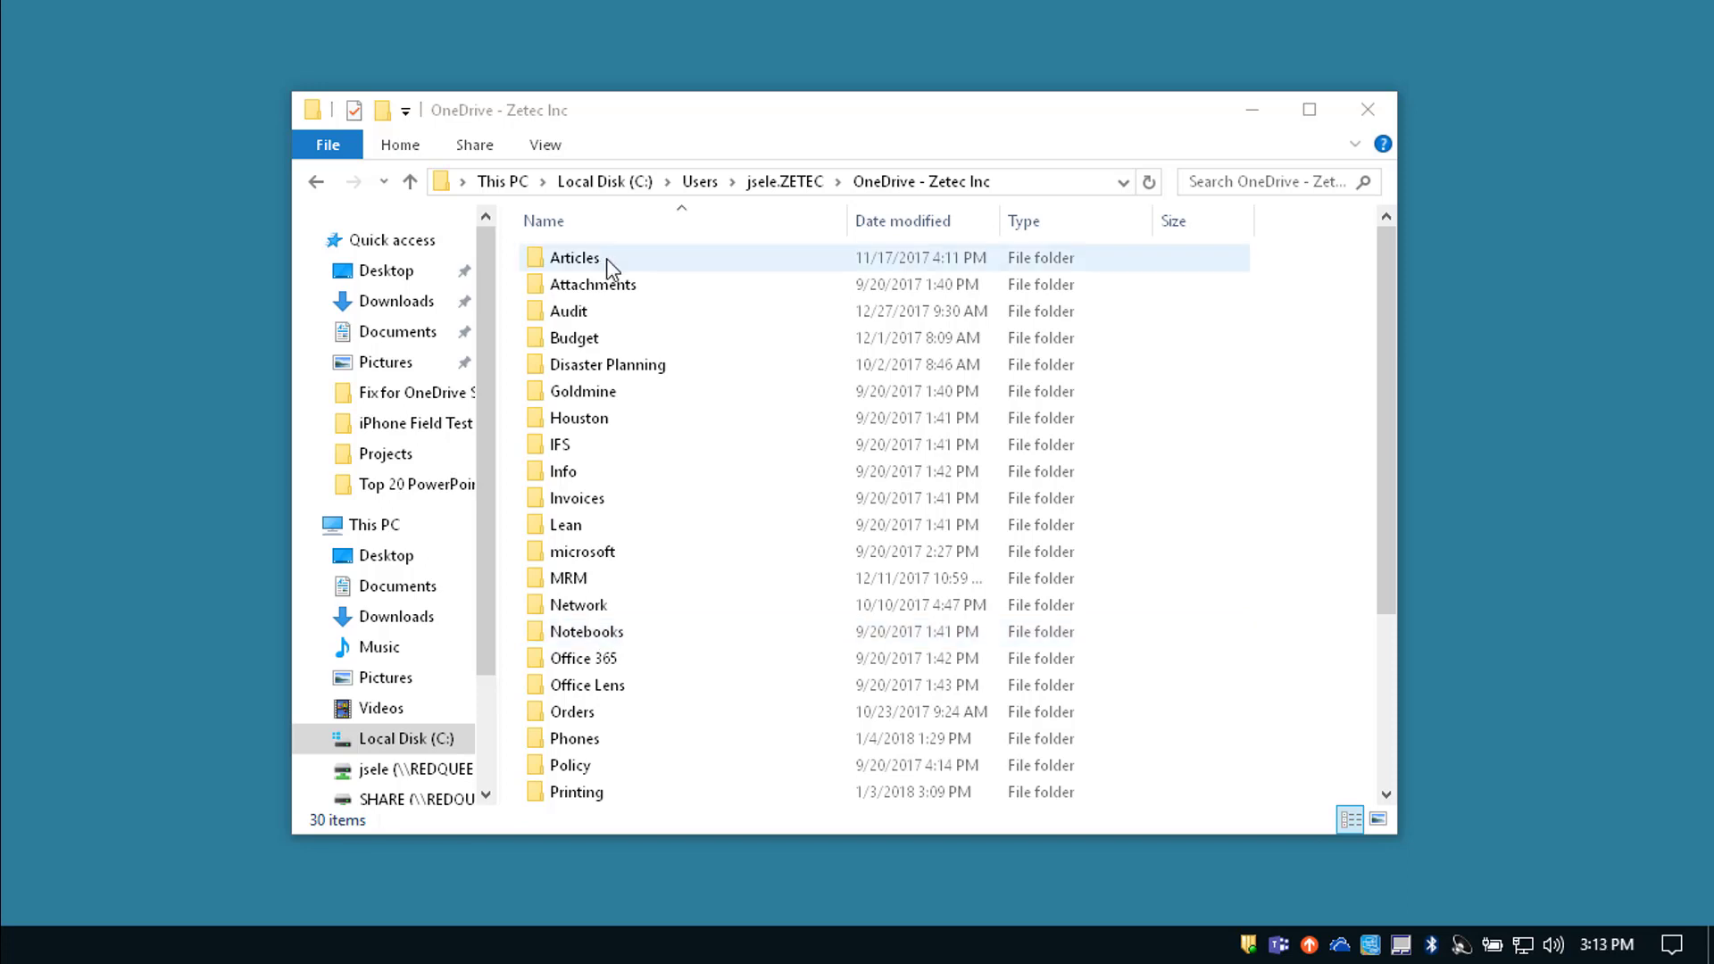
pyautogui.scroll(-3)
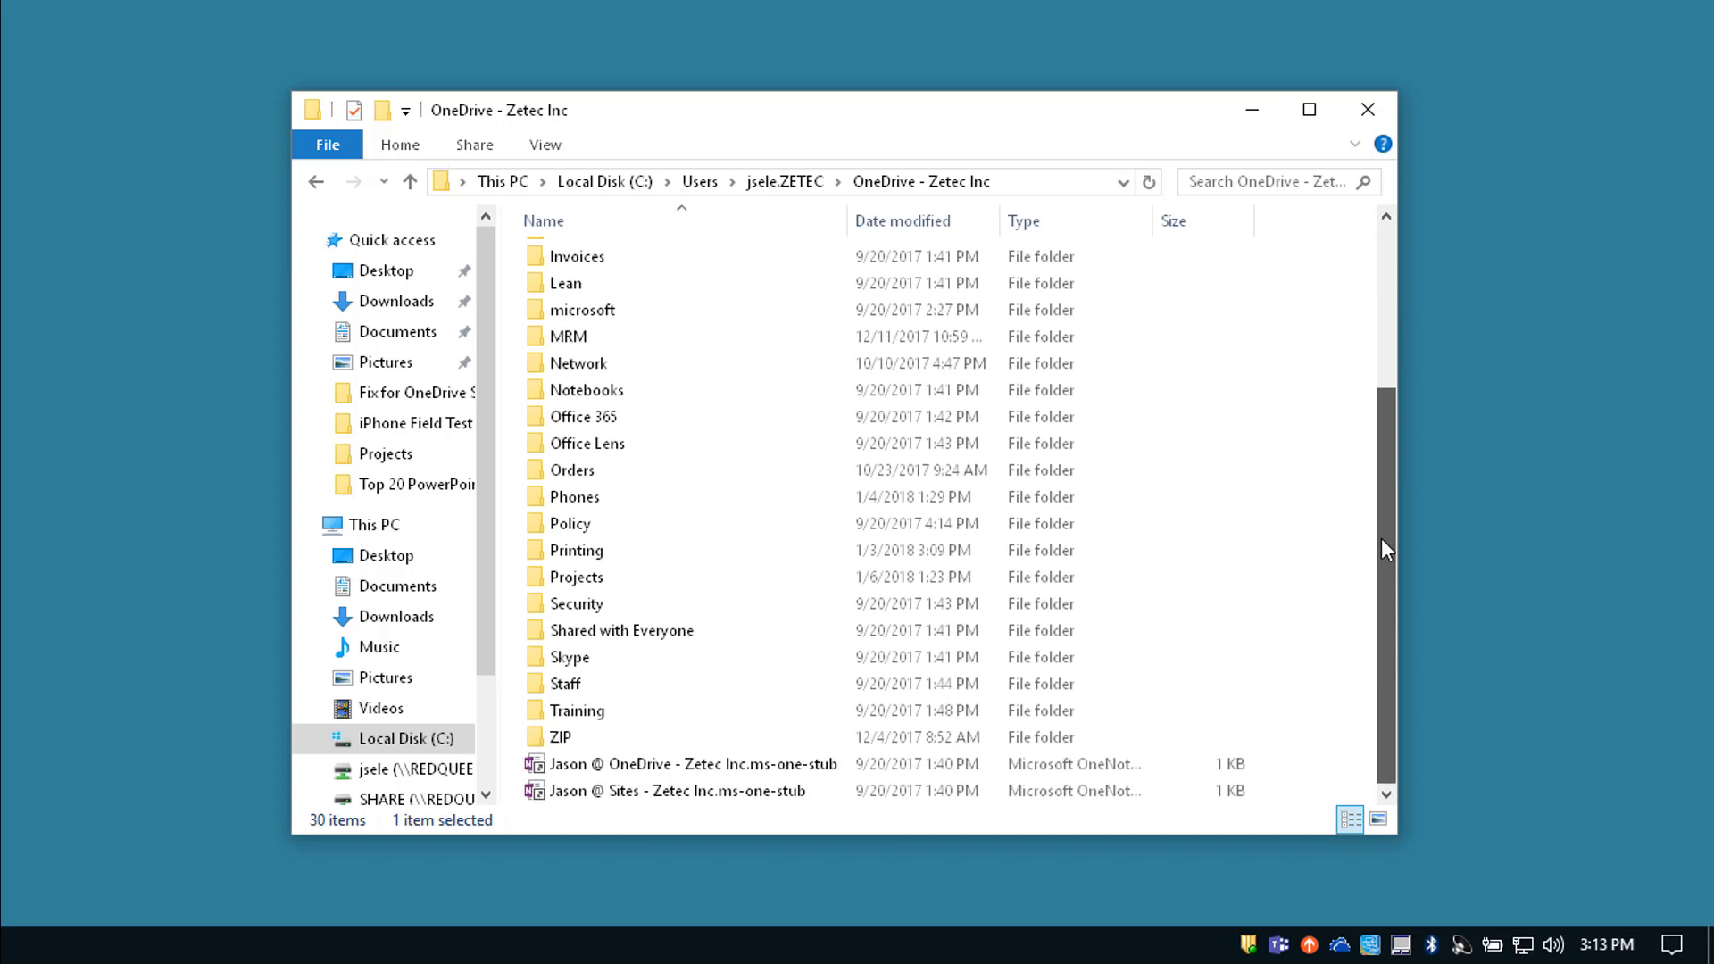
pyautogui.press('ctrl+a')
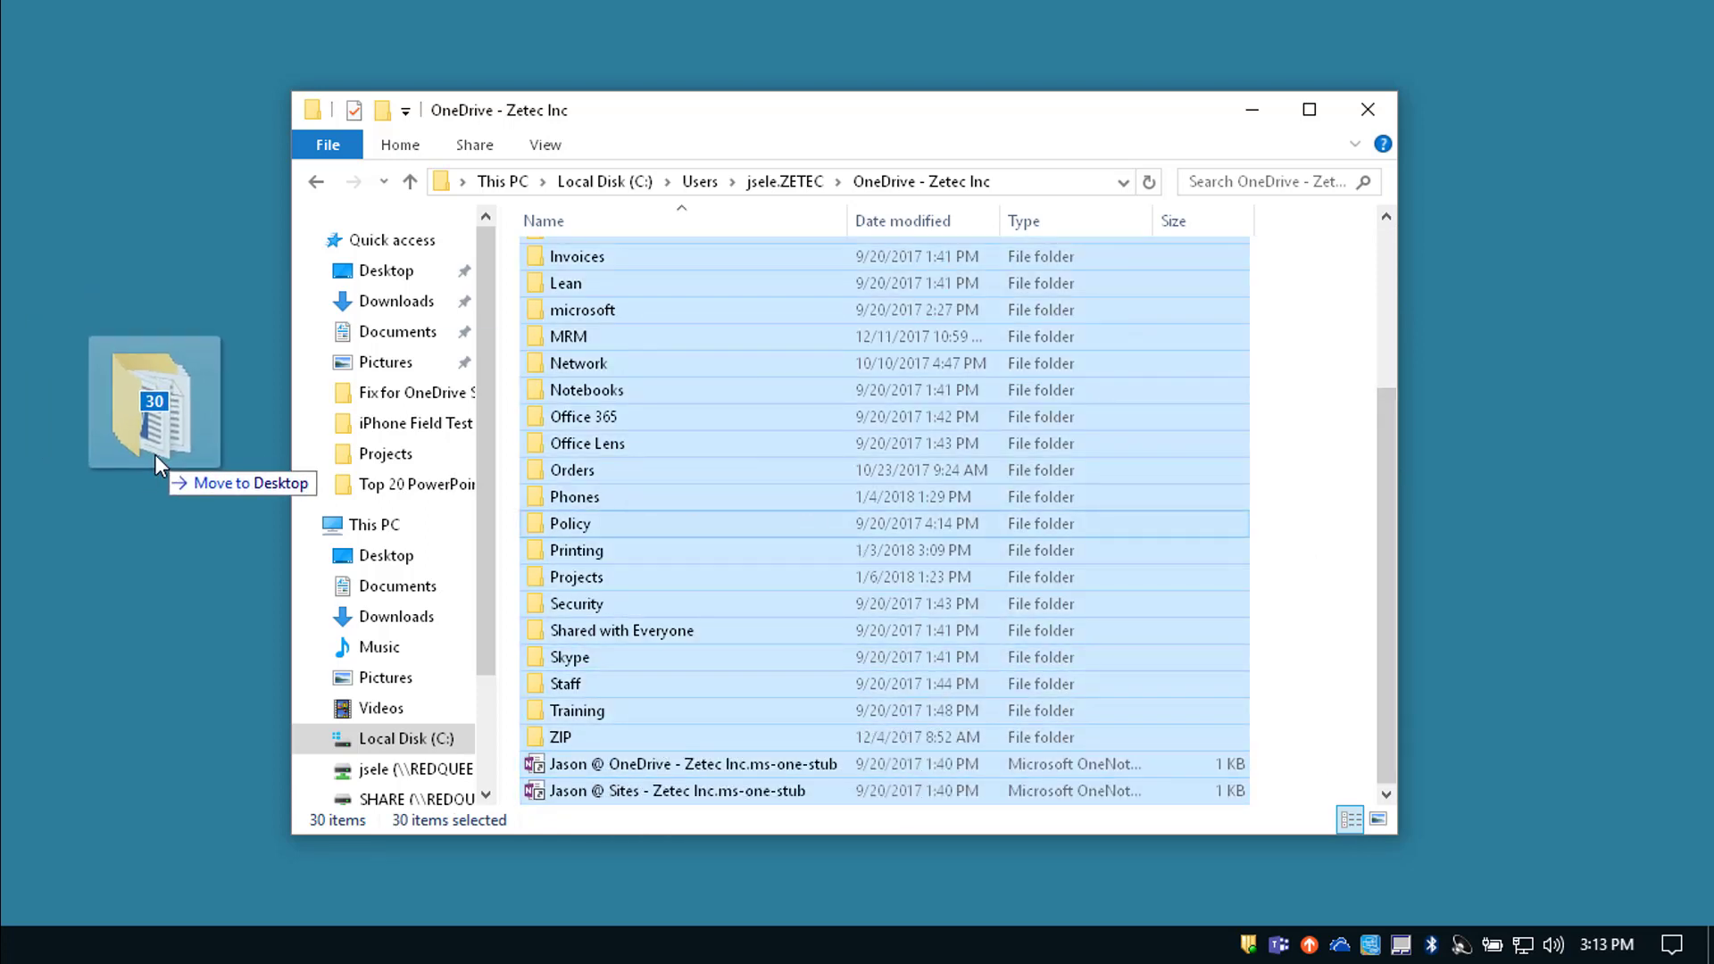
pyautogui.moveTo(153, 405); pyautogui.dragTo(218, 499)
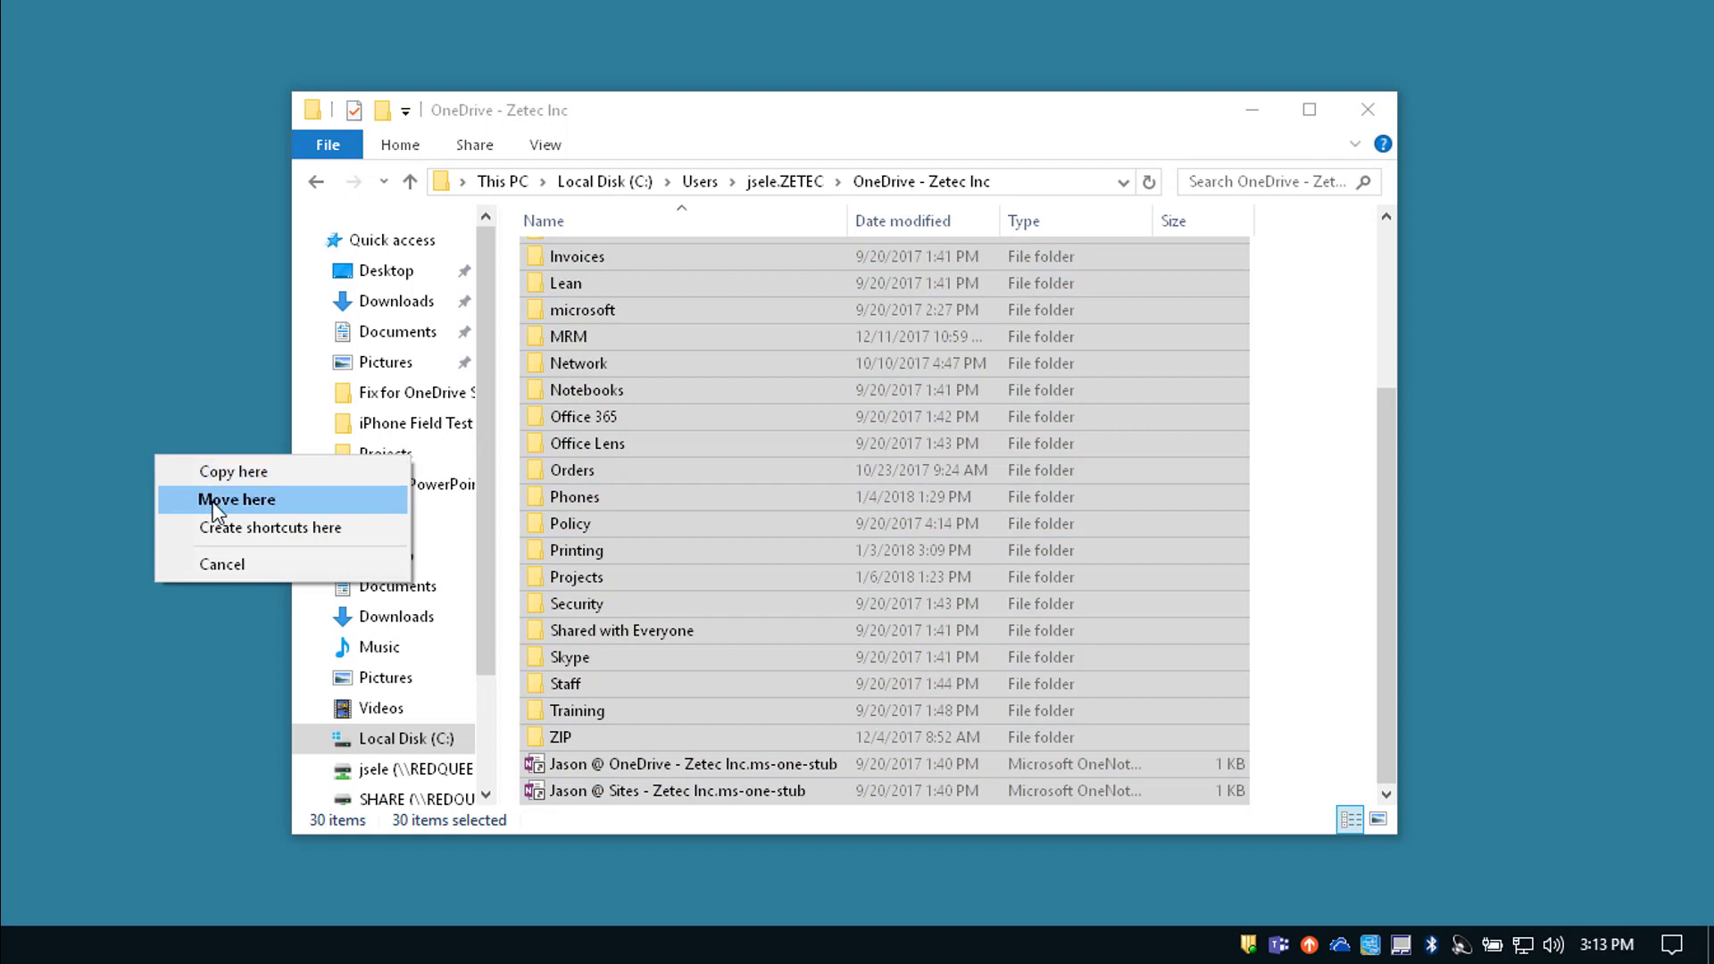
pyautogui.click(235, 500)
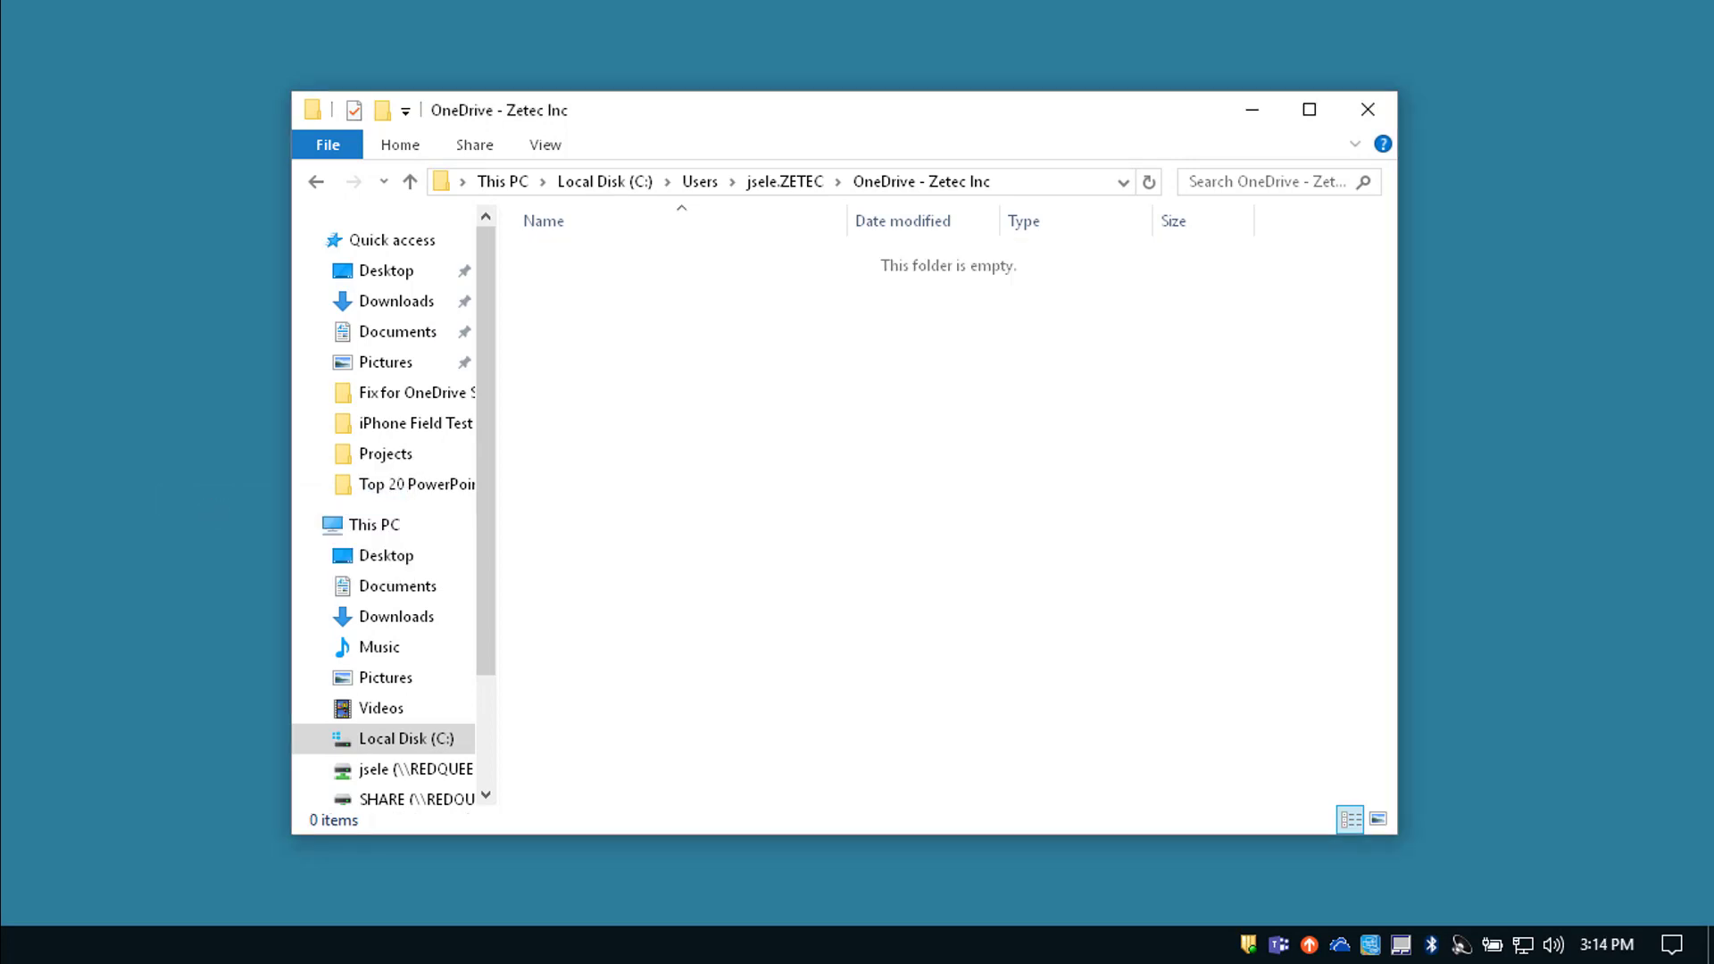
pyautogui.moveTo(1343, 953)
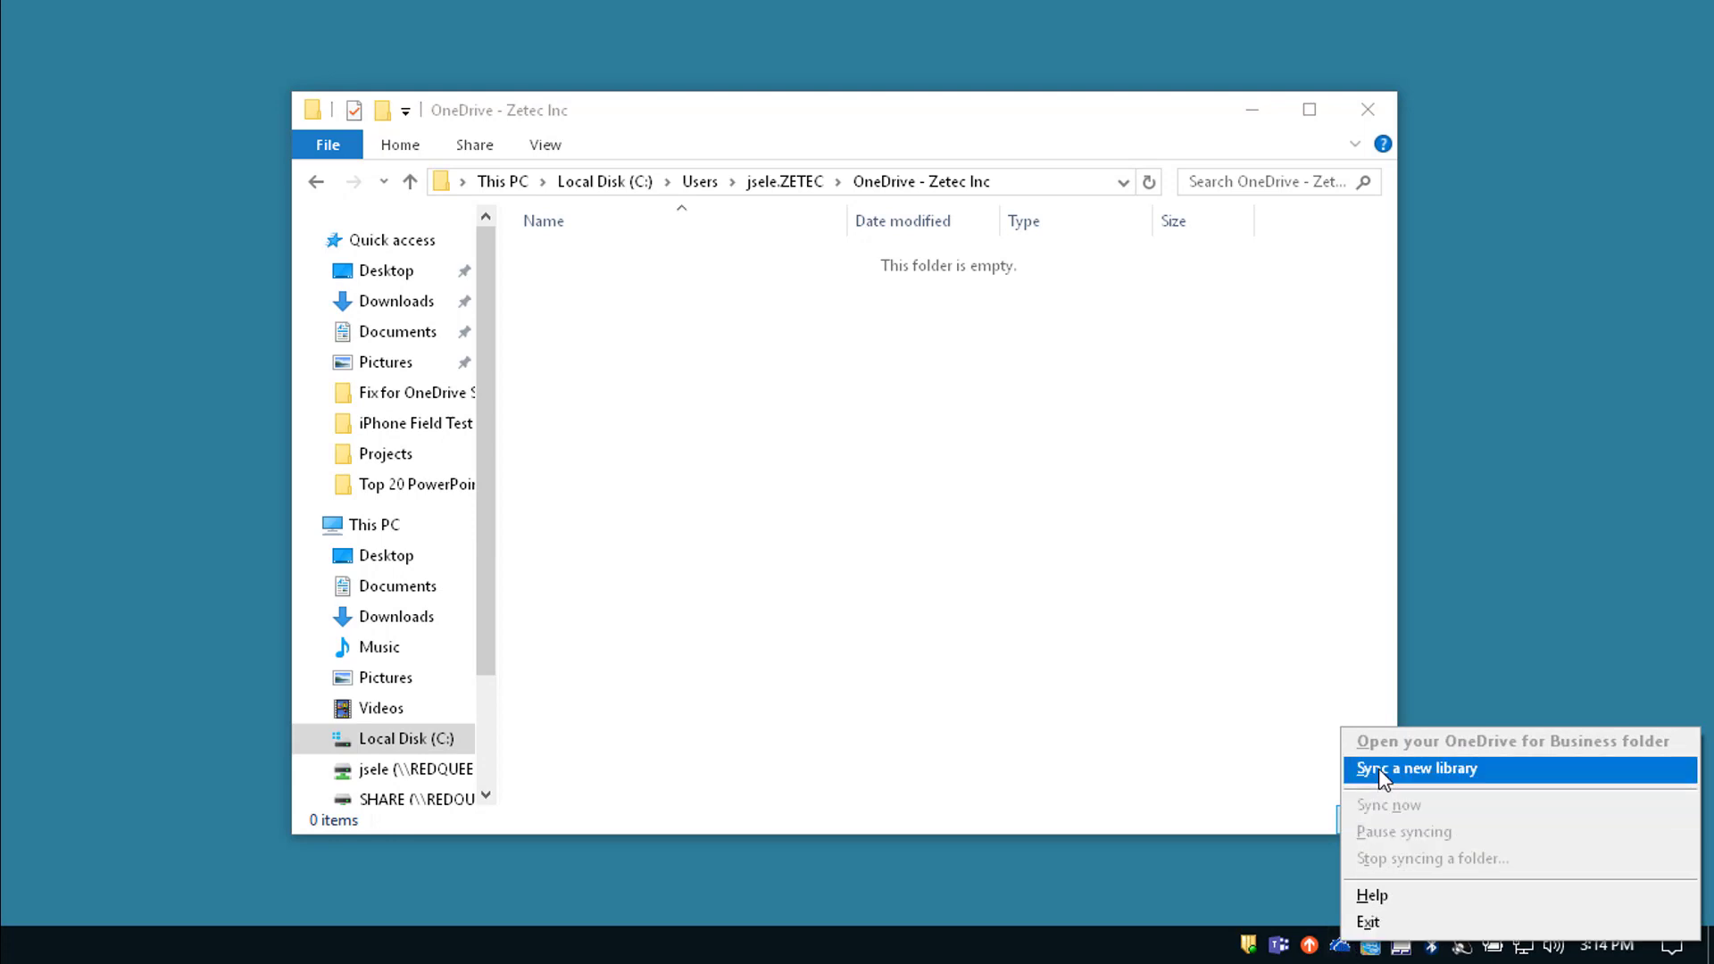
# - From the tray menu, sync a new library and start syncing the OneDrive for Business documents
pyautogui.click(1418, 768)
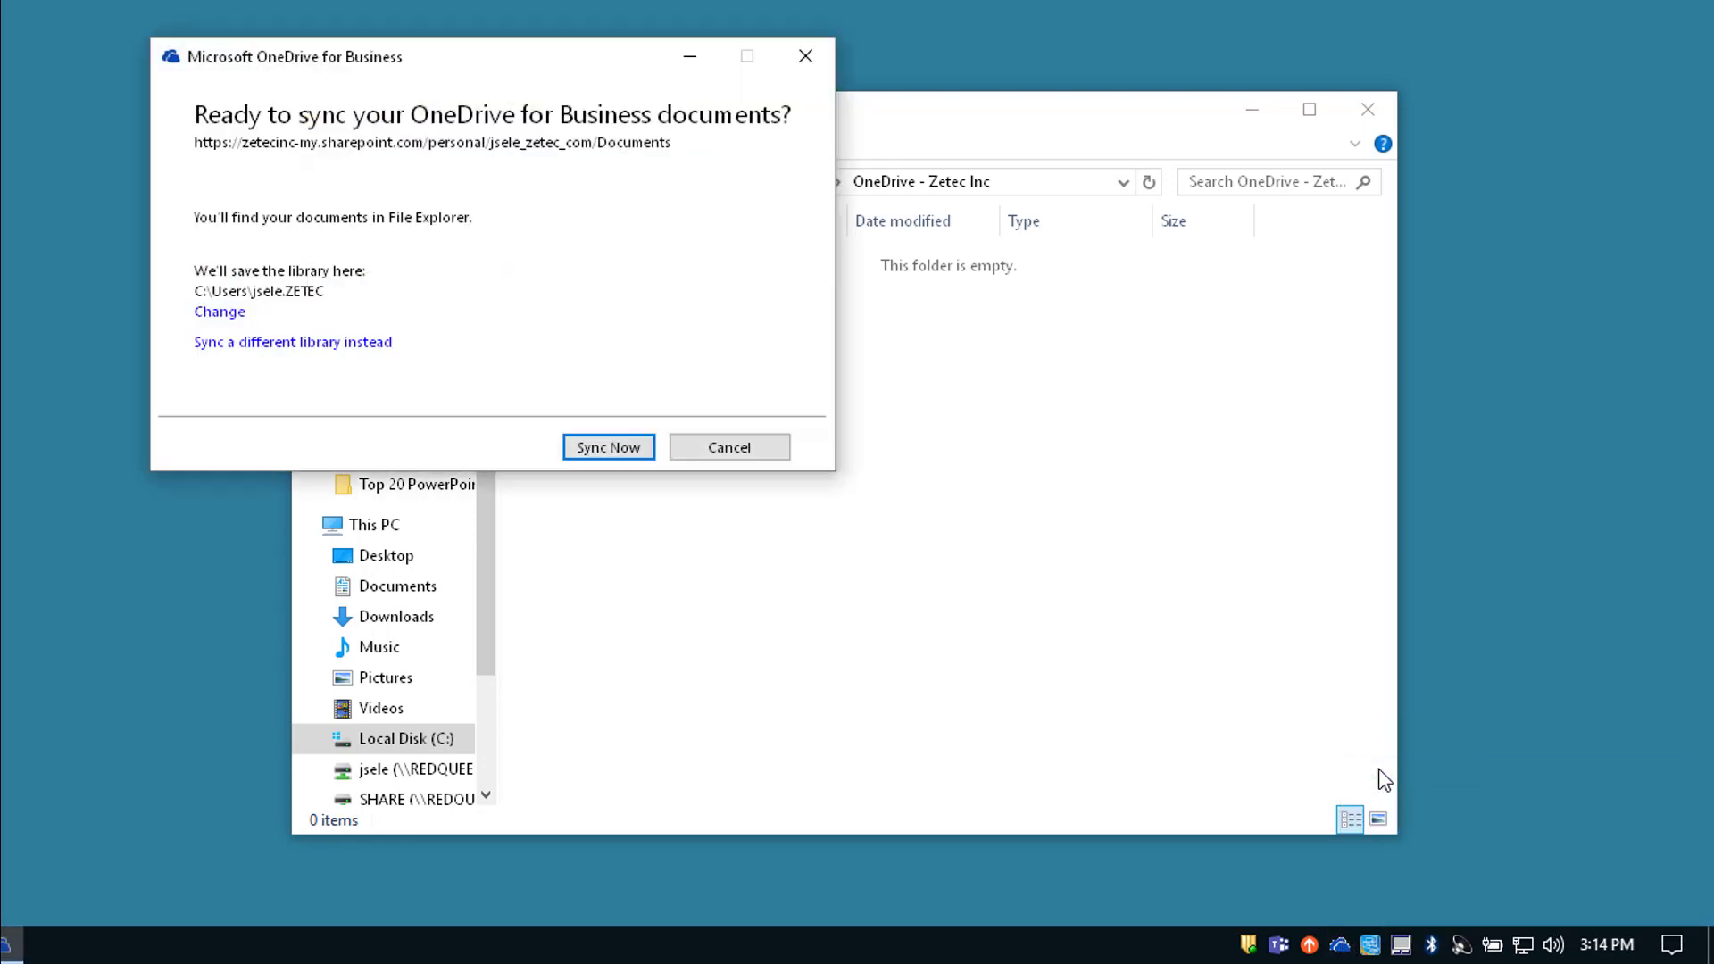
pyautogui.moveTo(610, 457)
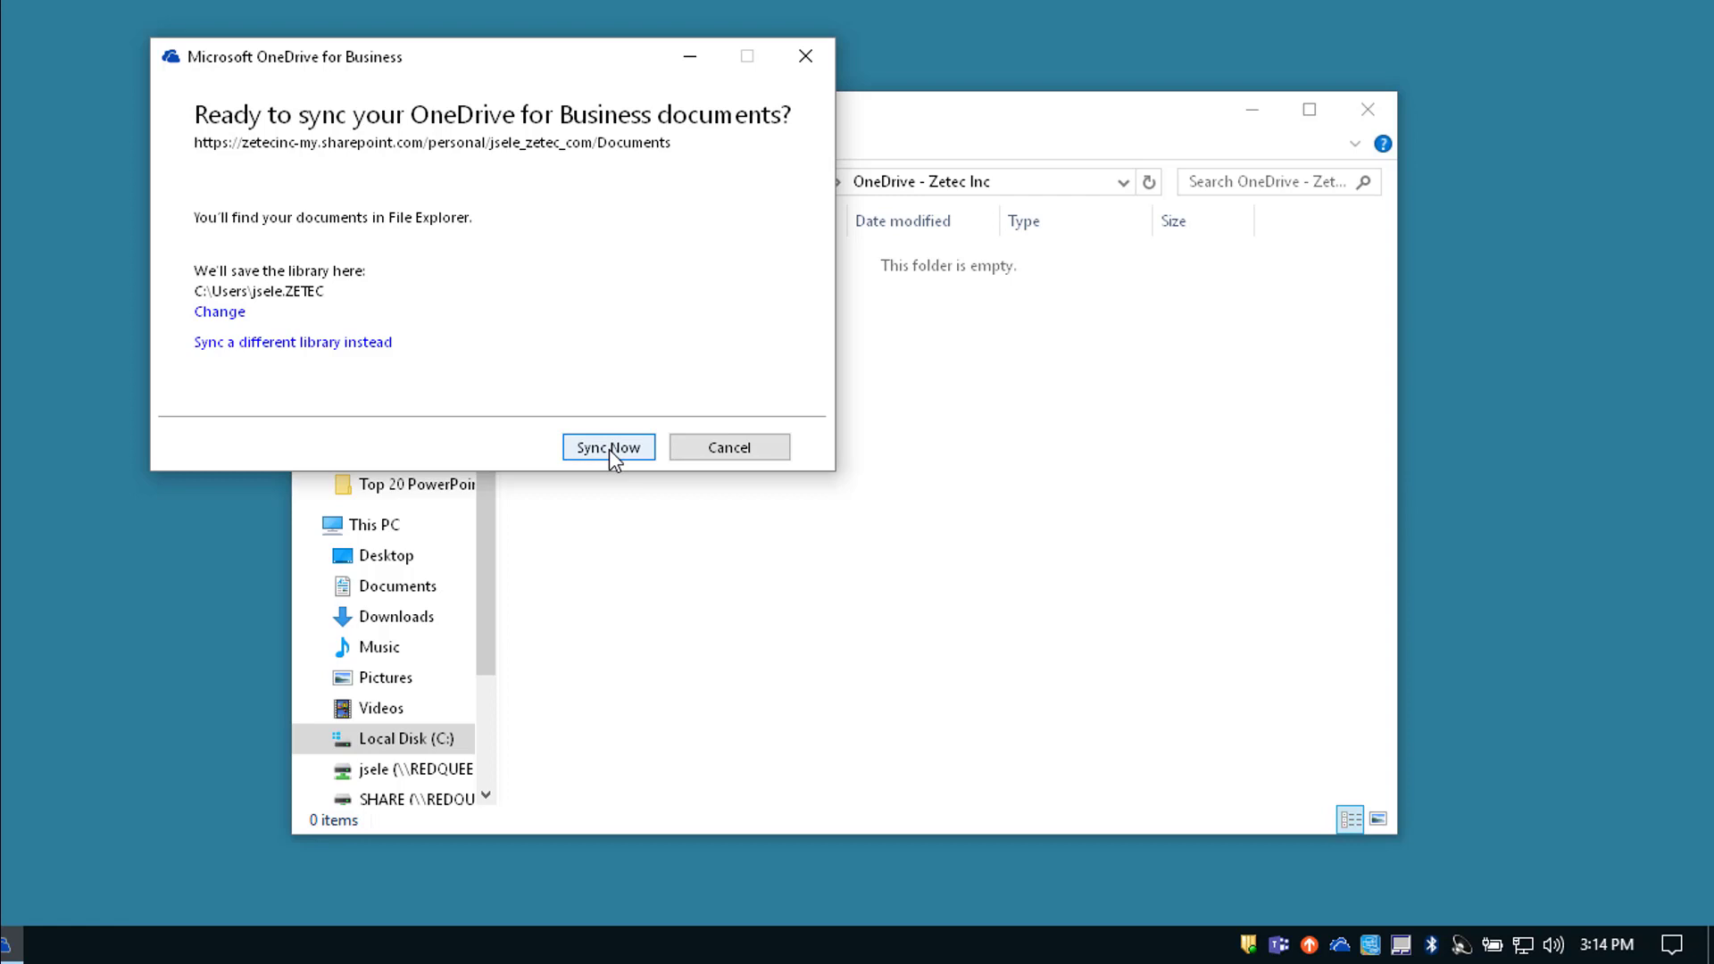
pyautogui.click(607, 446)
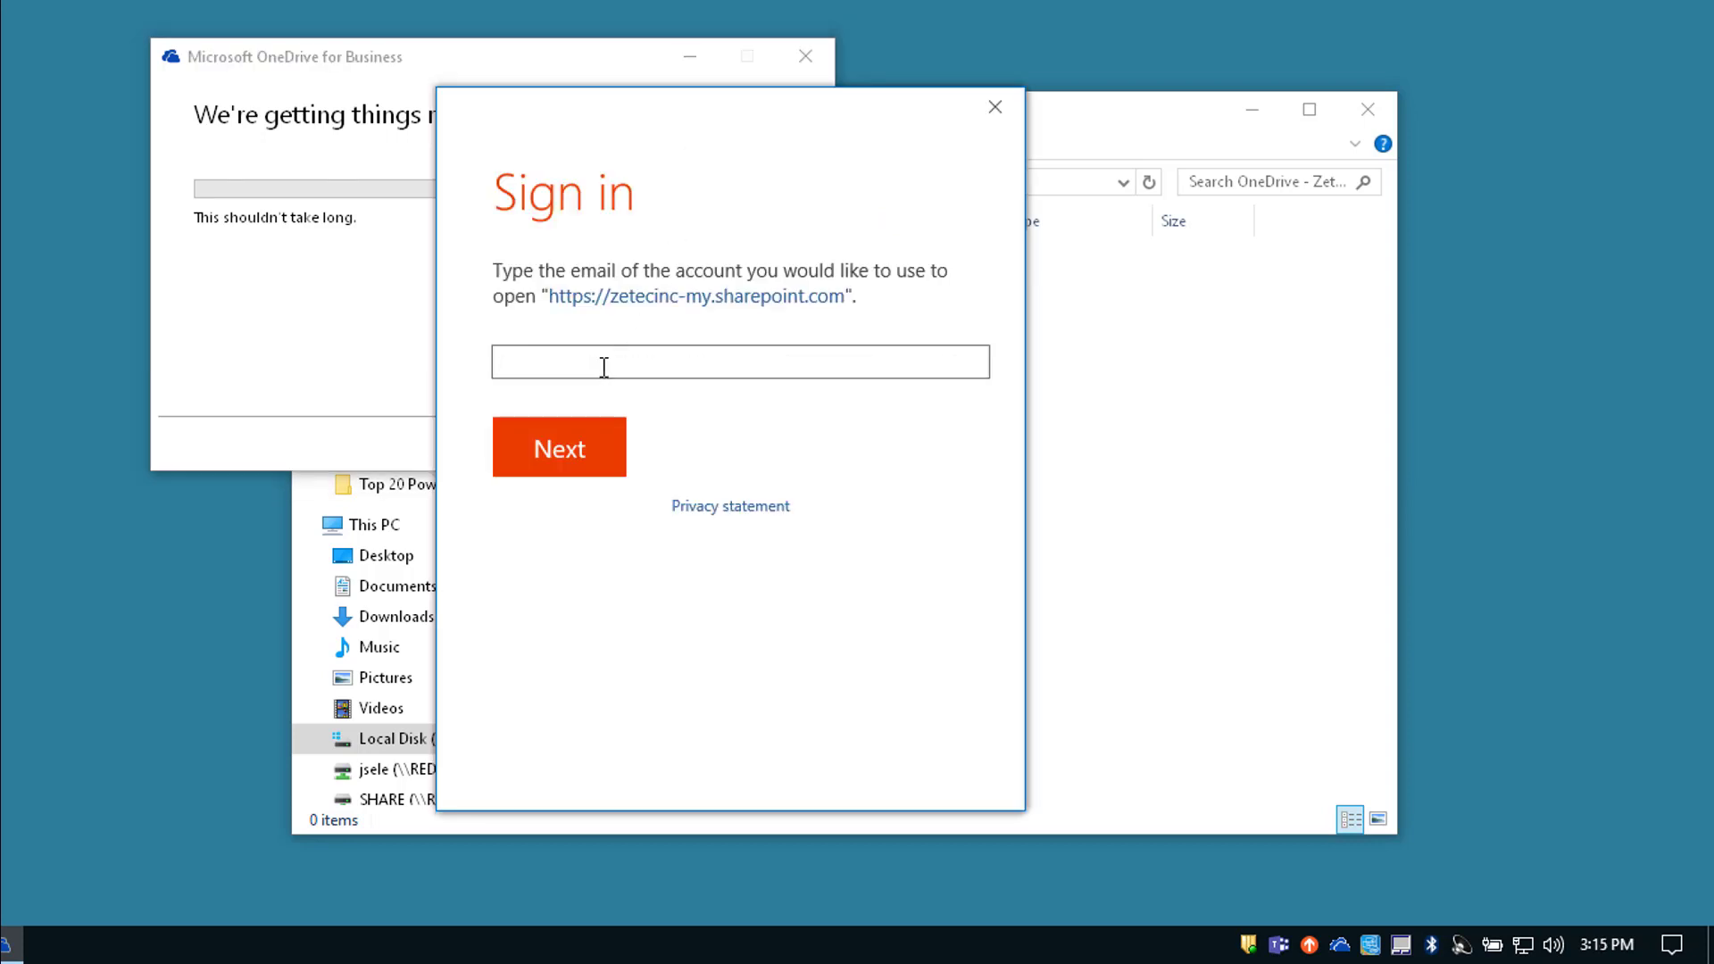
# - Sign in with the organizational account email and password so syncing begins into OneDrive - Zetec Inc 1
pyautogui.click(559, 446)
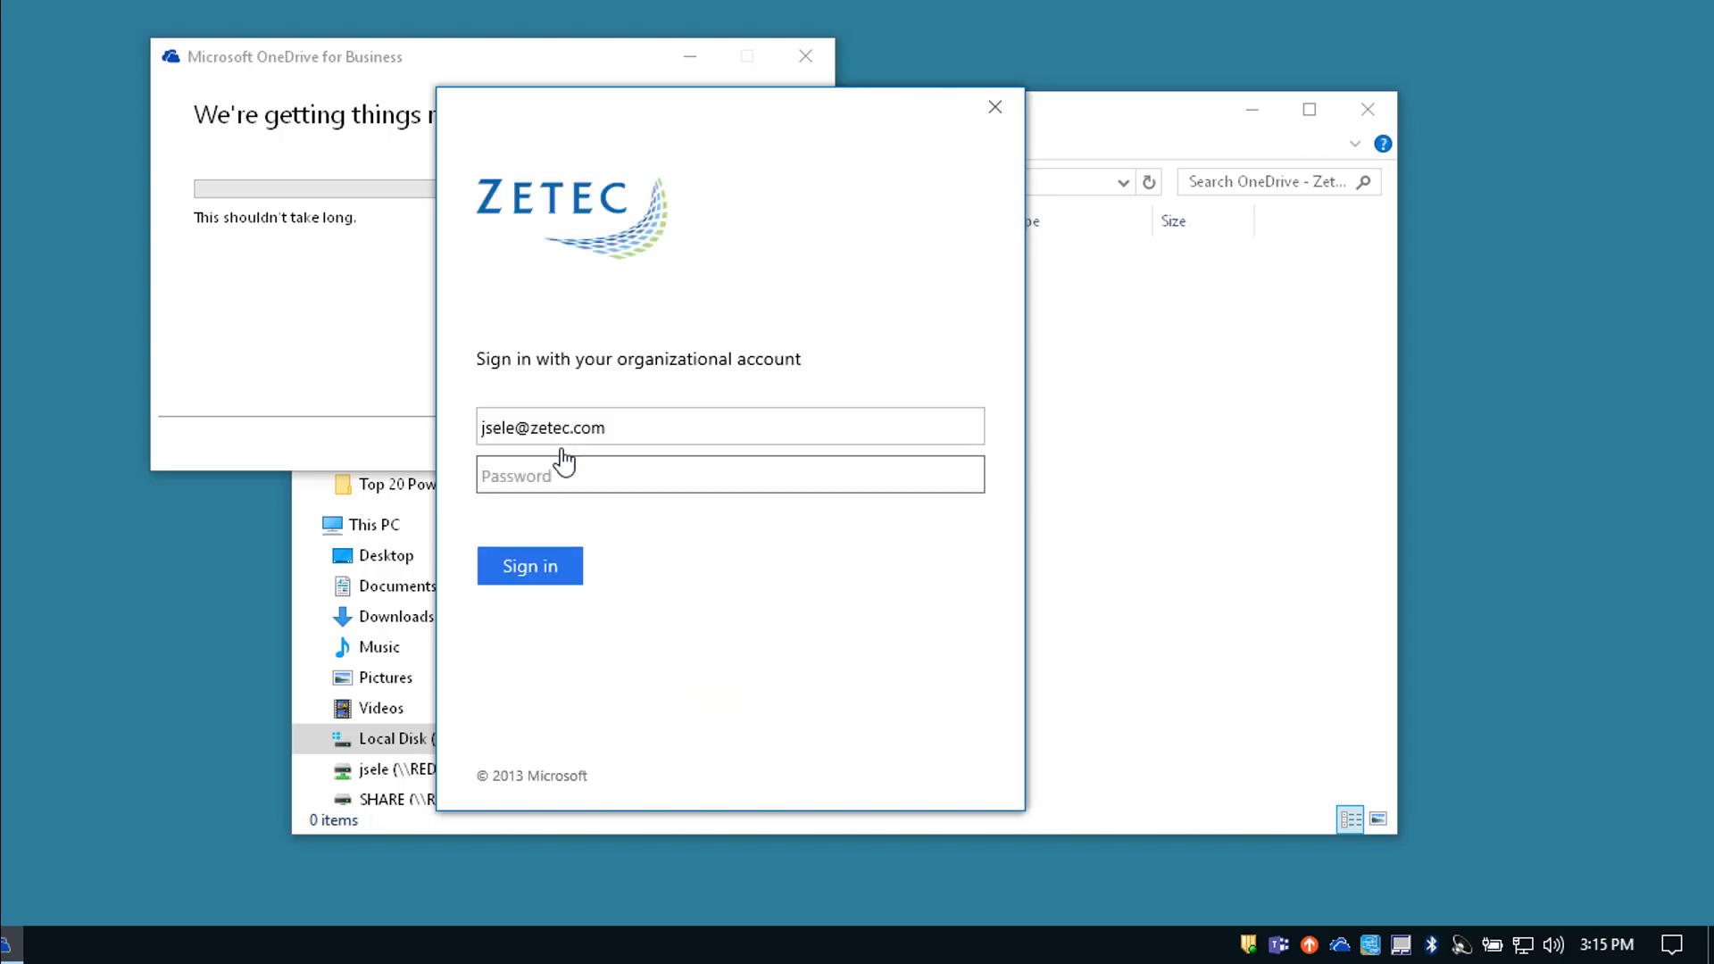
pyautogui.click(531, 566)
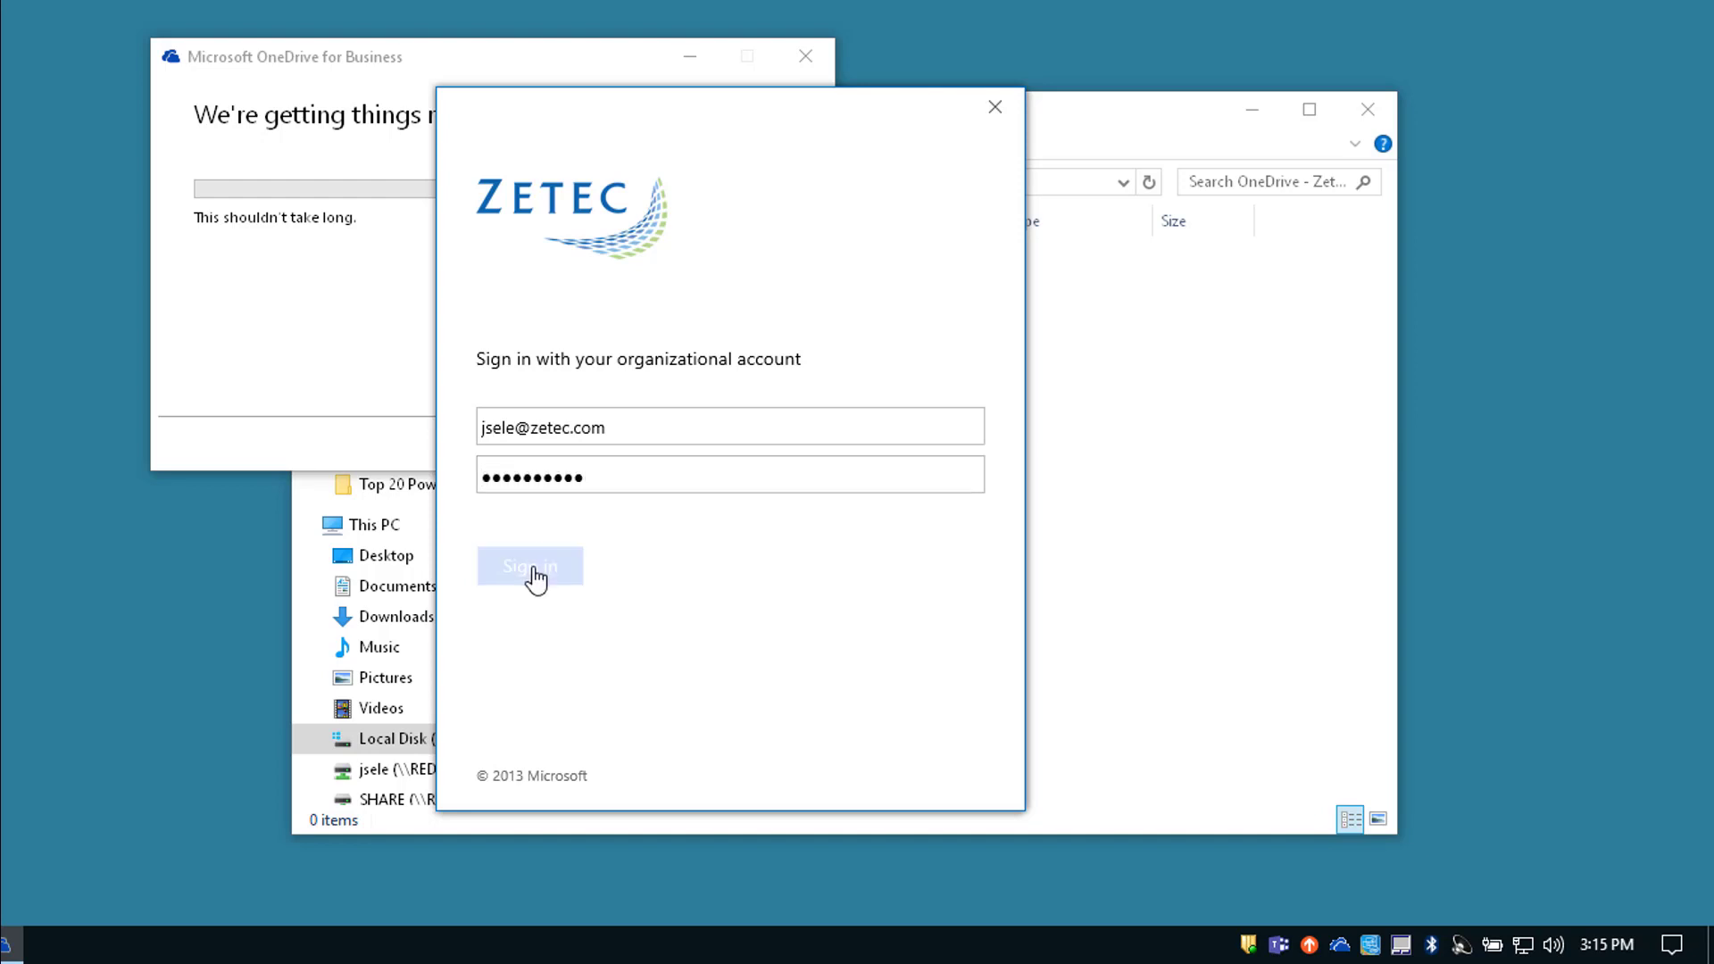
pyautogui.click(529, 566)
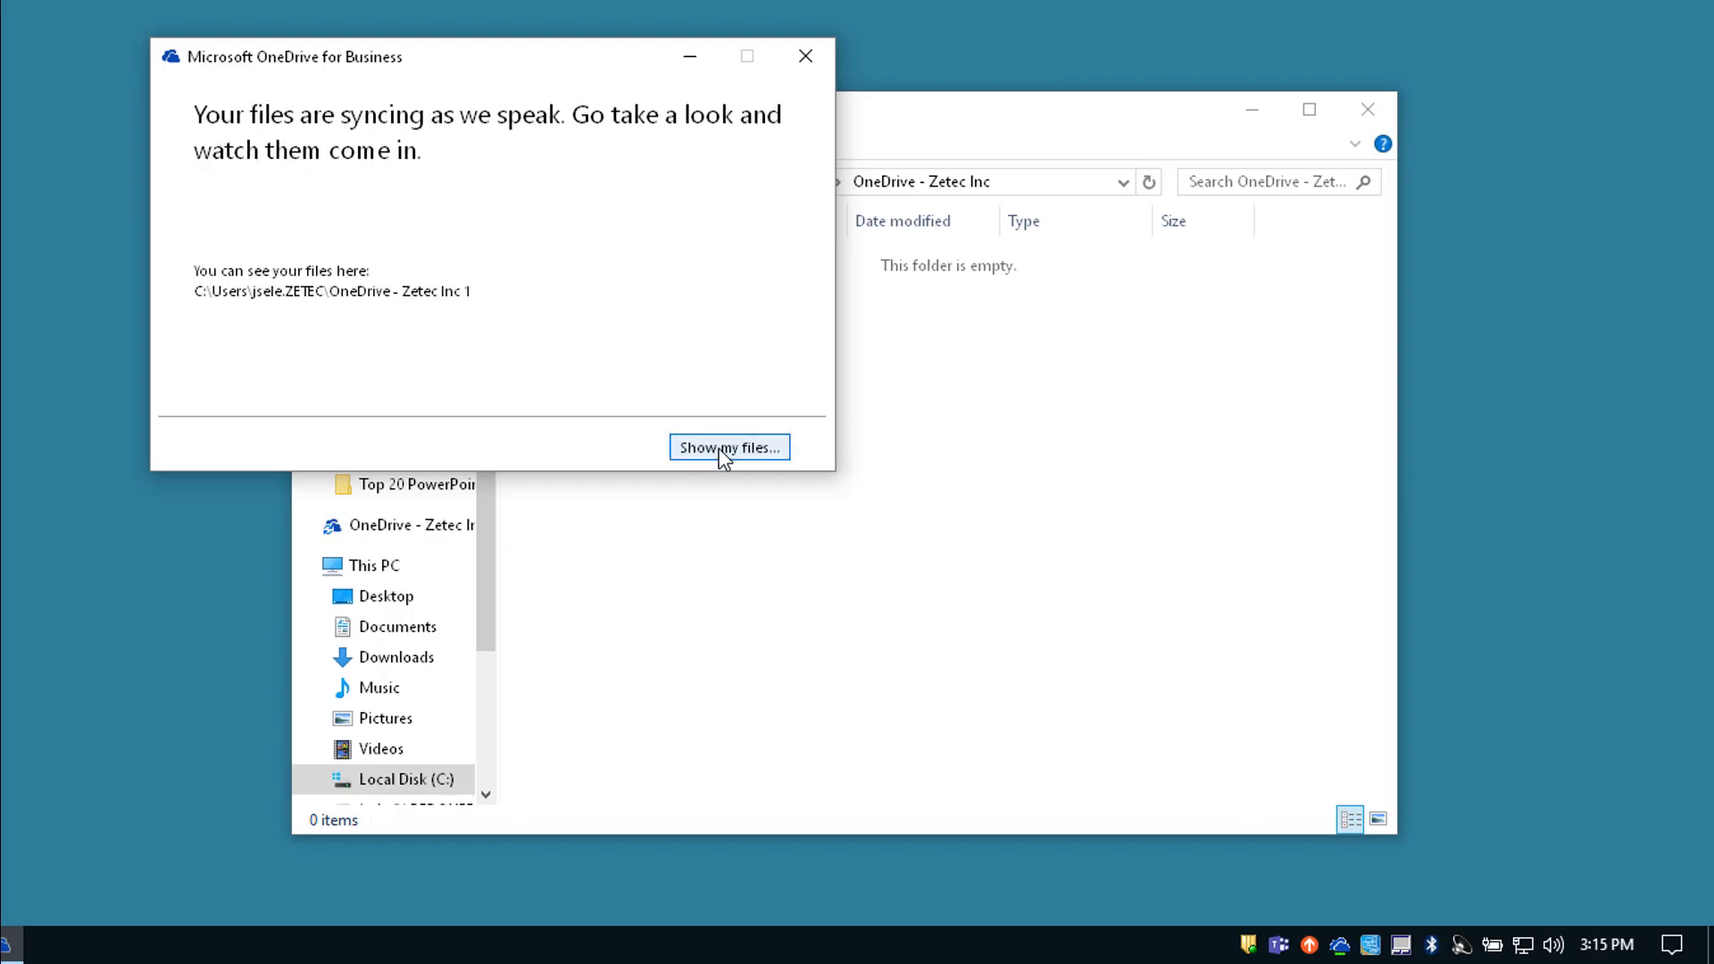
# - Show the synced files, revealing the new OneDrive - Zetec Inc 1 folder beside the original
pyautogui.click(728, 447)
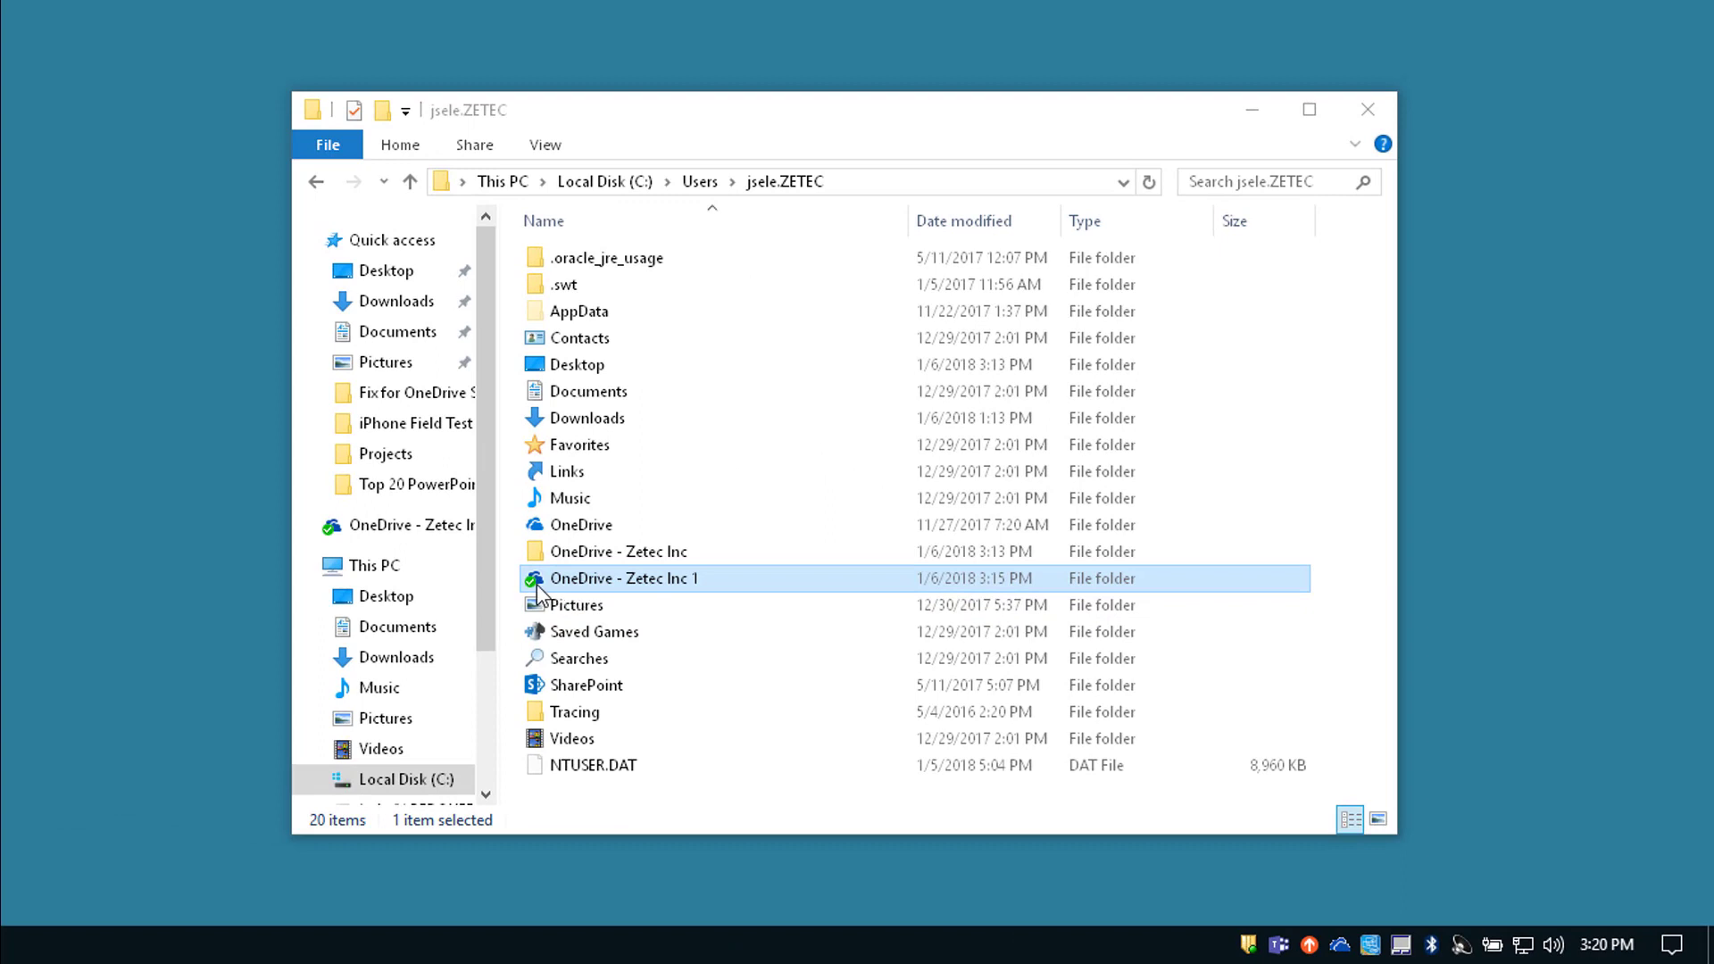
pyautogui.moveTo(1249, 866)
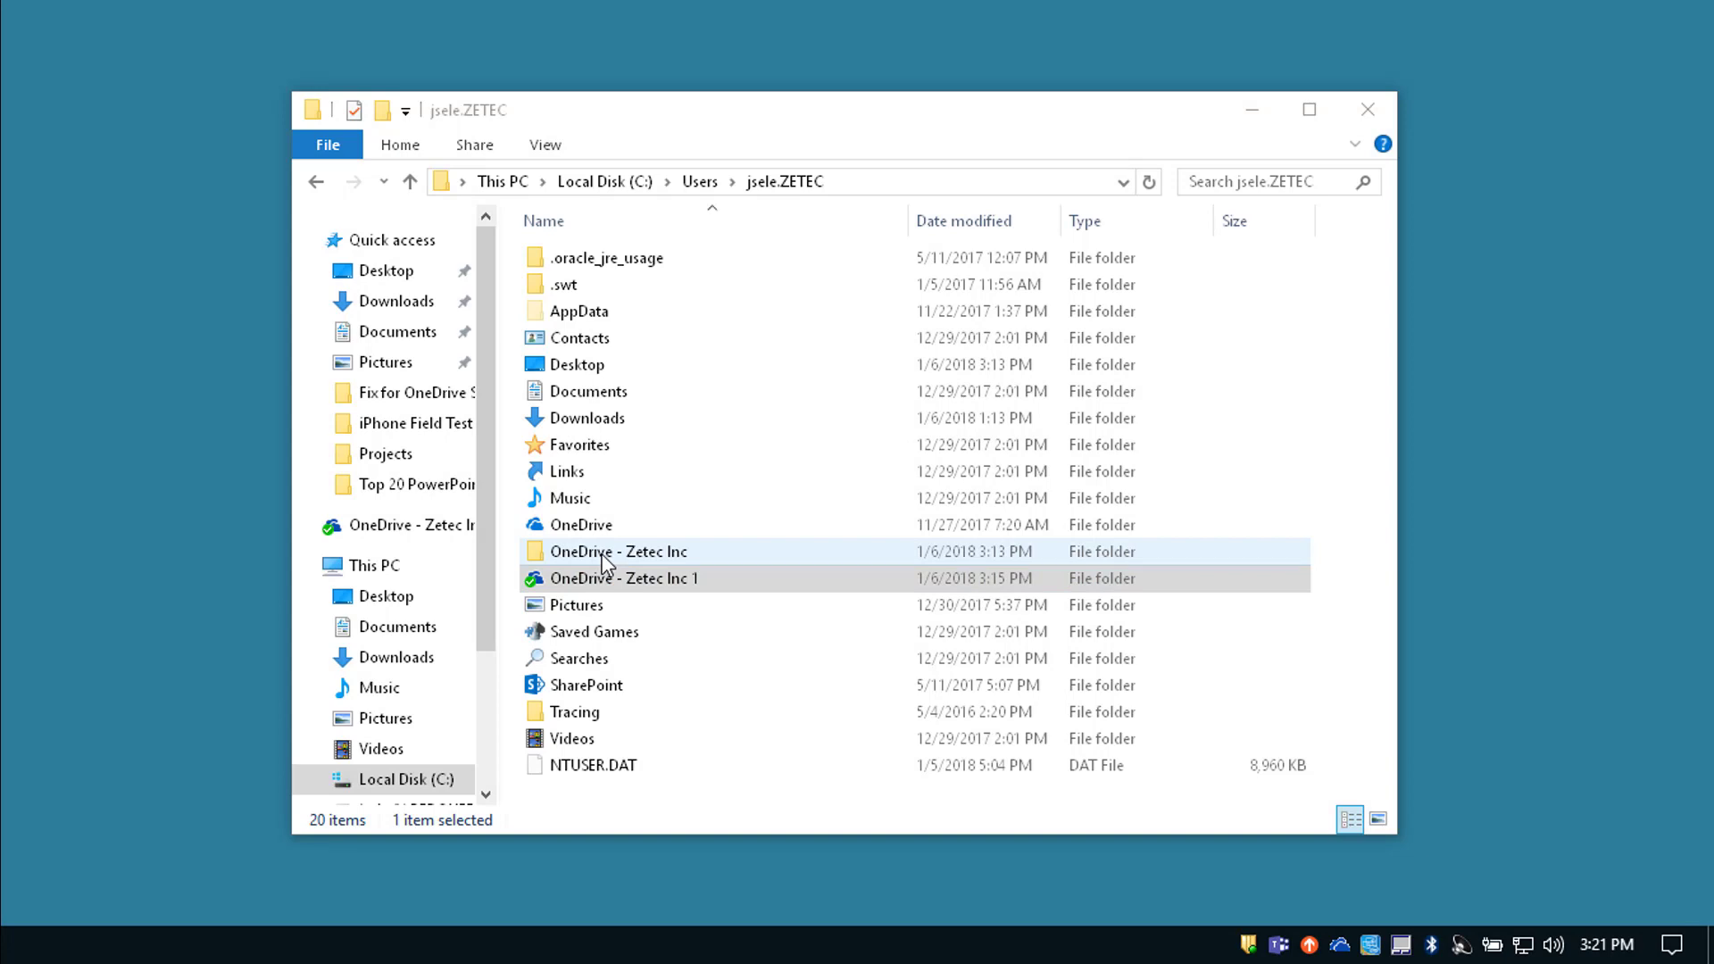
pyautogui.moveTo(641, 560)
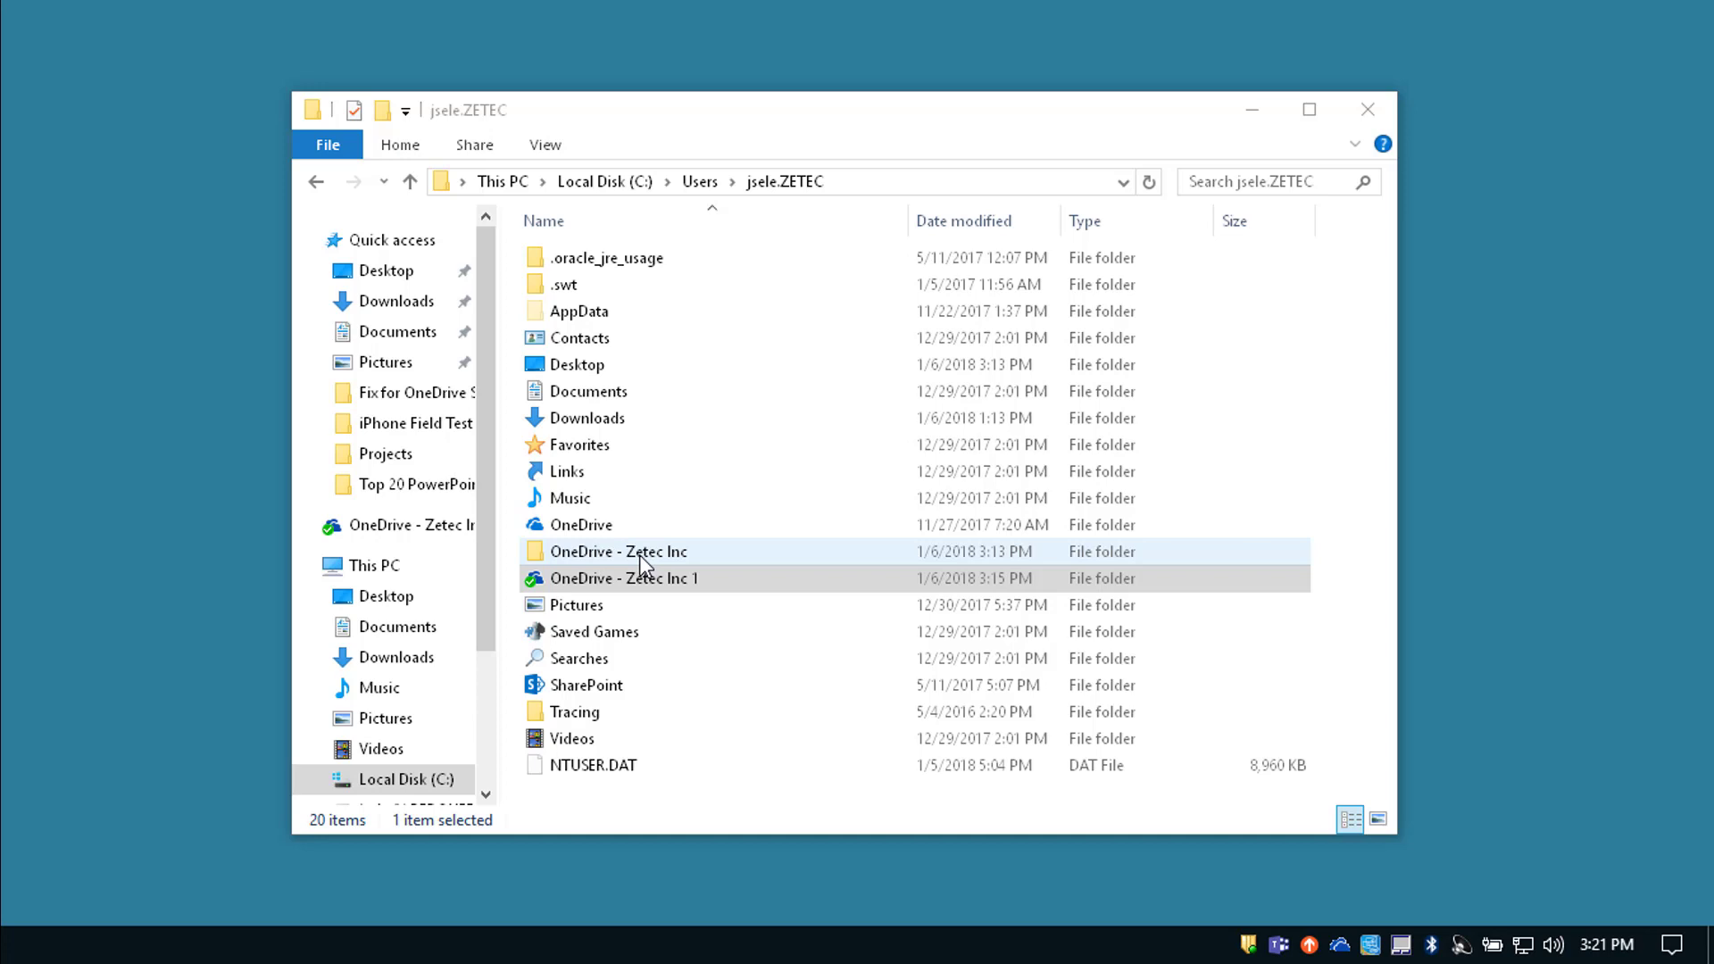
# - Open the original OneDrive - Zetec Inc folder and confirm it is empty
pyautogui.doubleClick(618, 552)
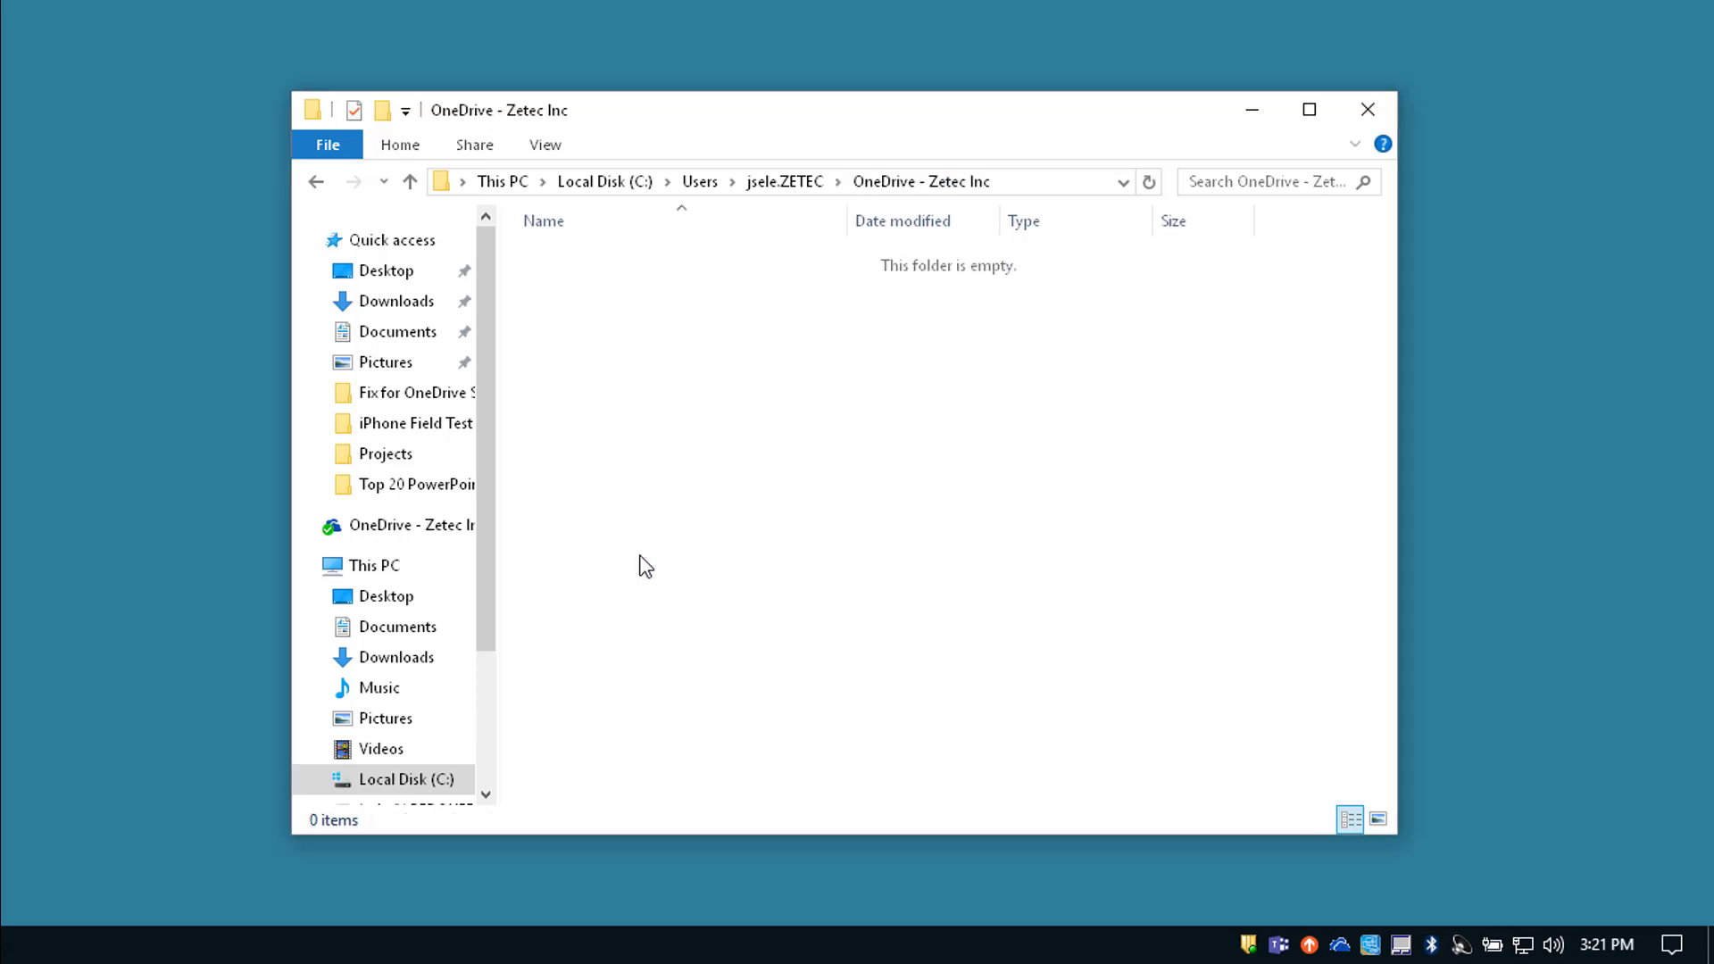